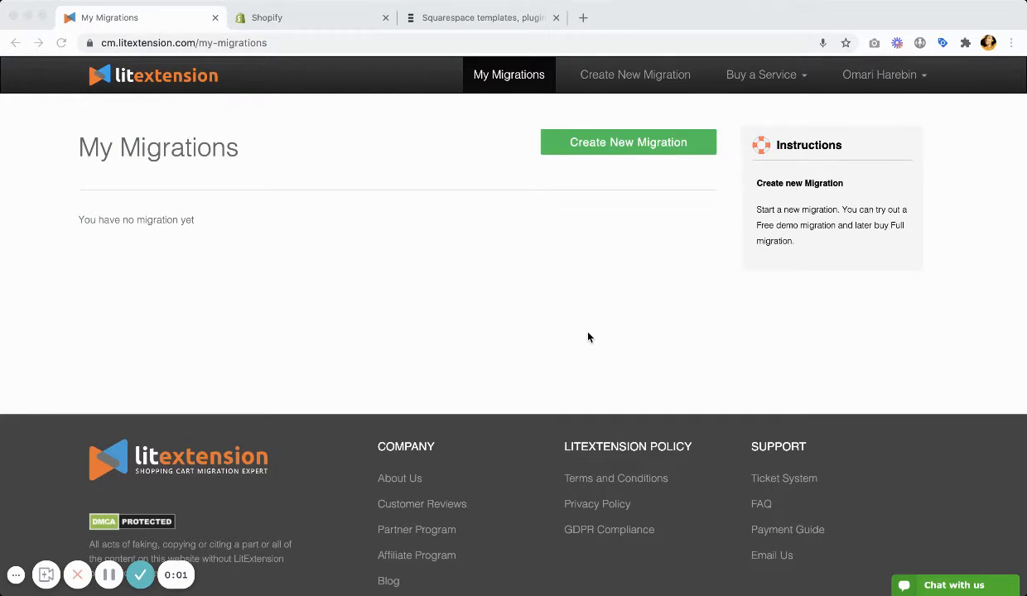
{"action": "mouse_move", "coordinate": [265, 293]}
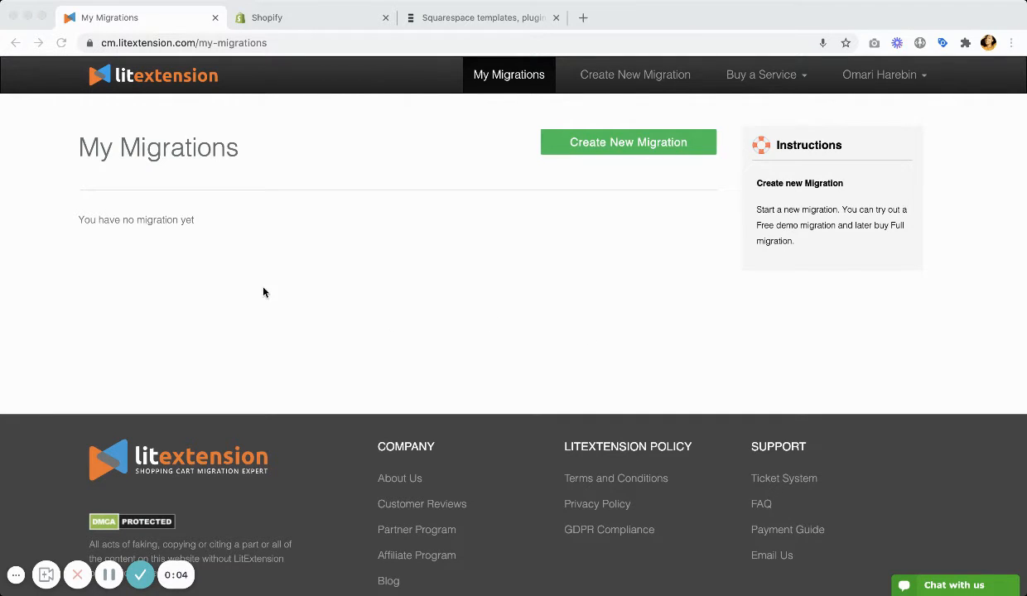
{"action": "mouse_move", "coordinate": [298, 250]}
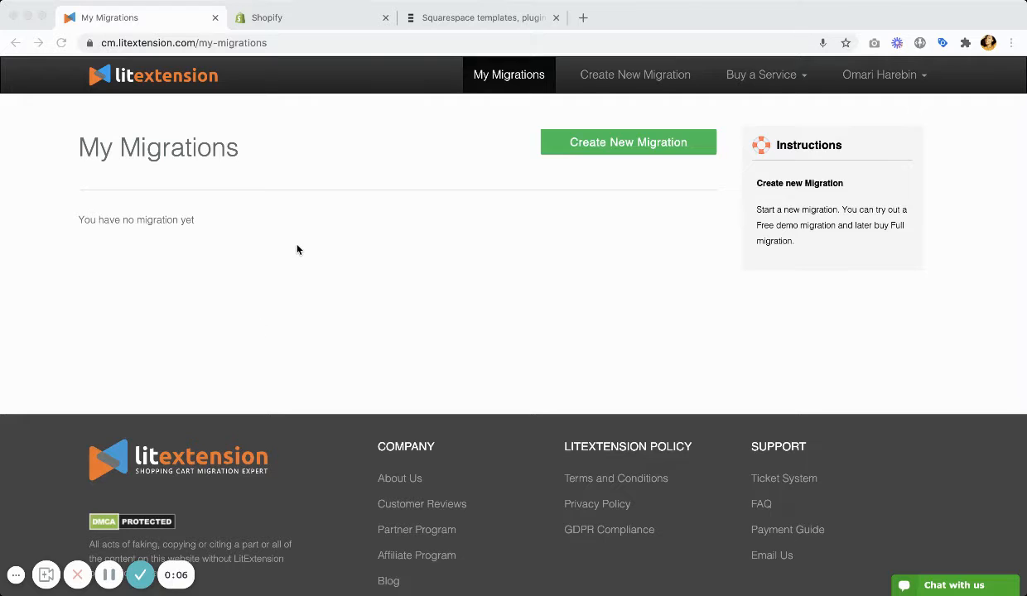
{"action": "mouse_move", "coordinate": [301, 111]}
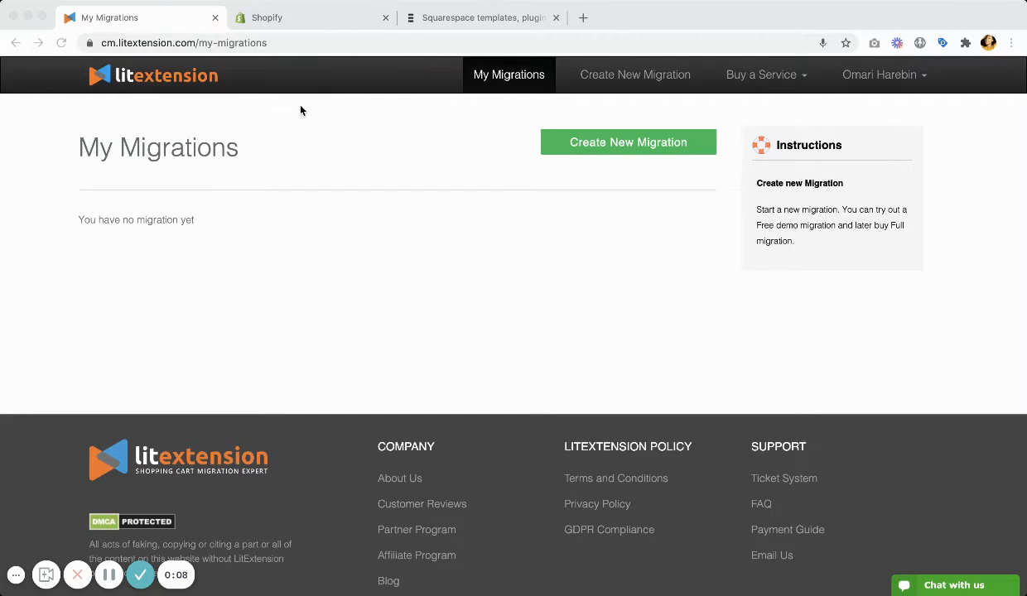
{"action": "mouse_move", "coordinate": [365, 100]}
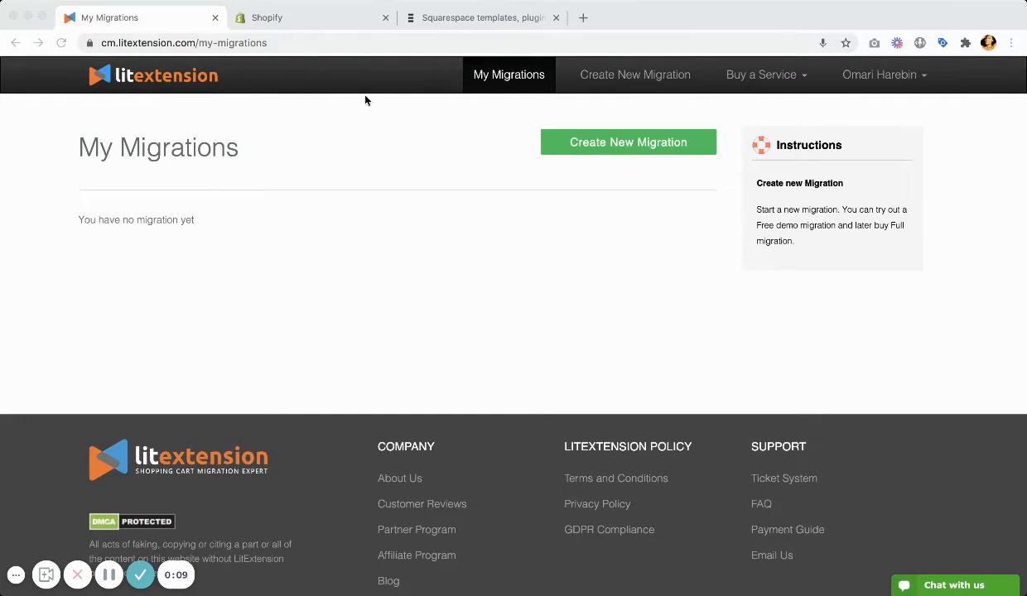
{"action": "mouse_move", "coordinate": [436, 89]}
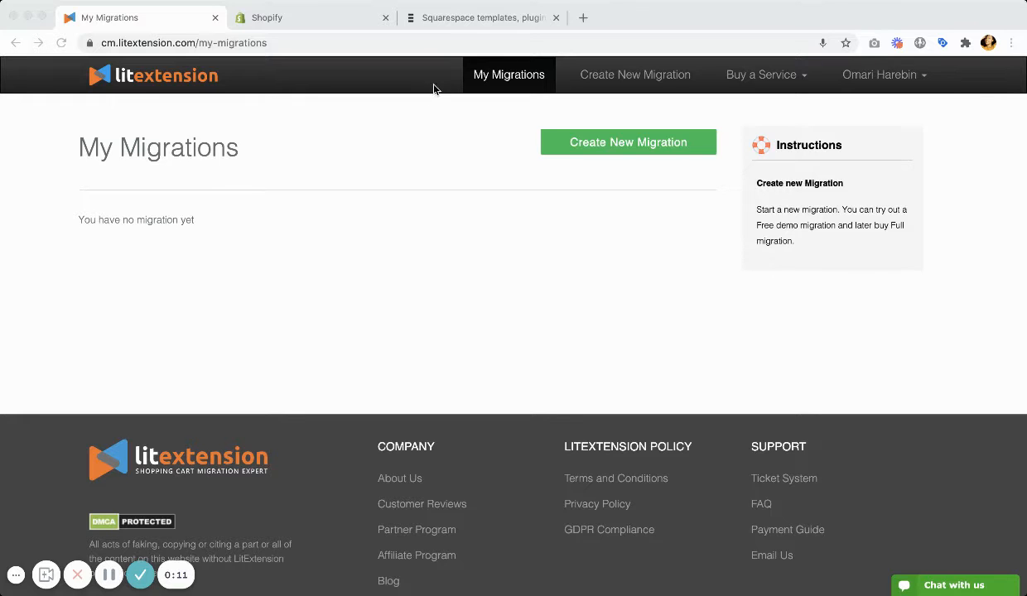
{"action": "mouse_move", "coordinate": [290, 162]}
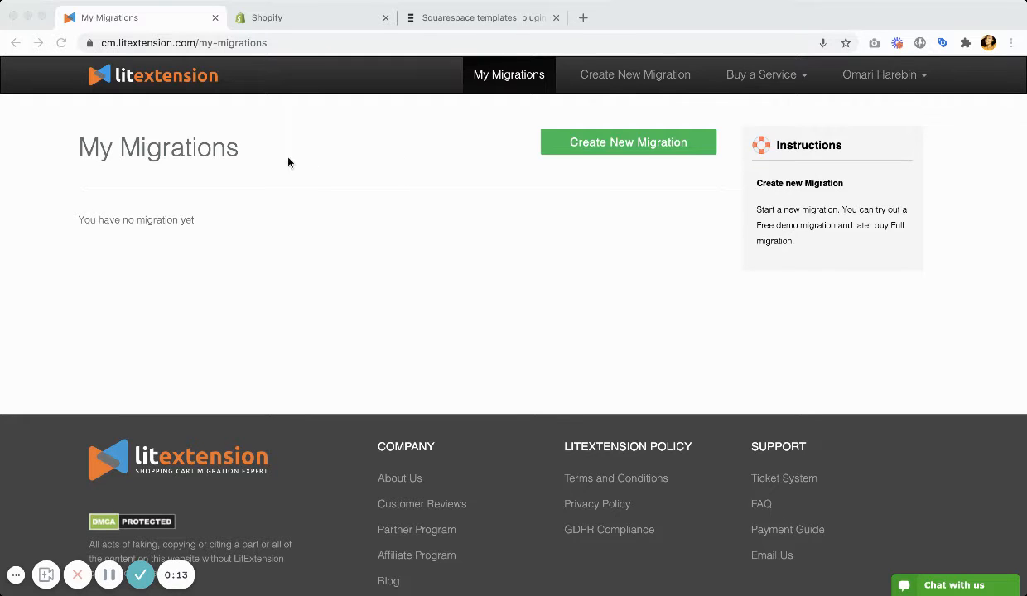
{"action": "mouse_move", "coordinate": [190, 80]}
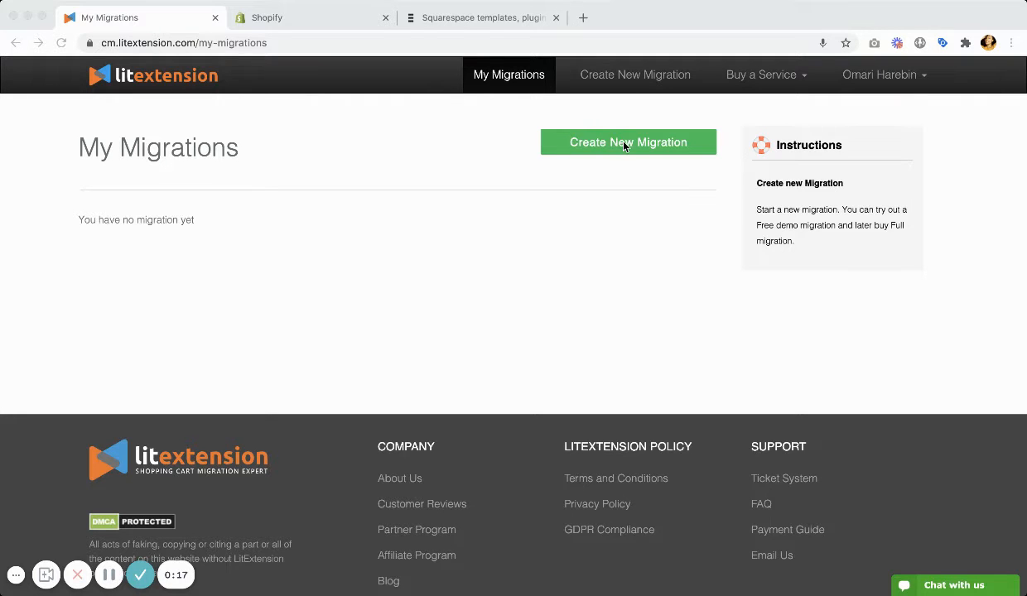
Create a new migration with Squarespace as the source cart type.
{"action": "left_click", "coordinate": [628, 142]}
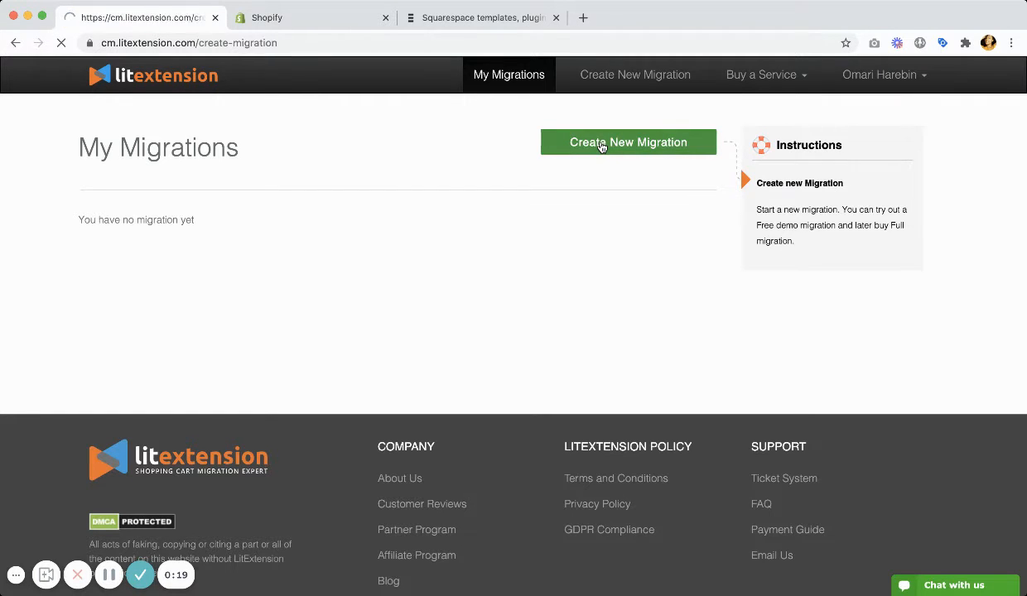
{"action": "left_click", "coordinate": [628, 142]}
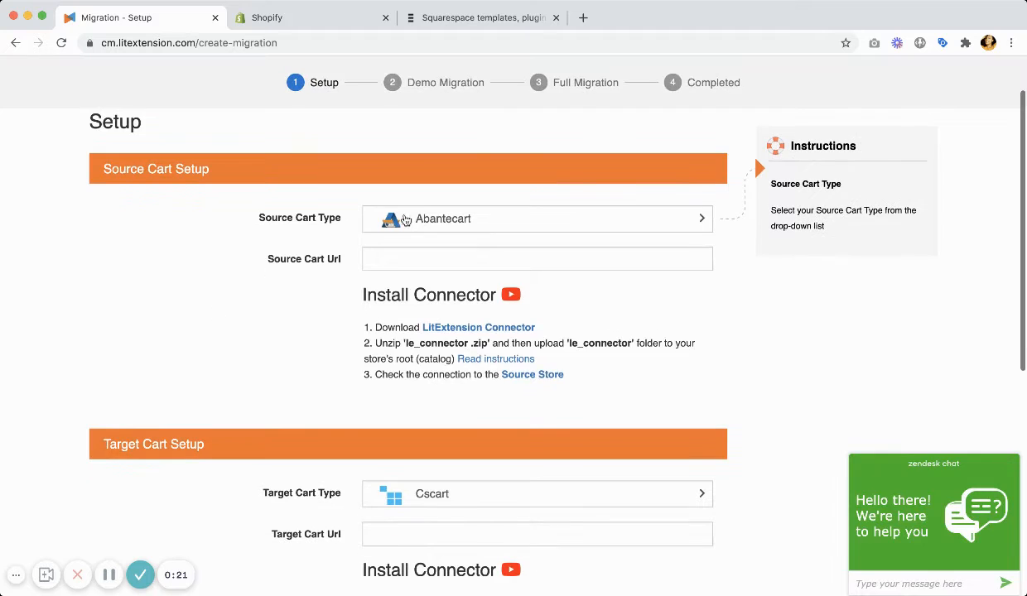
{"action": "left_click", "coordinate": [537, 218]}
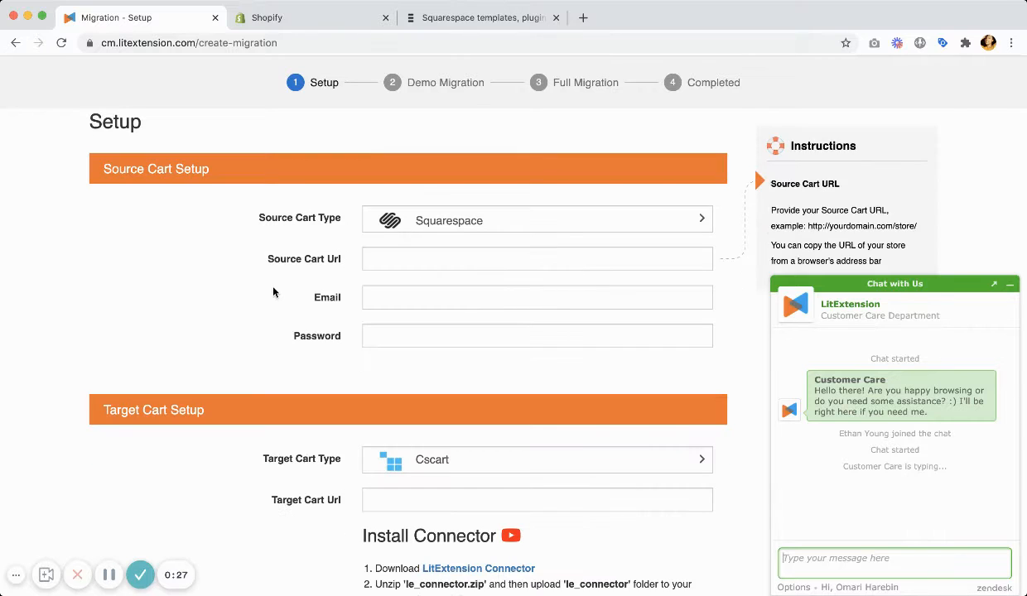
{"action": "scroll", "scroll_direction": "down", "scroll_amount": 3}
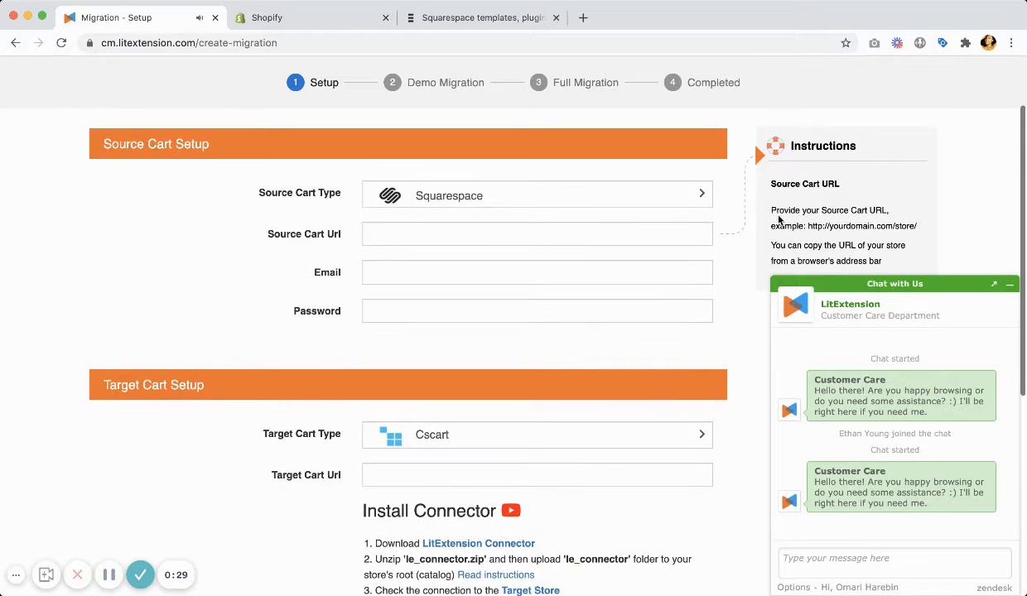
{"action": "left_click", "coordinate": [1009, 283]}
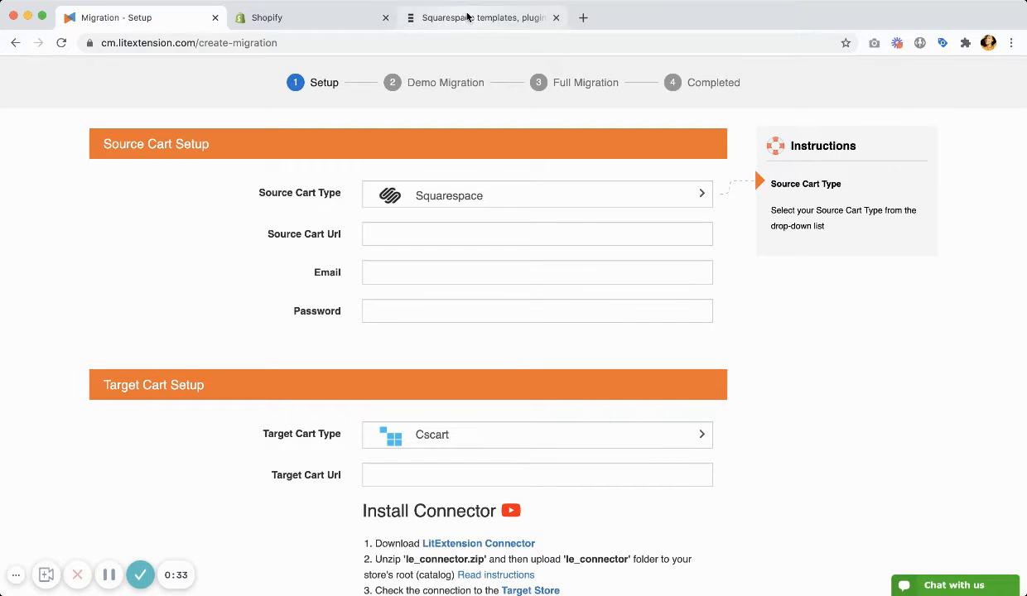
Enter source URL sqspthemes.com plus the Squarespace login email and password.
{"action": "type", "text": "https://sqs"}
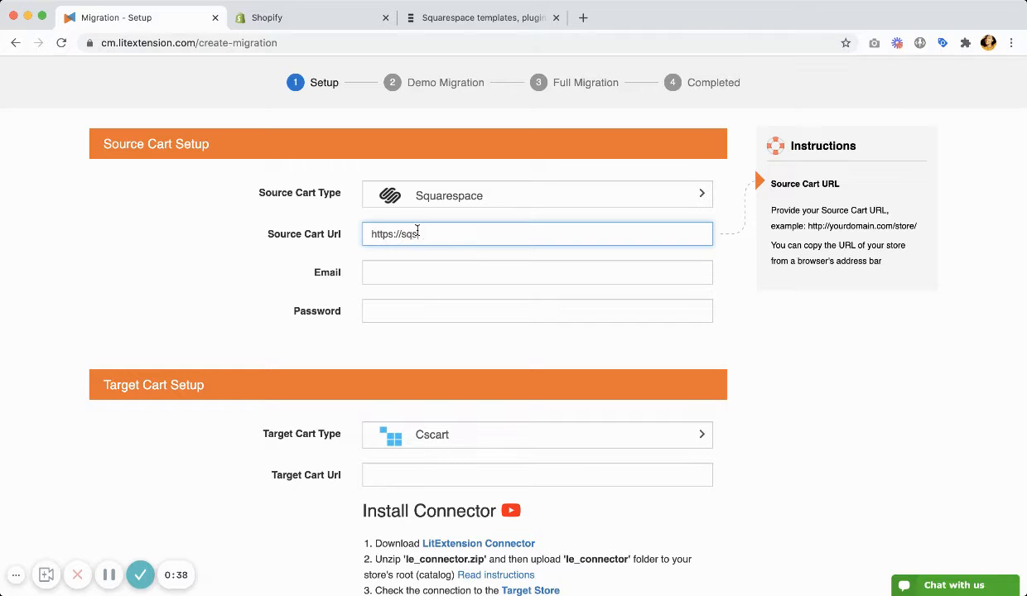
{"action": "type", "text": "pthemes.com"}
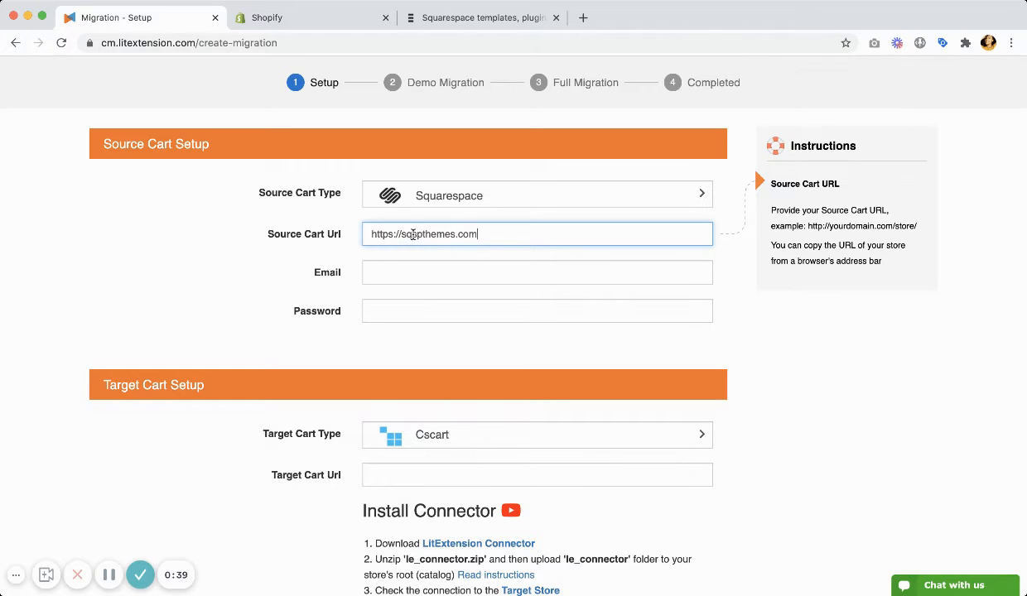
{"action": "left_click", "coordinate": [537, 272]}
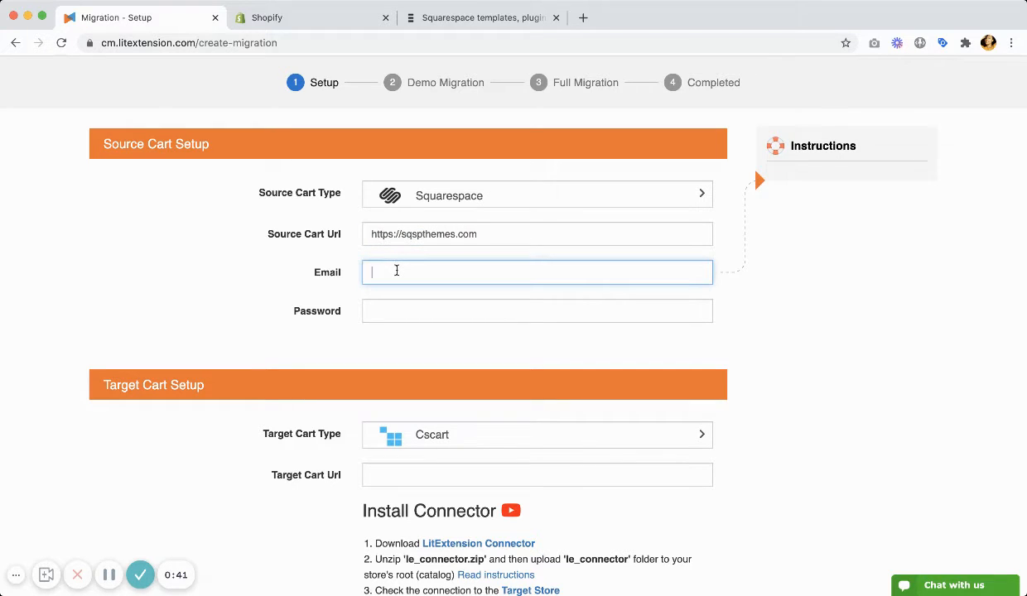
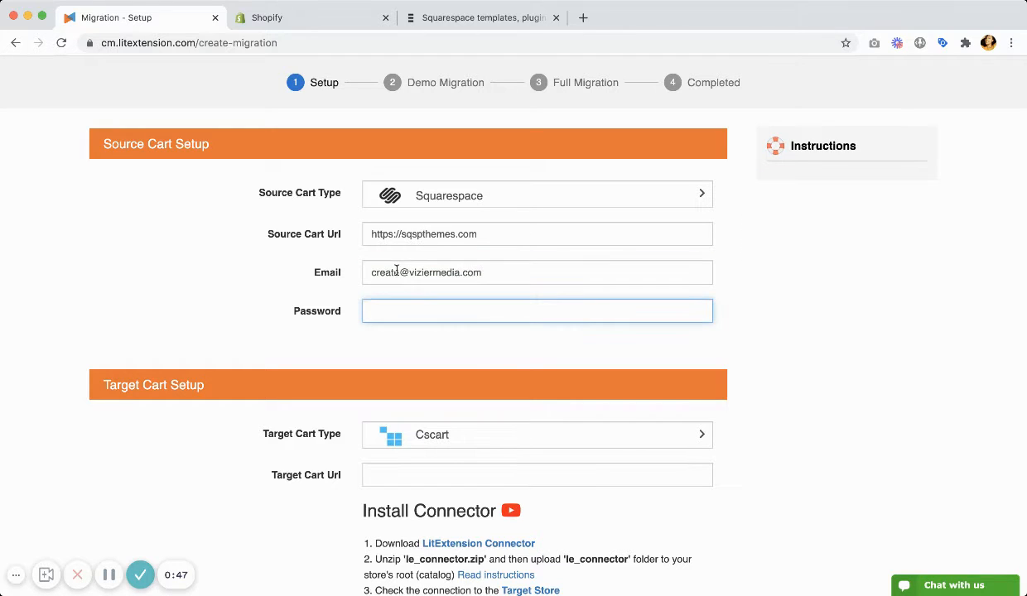
{"action": "type", "text": "password"}
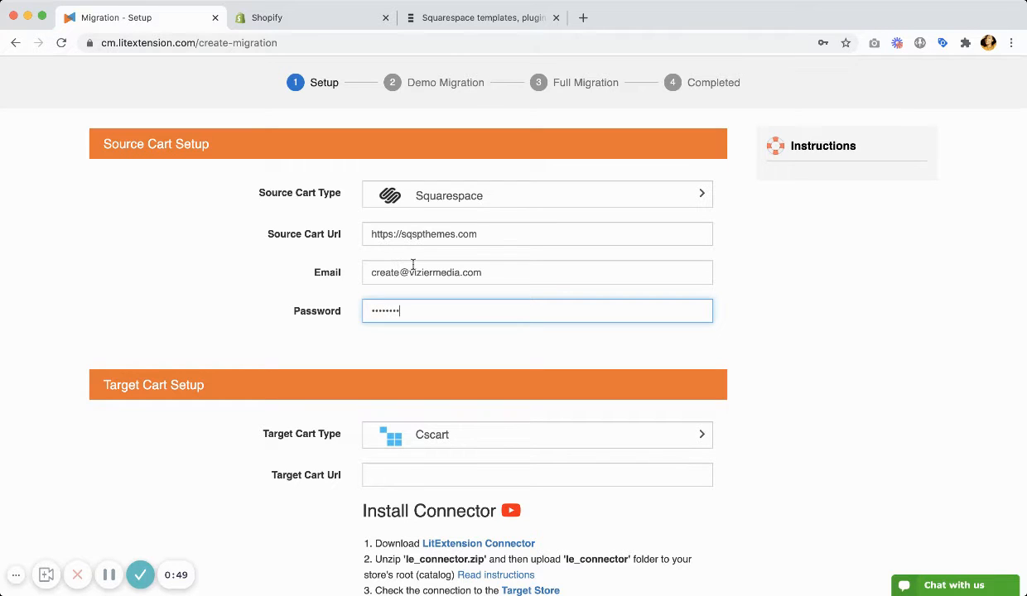
{"action": "scroll", "scroll_direction": "down", "scroll_amount": 3}
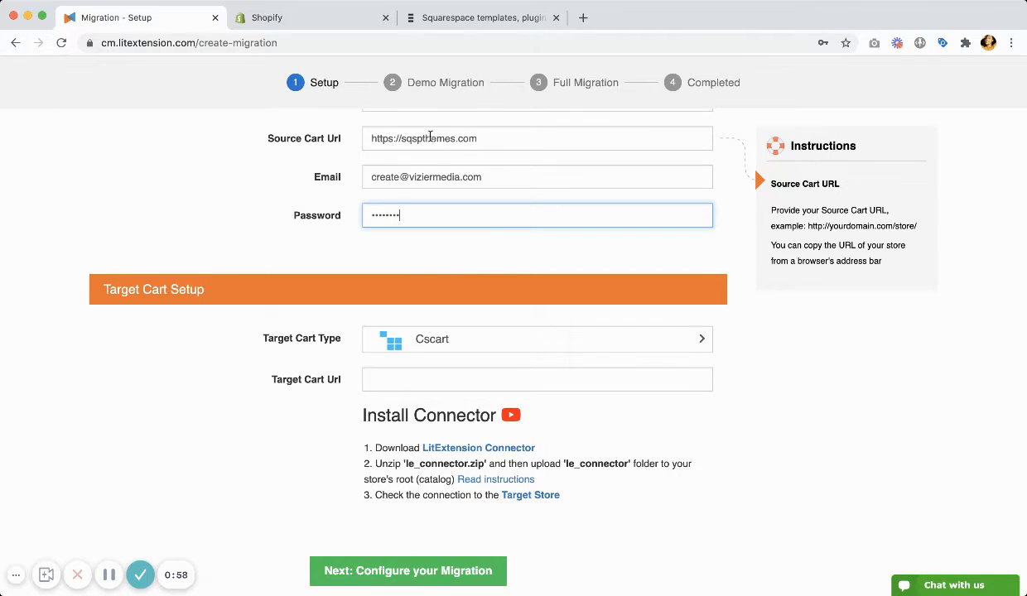
Search 'shop' in the Target Cart Type list and select Shopify.
{"action": "left_click", "coordinate": [536, 339]}
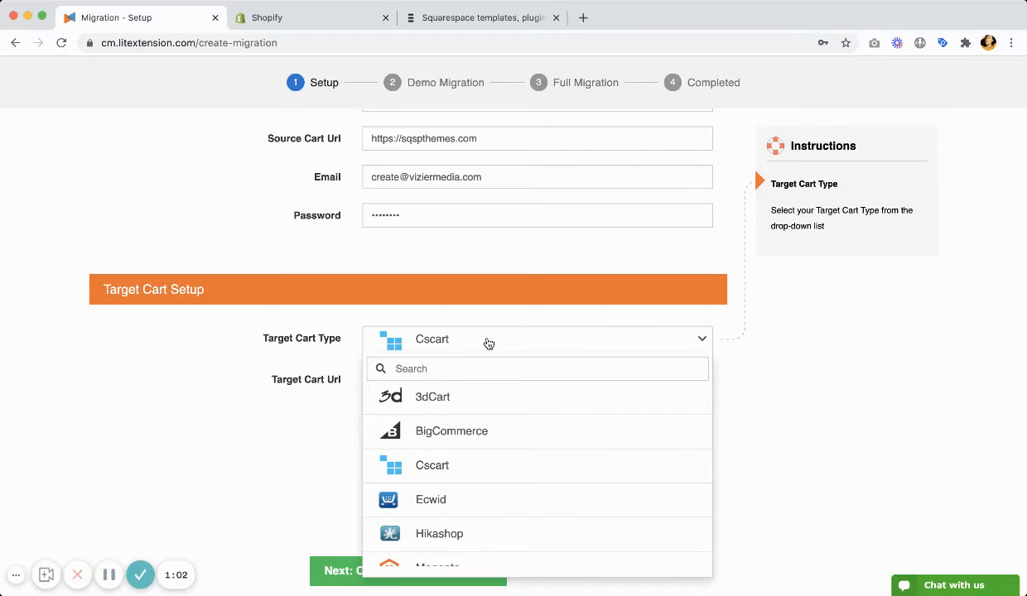
{"action": "type", "text": "shop"}
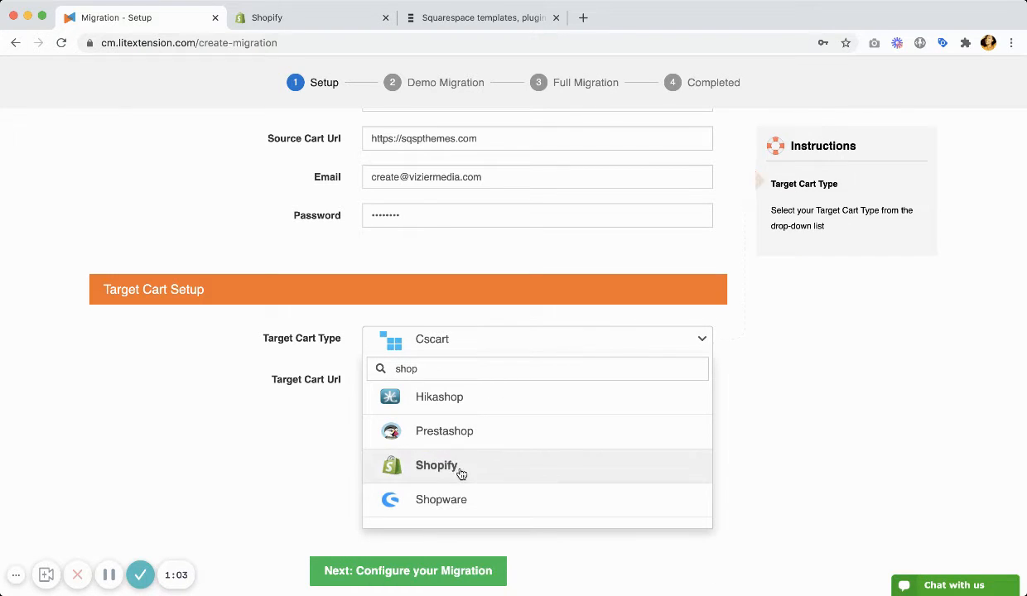
{"action": "left_click", "coordinate": [436, 465]}
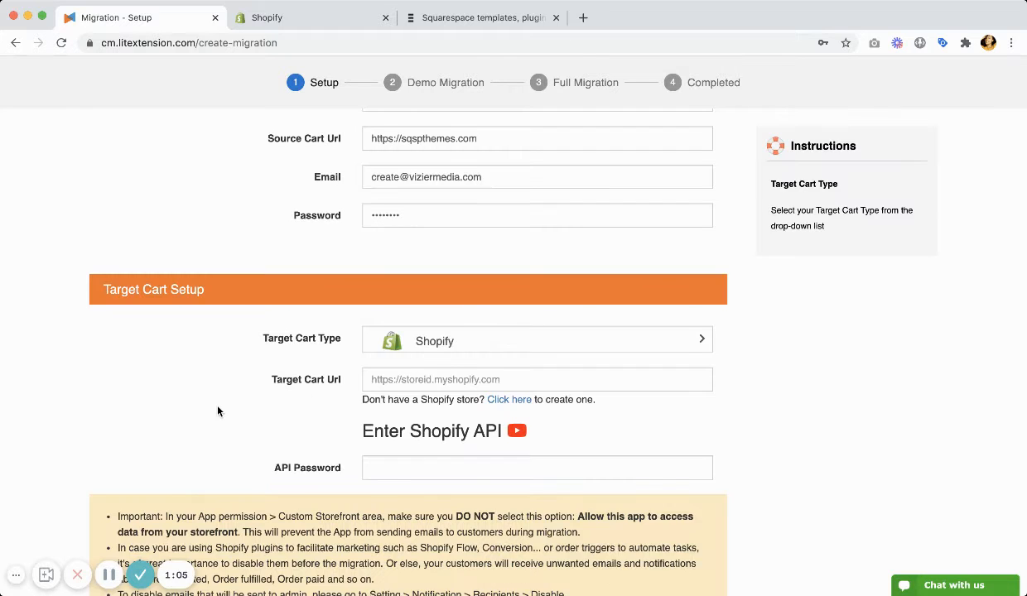
{"action": "left_click", "coordinate": [311, 17]}
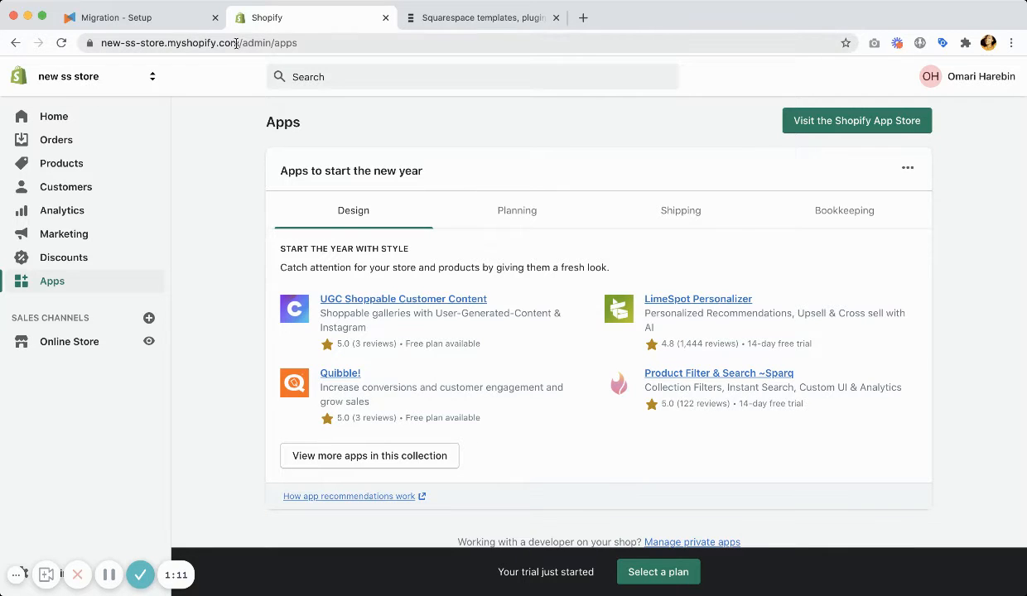
{"action": "left_click", "coordinate": [54, 116]}
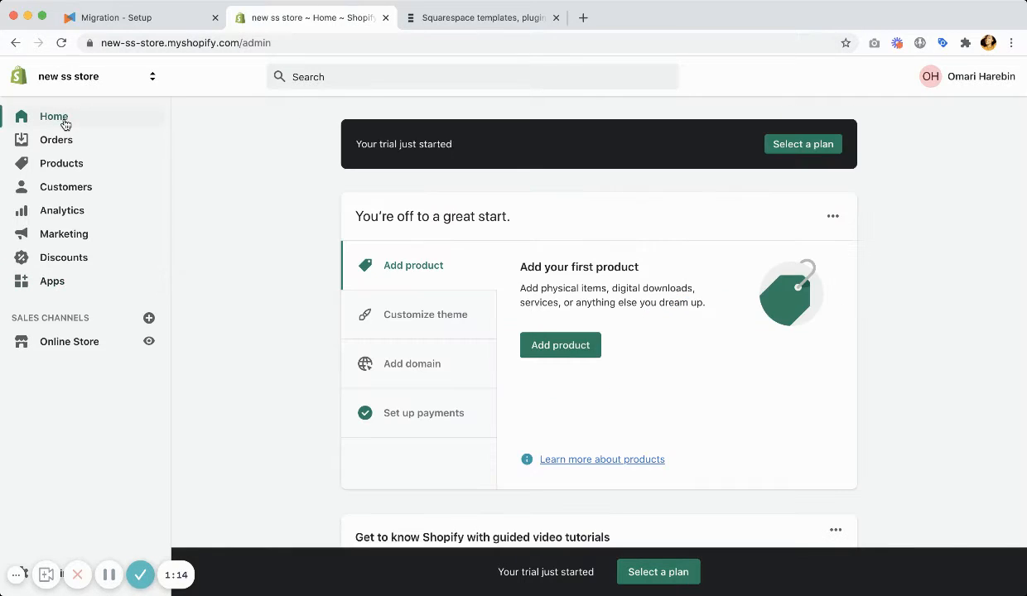
{"action": "mouse_move", "coordinate": [625, 163]}
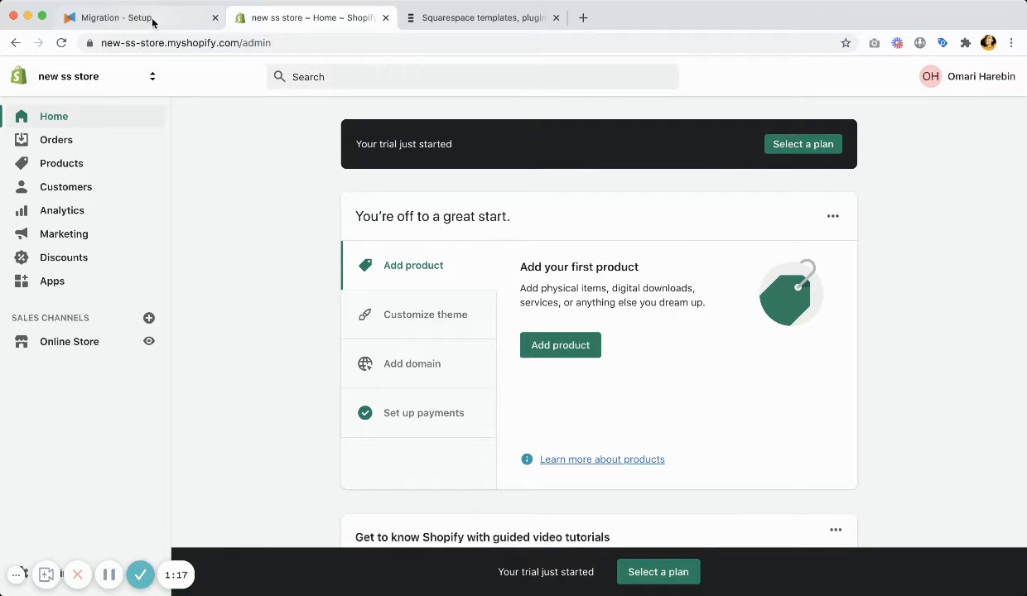
{"action": "left_click", "coordinate": [124, 17]}
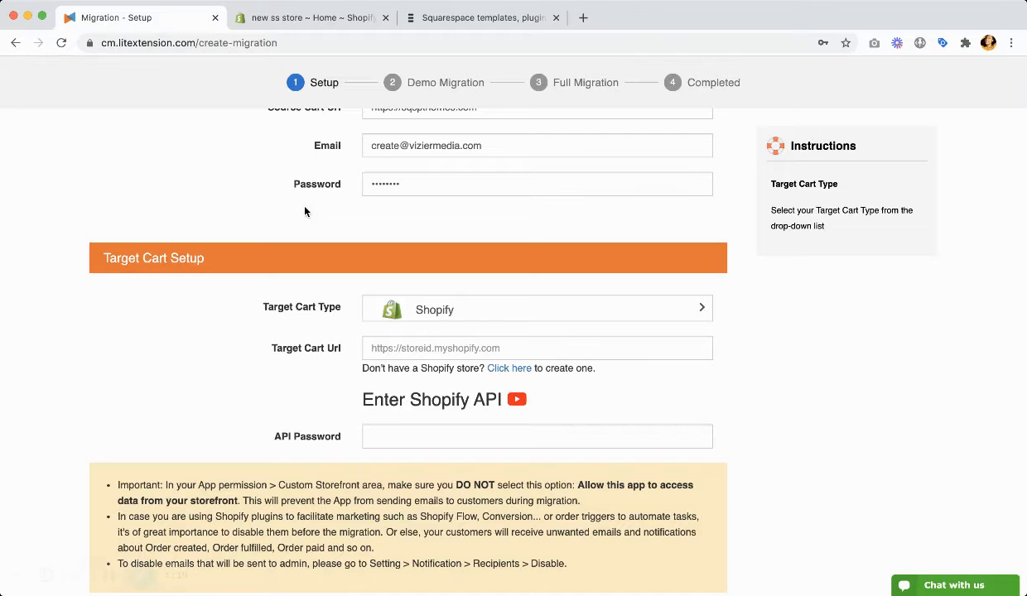
{"action": "left_click", "coordinate": [311, 17]}
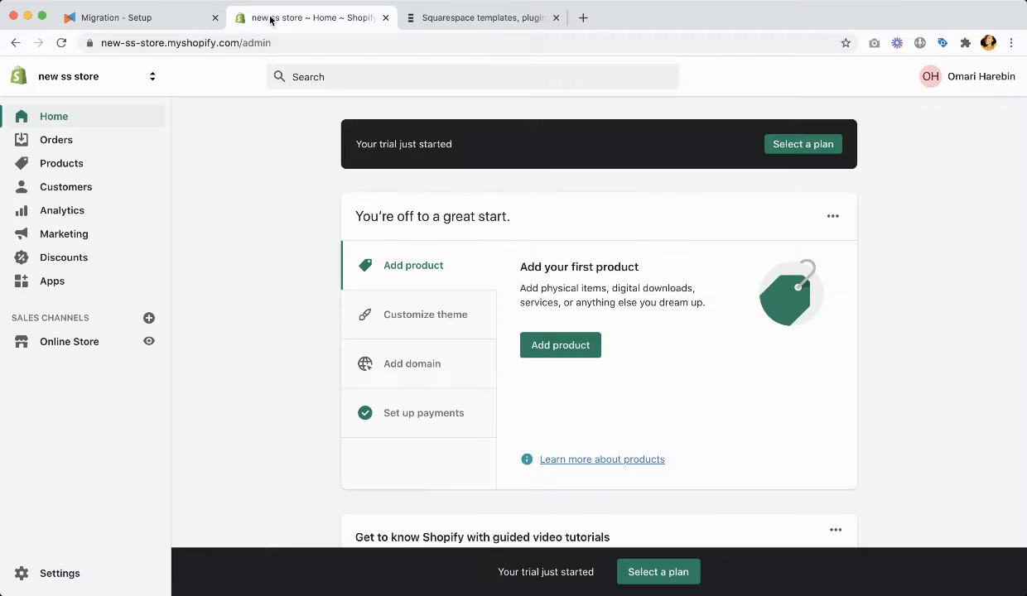
{"action": "left_click", "coordinate": [239, 43]}
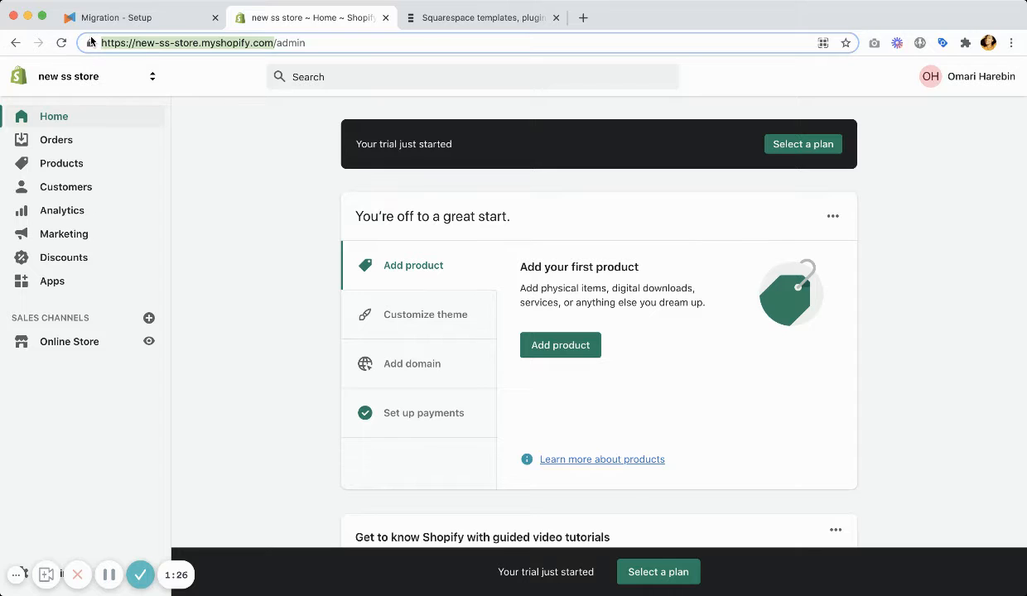
{"action": "left_click", "coordinate": [137, 18]}
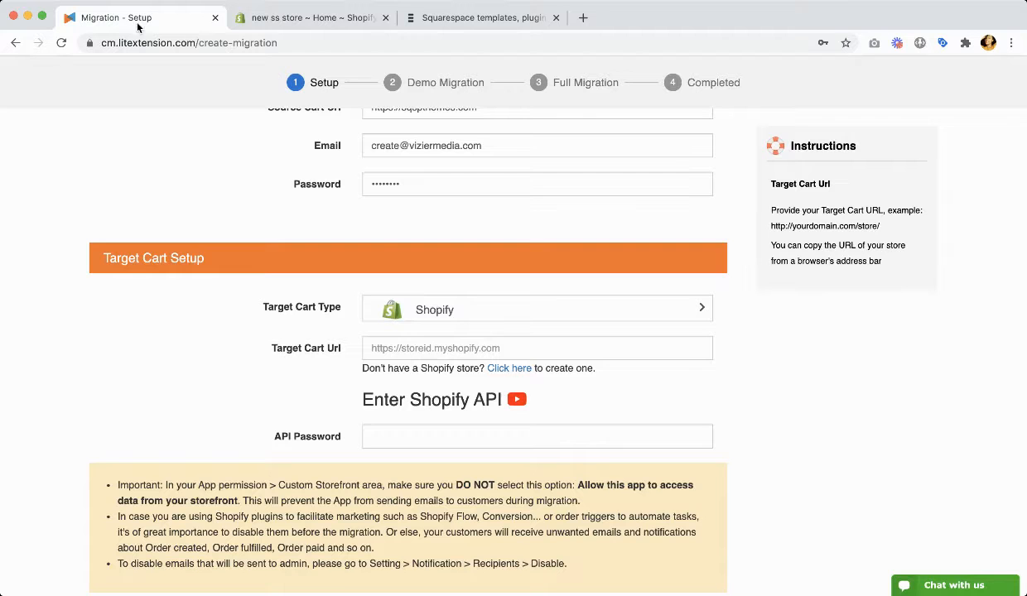
{"action": "type", "text": "https://new-ss-store.myshopify.com/"}
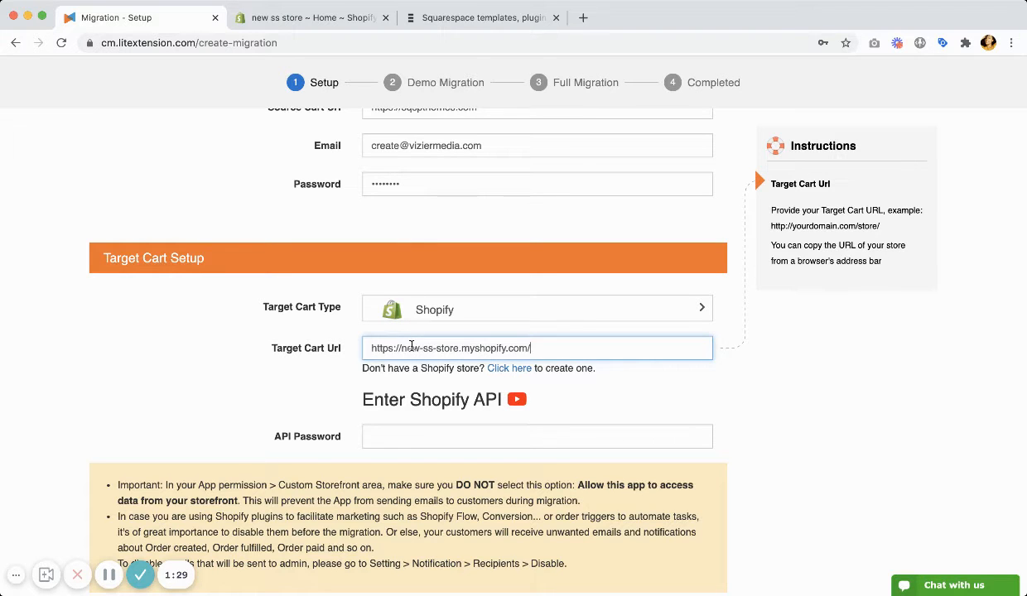
{"action": "left_click", "coordinate": [537, 436]}
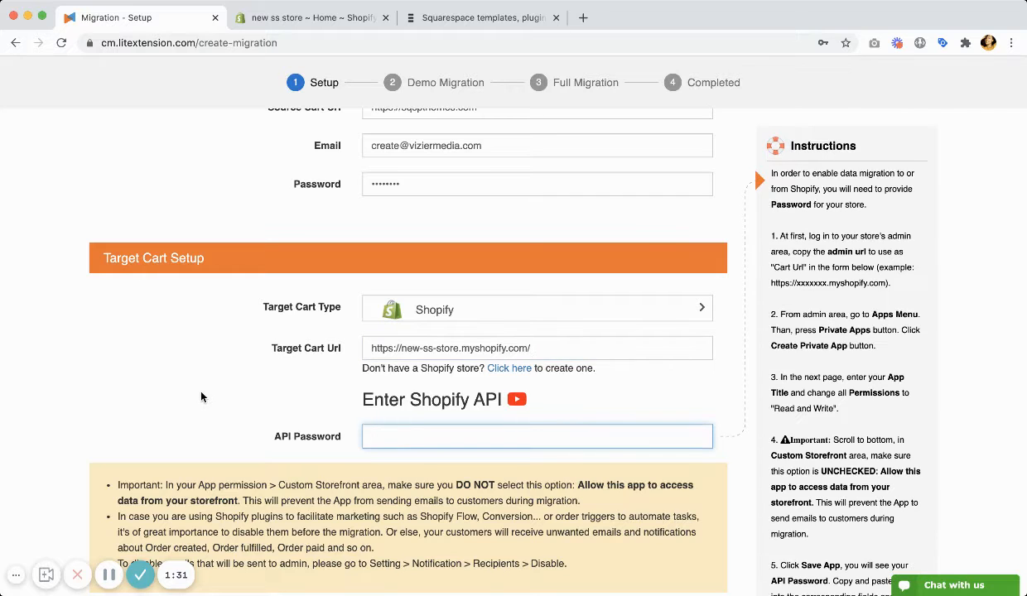
{"action": "left_click", "coordinate": [310, 17]}
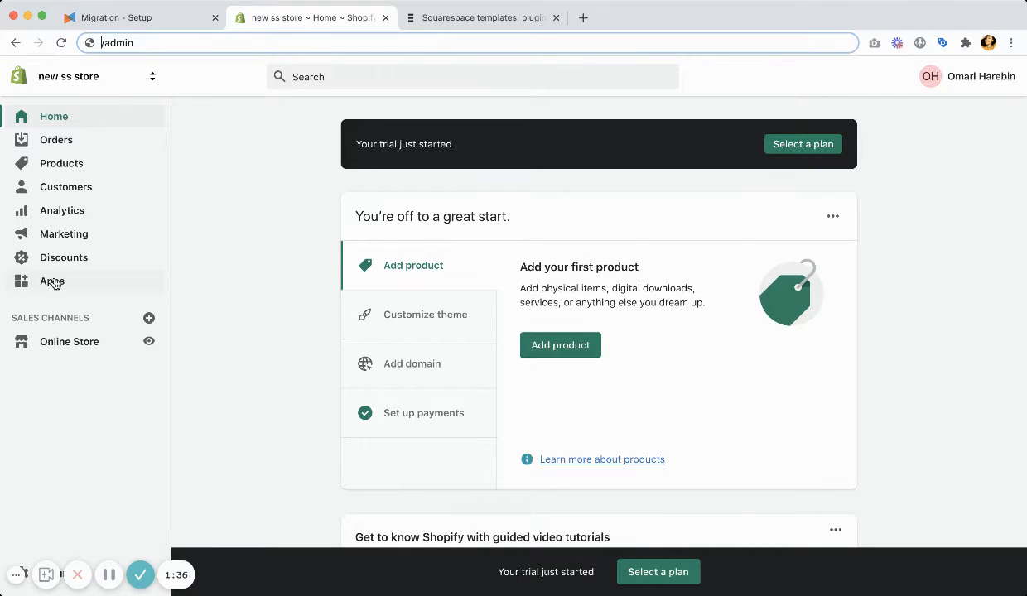
Enable private app development under Apps > Manage private apps.
{"action": "left_click", "coordinate": [51, 281]}
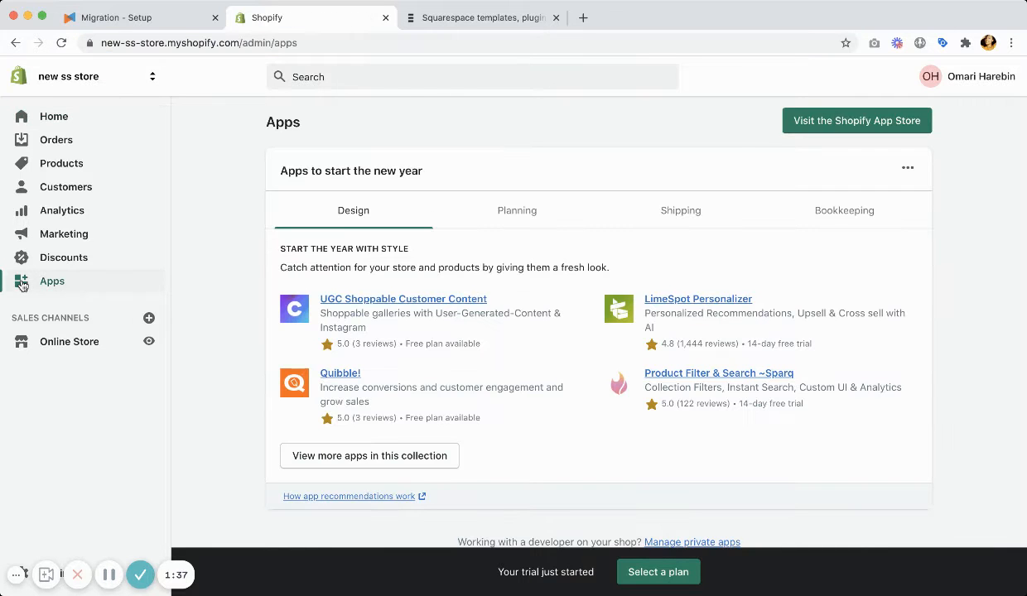
{"action": "scroll", "scroll_direction": "down", "scroll_amount": 3}
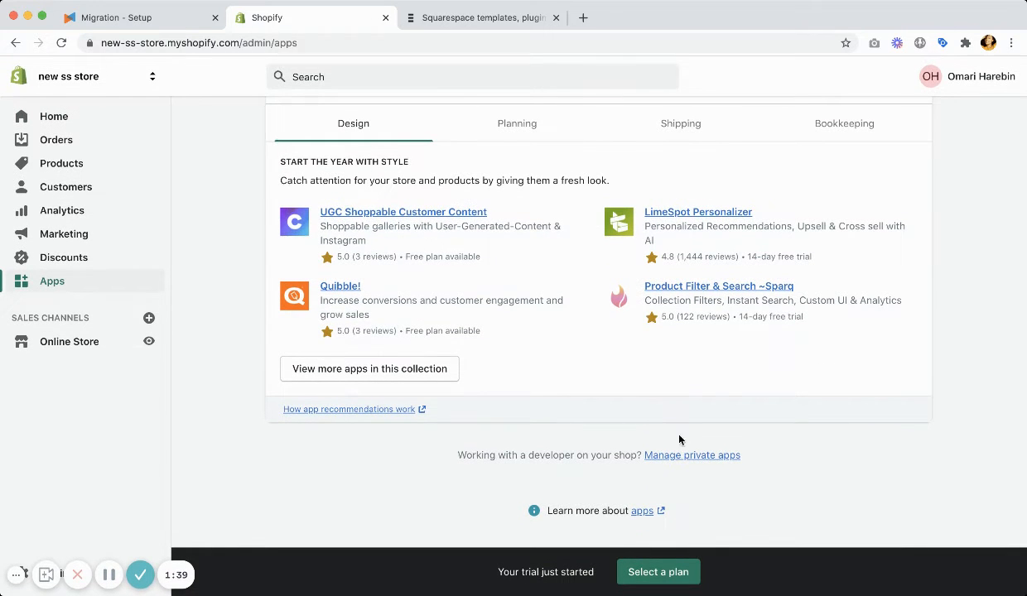
{"action": "mouse_move", "coordinate": [683, 460]}
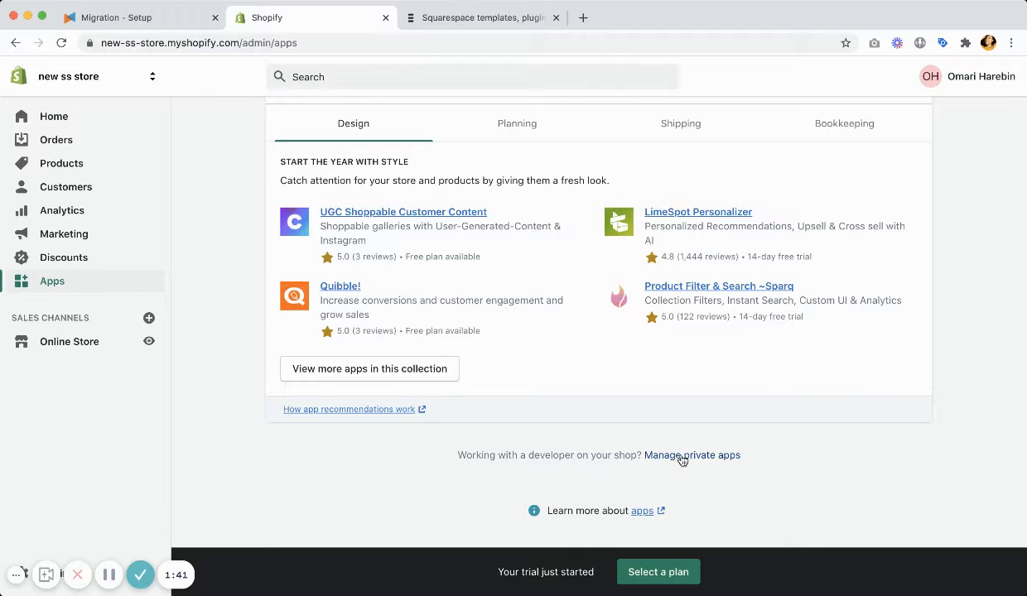
{"action": "left_click", "coordinate": [691, 456]}
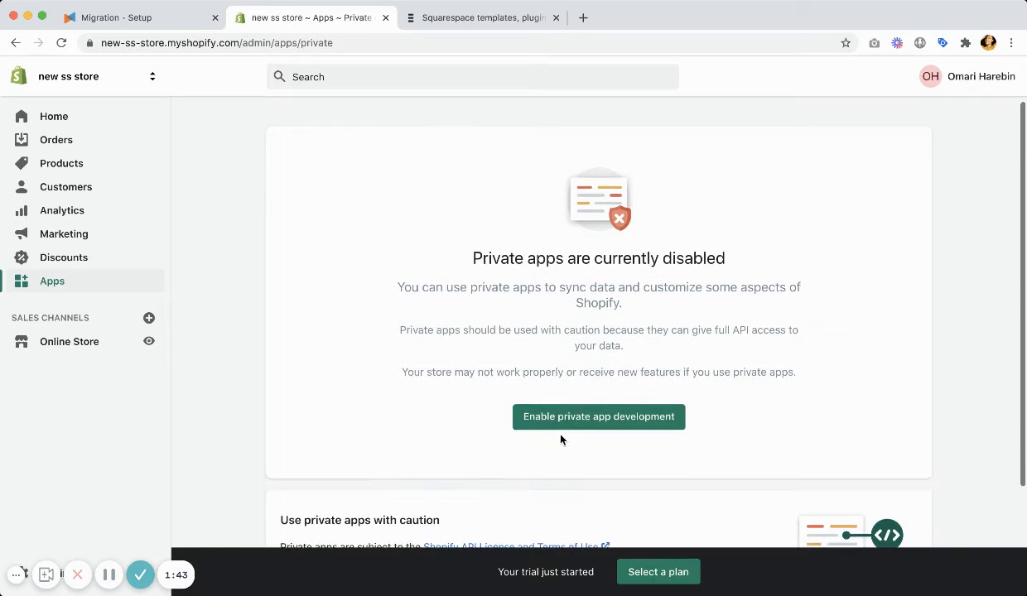
{"action": "left_click", "coordinate": [598, 417]}
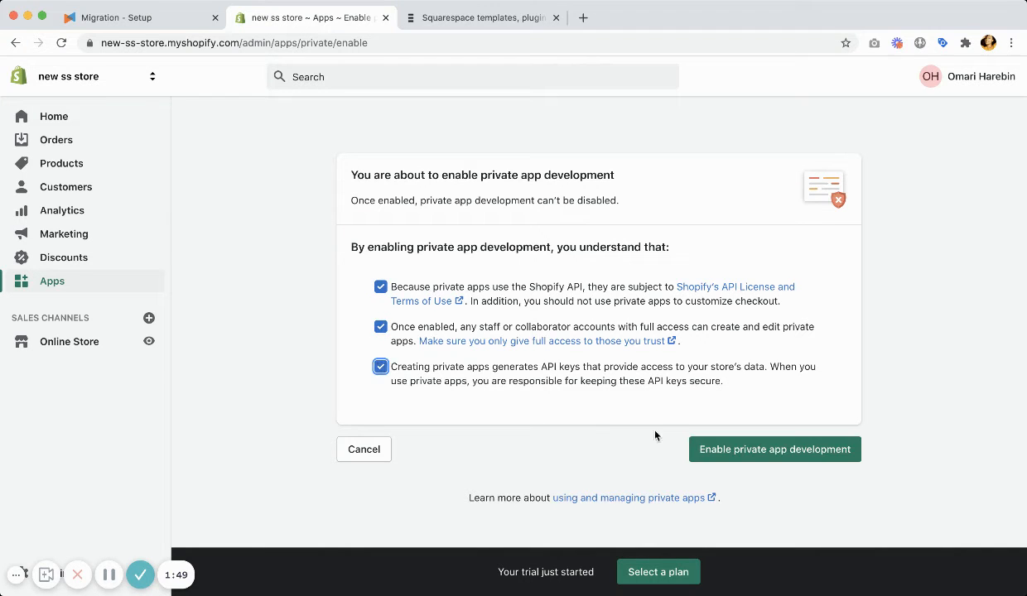
{"action": "left_click", "coordinate": [774, 449]}
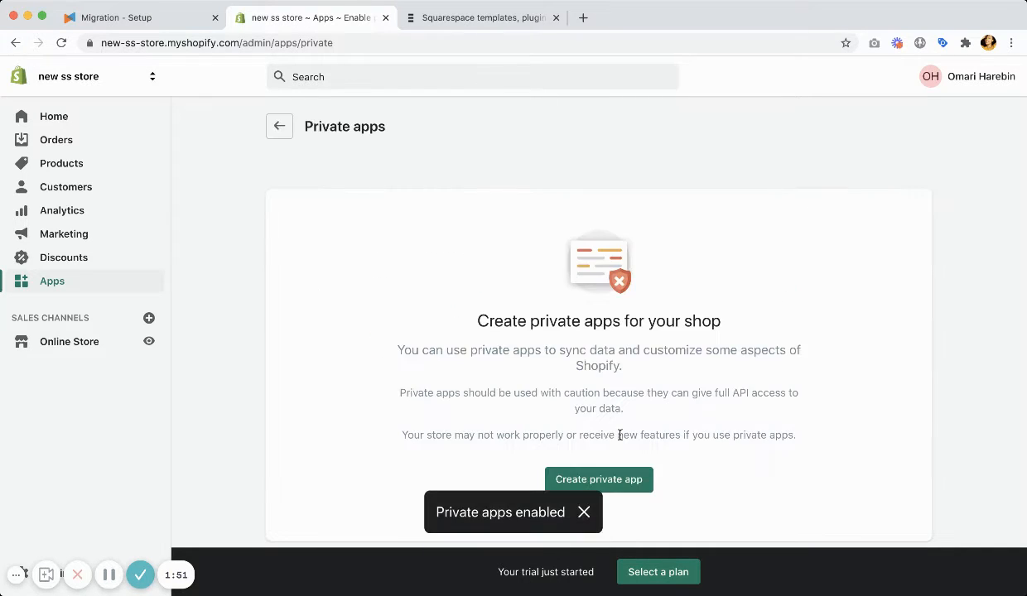
{"action": "scroll", "scroll_direction": "down", "scroll_amount": 3}
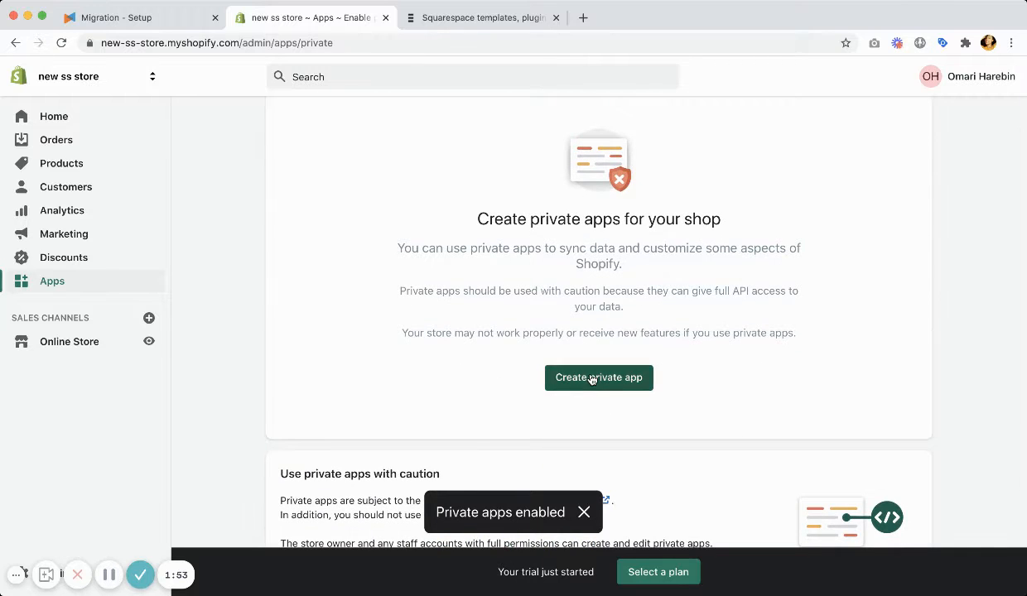
Create a private app named 'Migration'.
{"action": "left_click", "coordinate": [598, 377]}
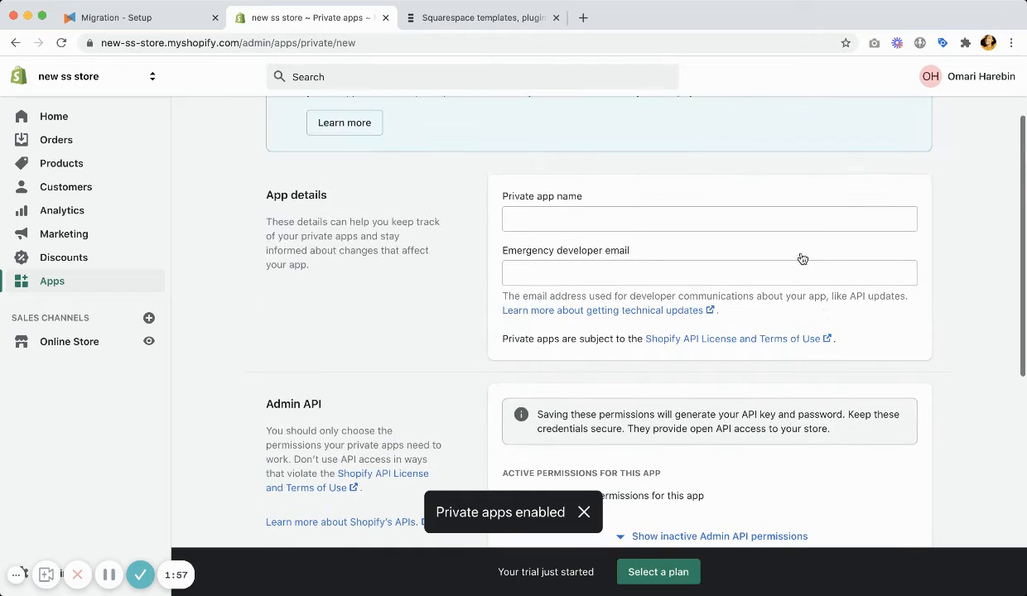
{"action": "type", "text": "Migr"}
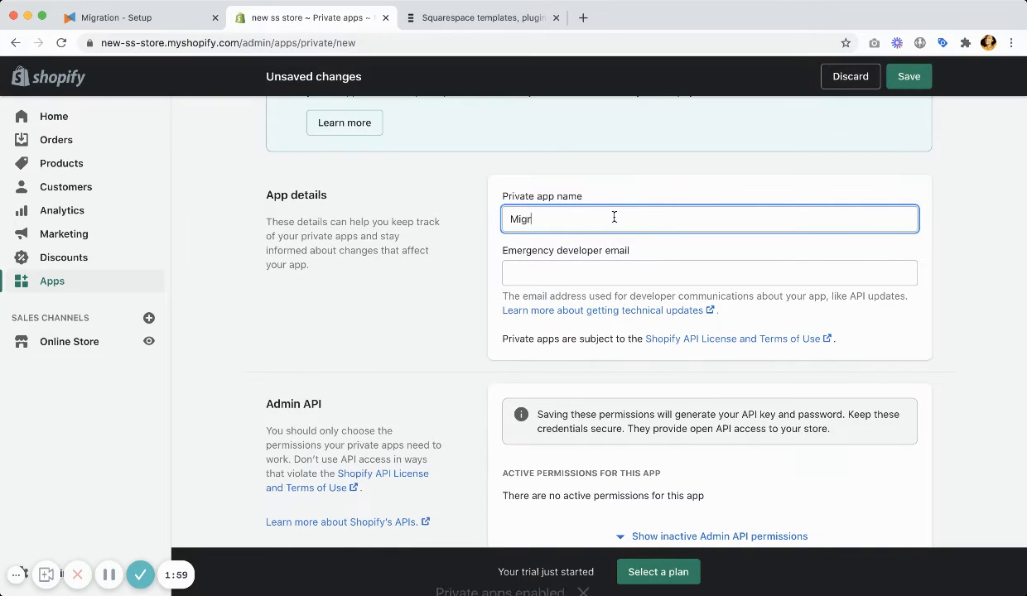
{"action": "type", "text": "ation"}
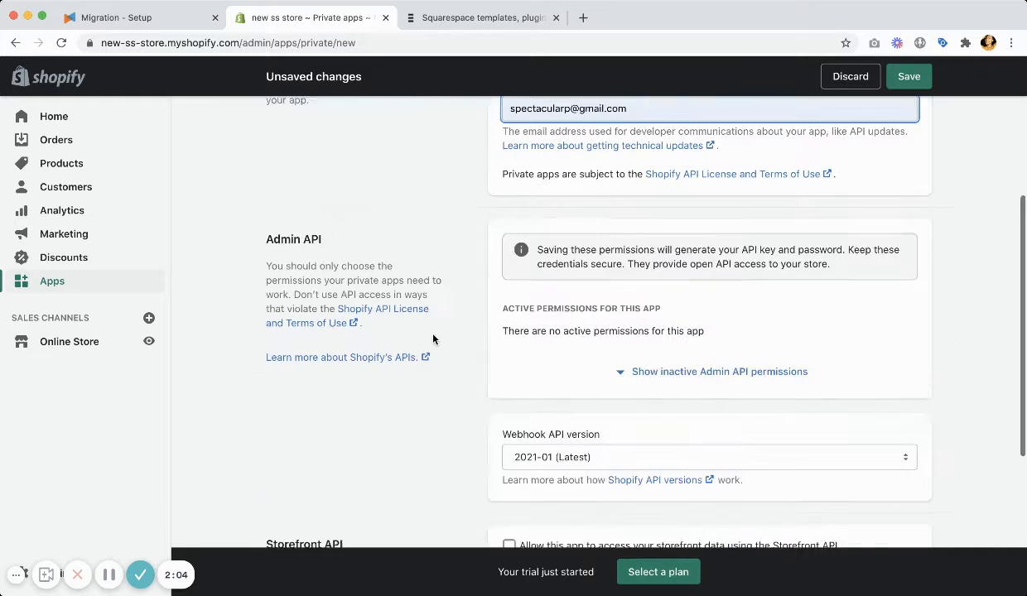
Give Analytics read, fulfillment orders read and write, and GDPR data requests read access.
{"action": "scroll", "scroll_direction": "down", "scroll_amount": 3}
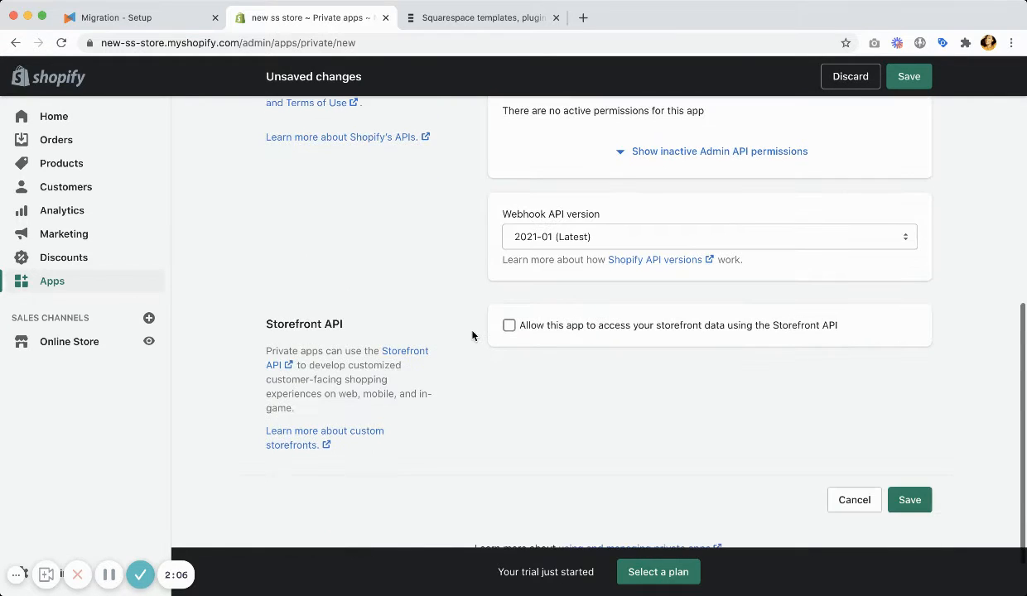
{"action": "scroll", "scroll_direction": "up", "scroll_amount": 3}
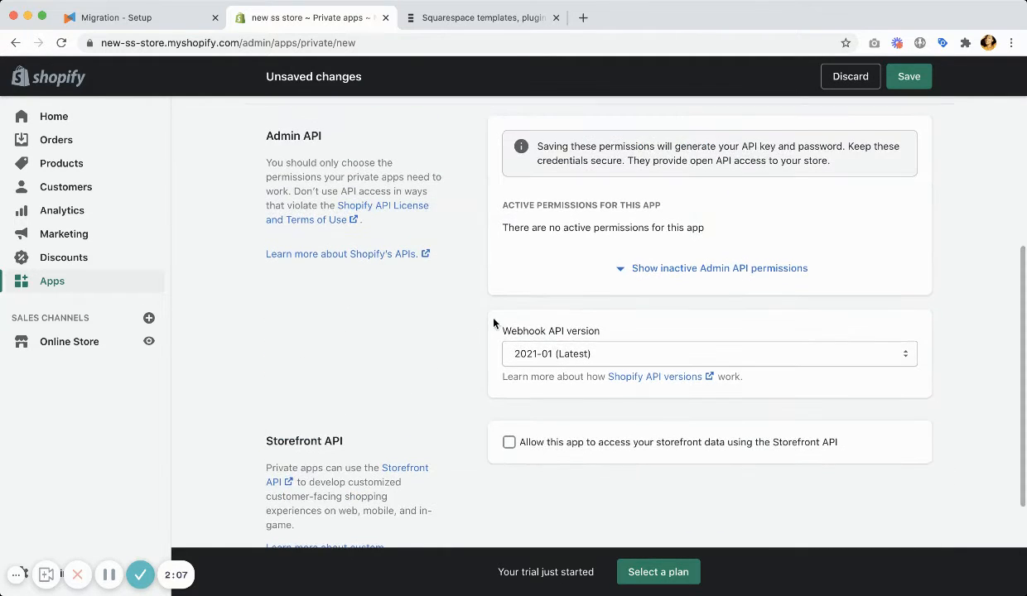
{"action": "left_click", "coordinate": [719, 267]}
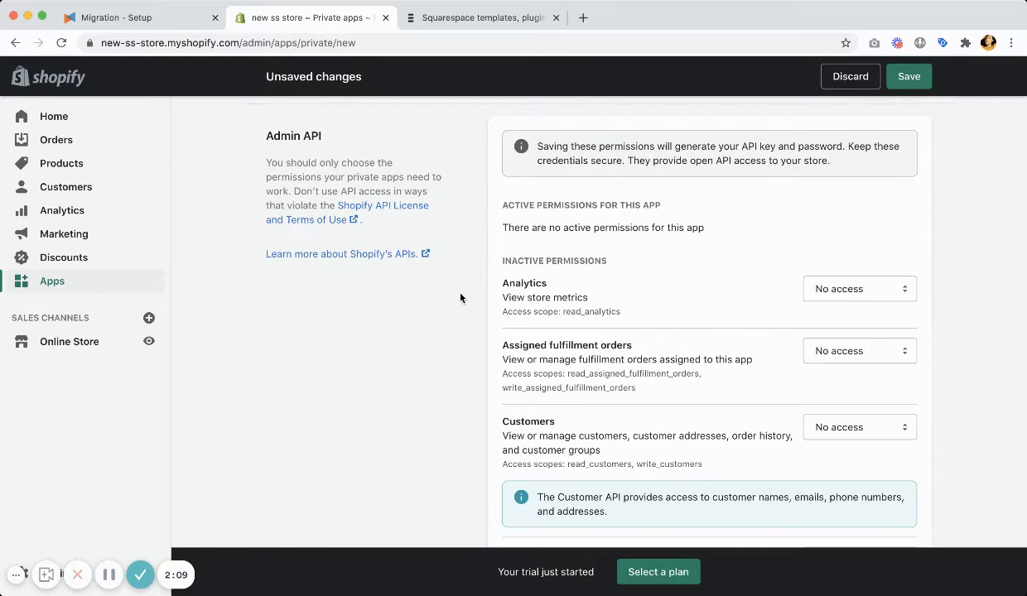
{"action": "scroll", "scroll_direction": "up", "scroll_amount": 3}
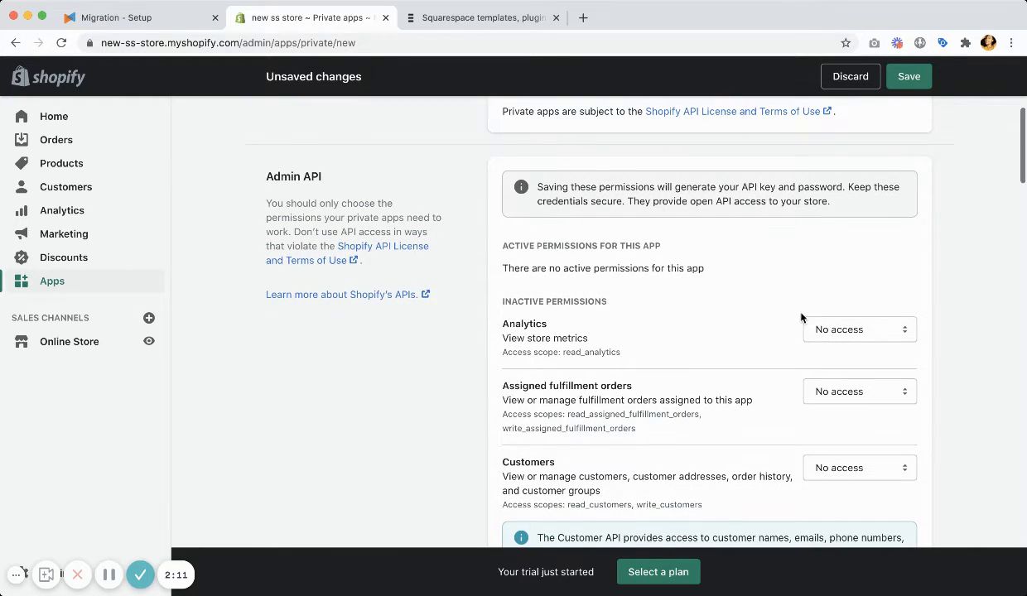
{"action": "left_click", "coordinate": [859, 329]}
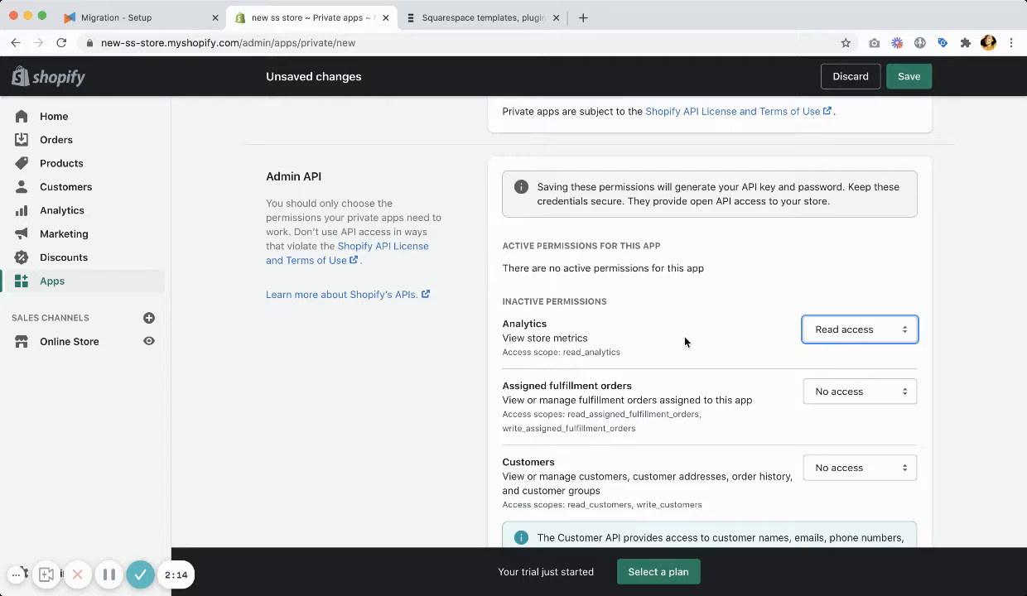
{"action": "scroll", "scroll_direction": "down", "scroll_amount": 3}
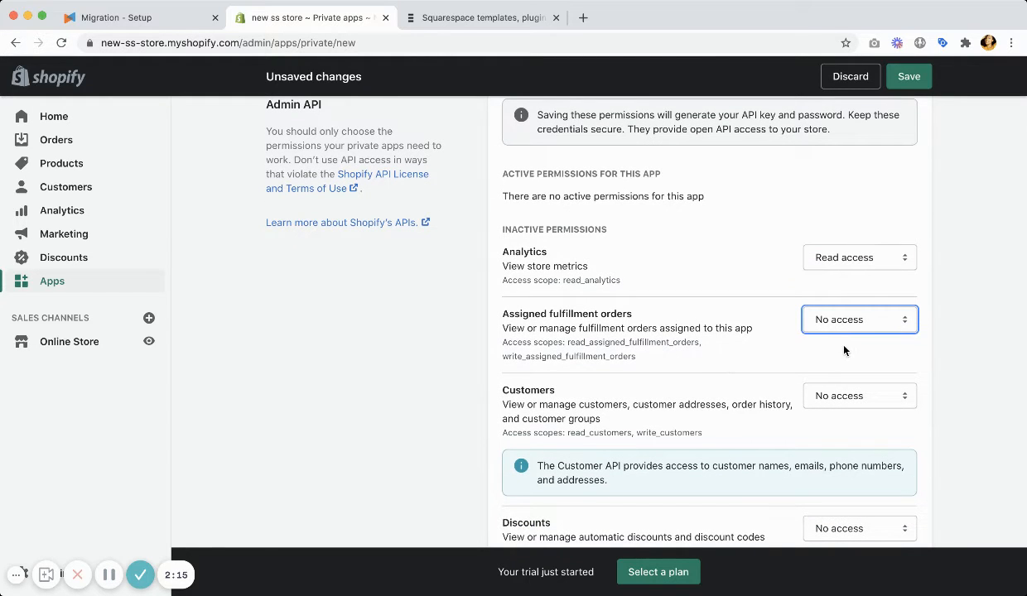
{"action": "left_click", "coordinate": [859, 395]}
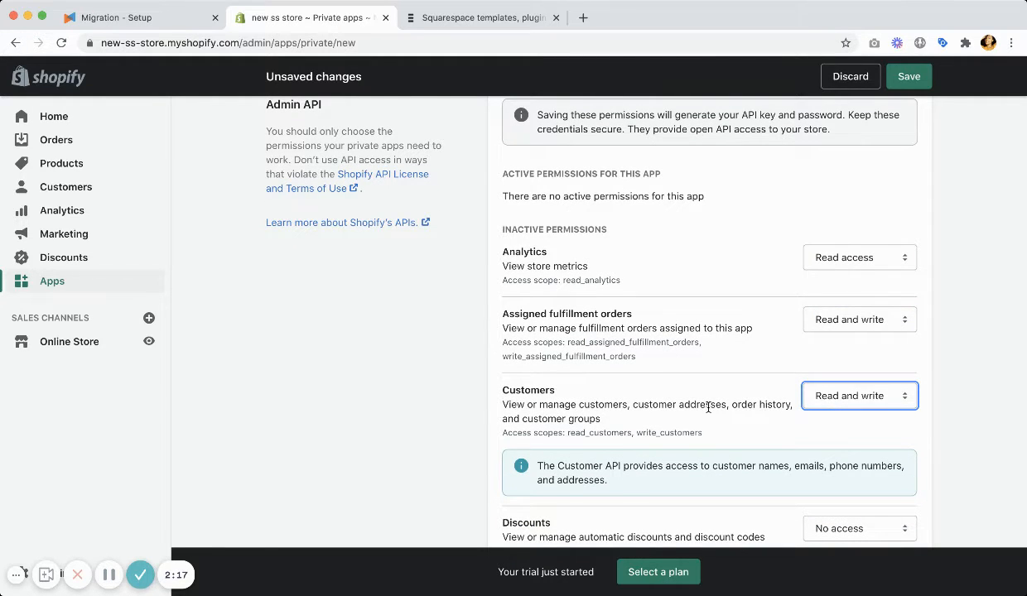
{"action": "scroll", "scroll_direction": "down", "scroll_amount": 3}
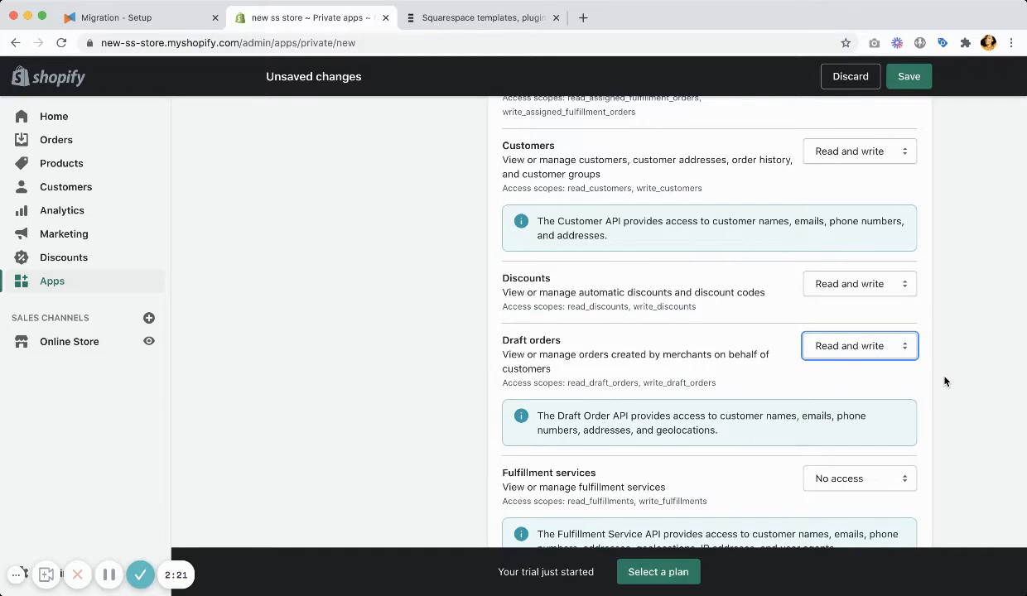
{"action": "scroll", "scroll_direction": "down", "scroll_amount": 3}
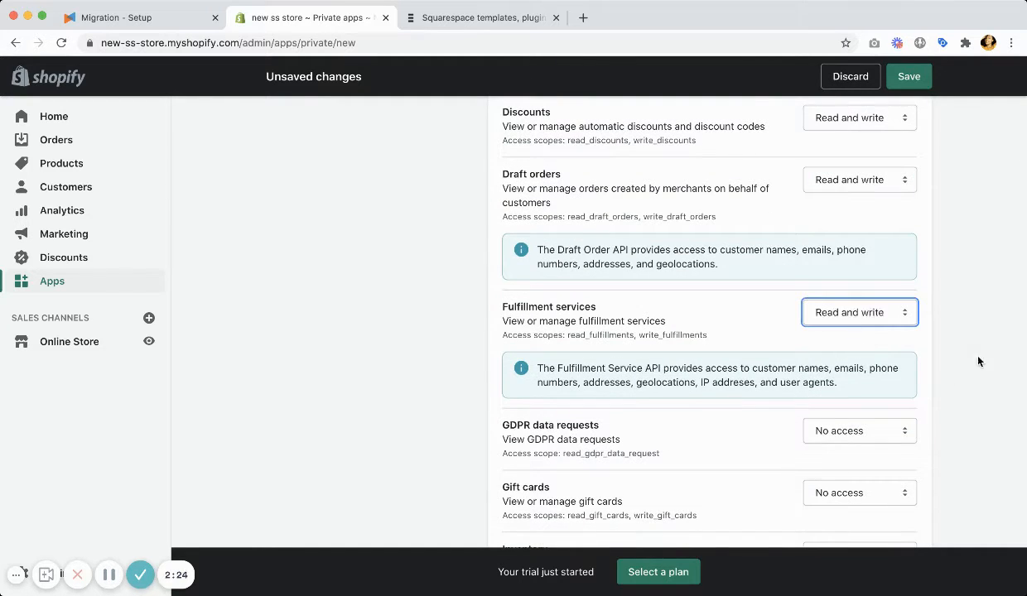
{"action": "scroll", "scroll_direction": "down", "scroll_amount": 3}
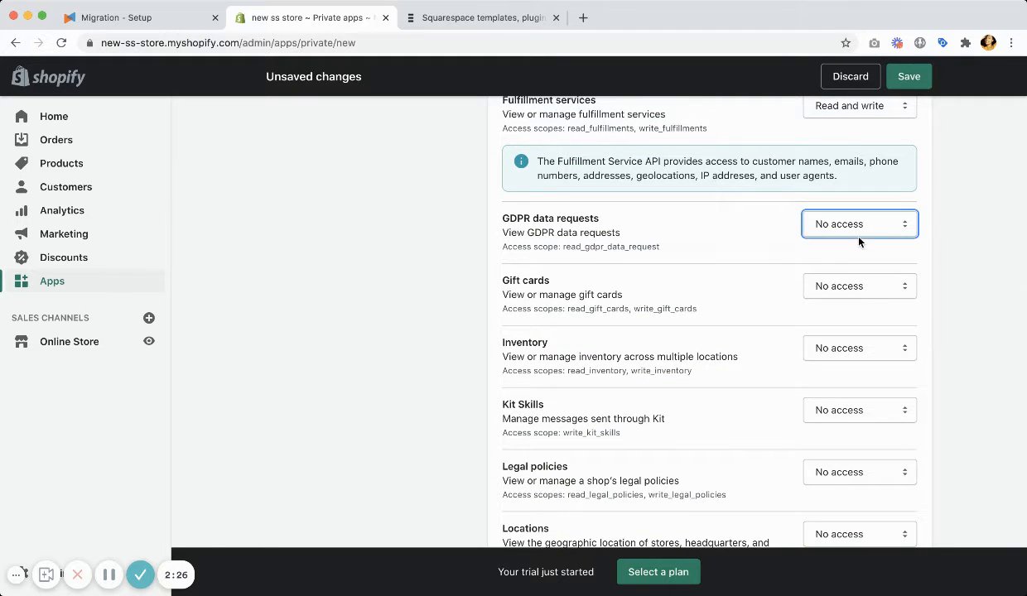
{"action": "left_click", "coordinate": [859, 224]}
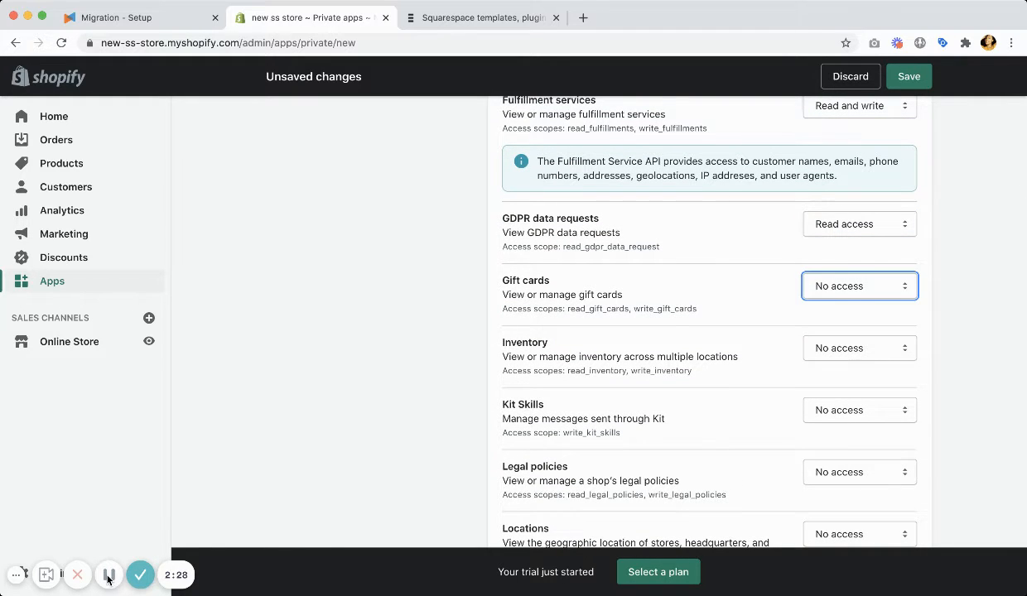
{"action": "scroll", "scroll_direction": "down", "scroll_amount": 3}
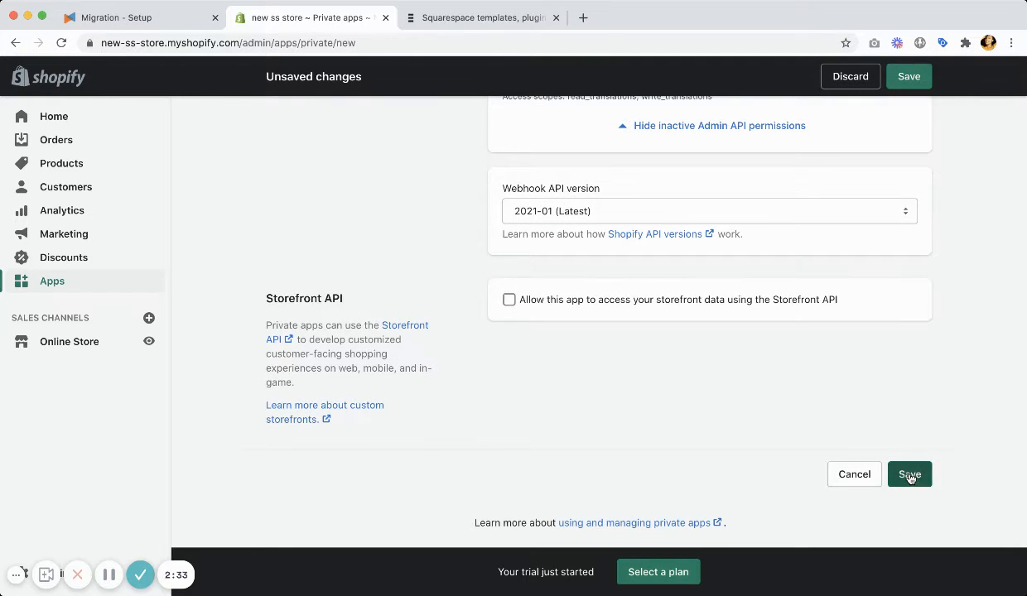
Save the Migration private app, then reveal and copy its Admin API password.
{"action": "left_click", "coordinate": [909, 473]}
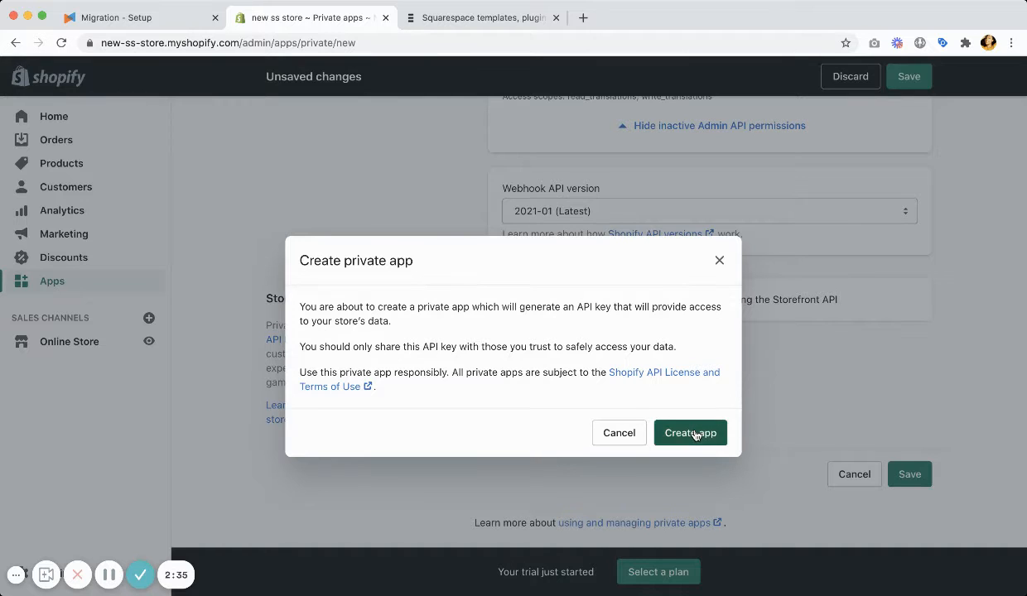
{"action": "left_click", "coordinate": [690, 432]}
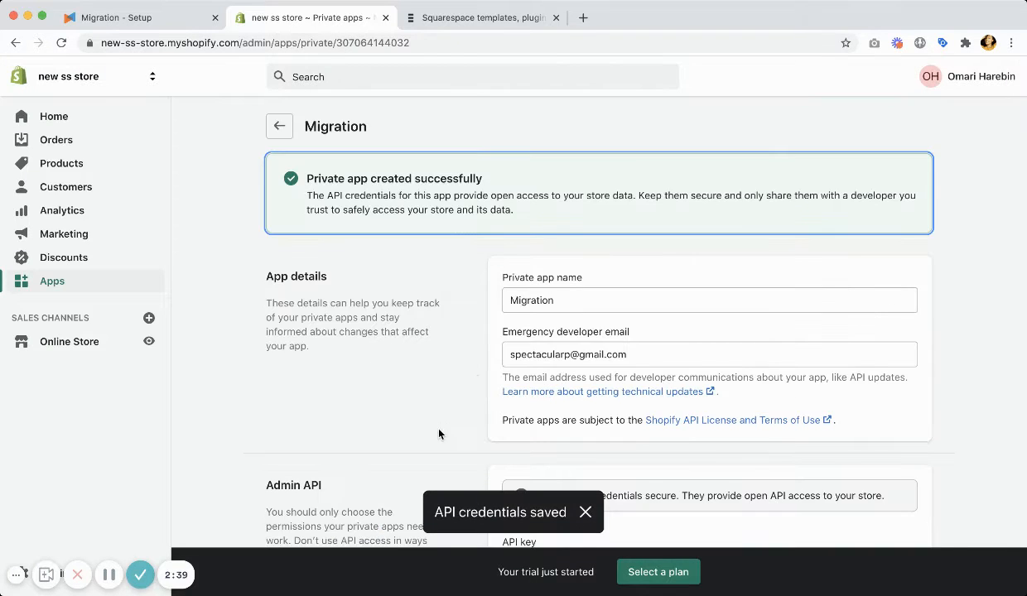
{"action": "scroll", "scroll_direction": "down", "scroll_amount": 3}
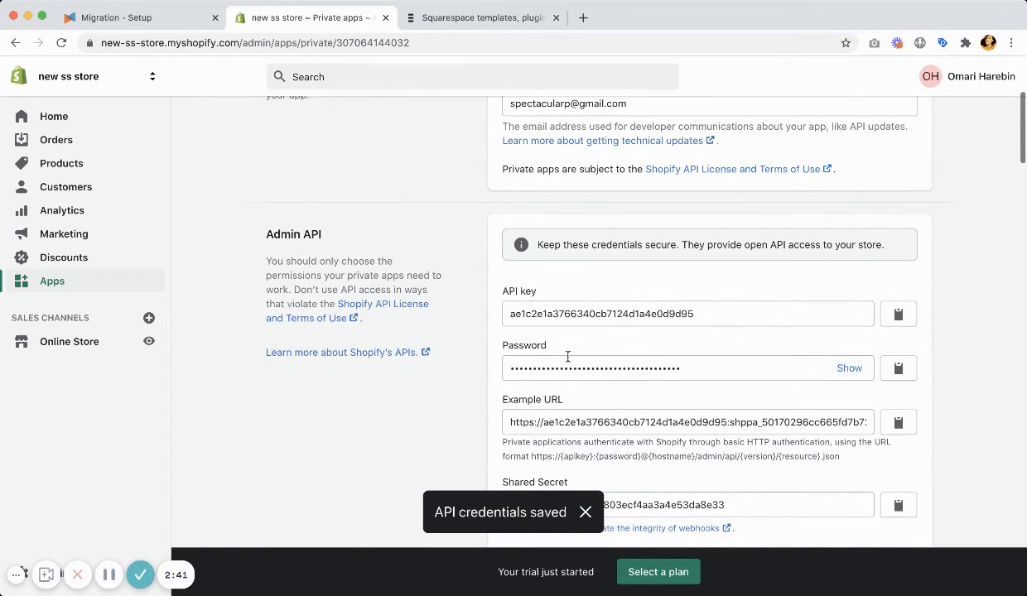
{"action": "left_click", "coordinate": [849, 368]}
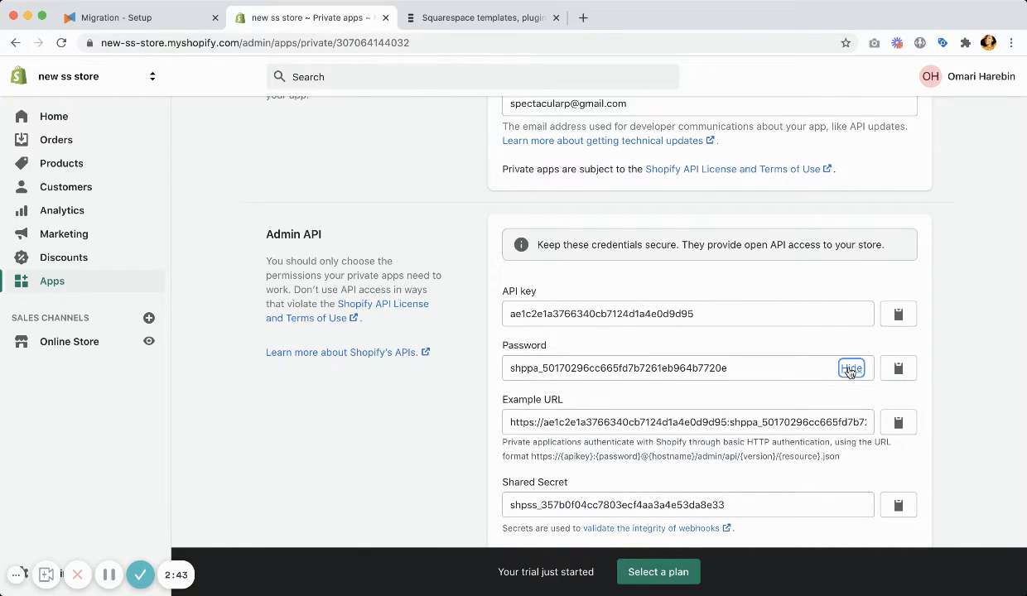
{"action": "left_click", "coordinate": [898, 368]}
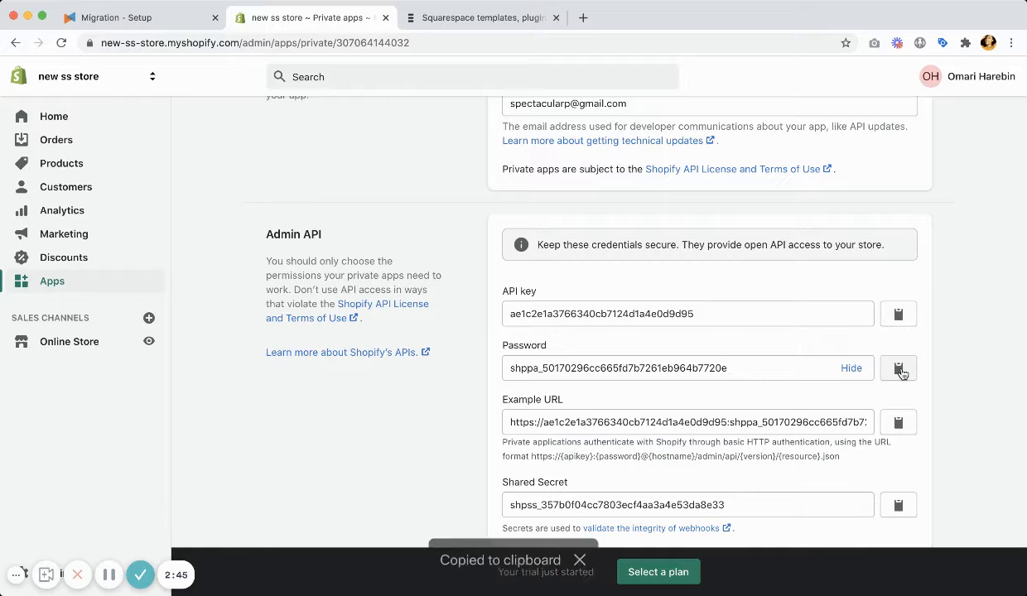
{"action": "left_click", "coordinate": [124, 17]}
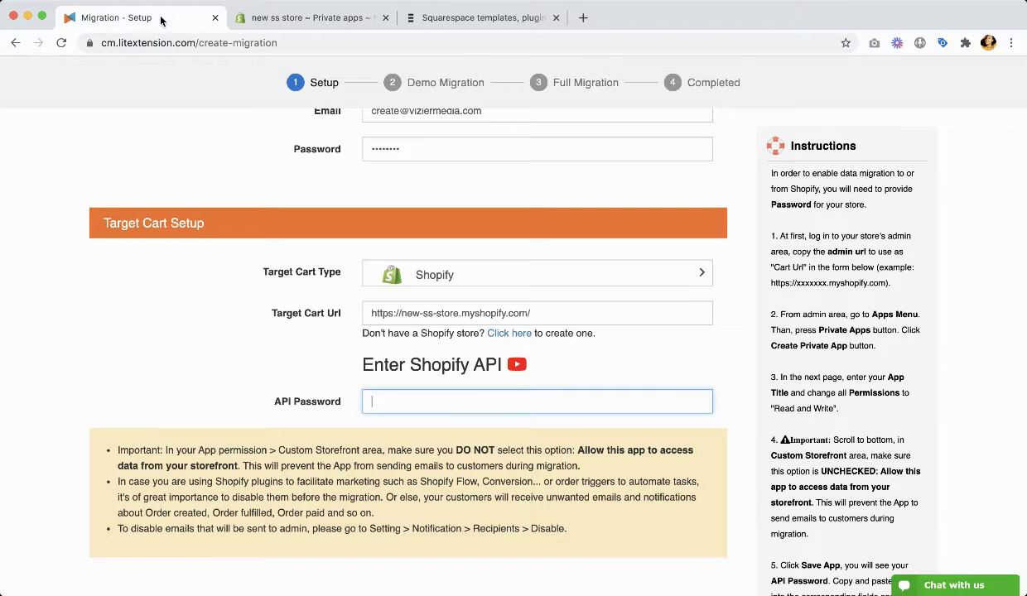
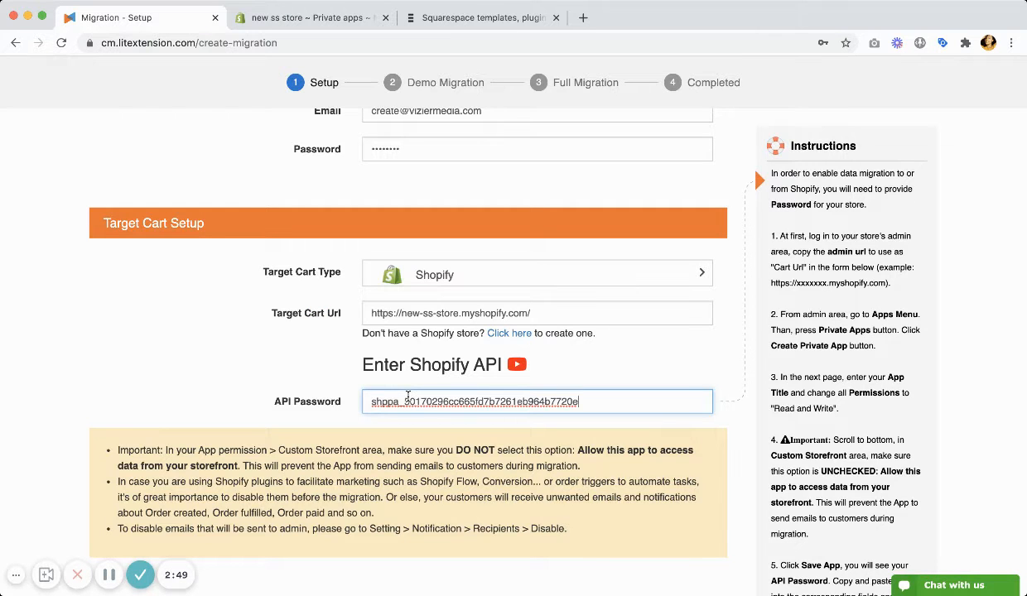
{"action": "scroll", "scroll_direction": "down", "scroll_amount": 3}
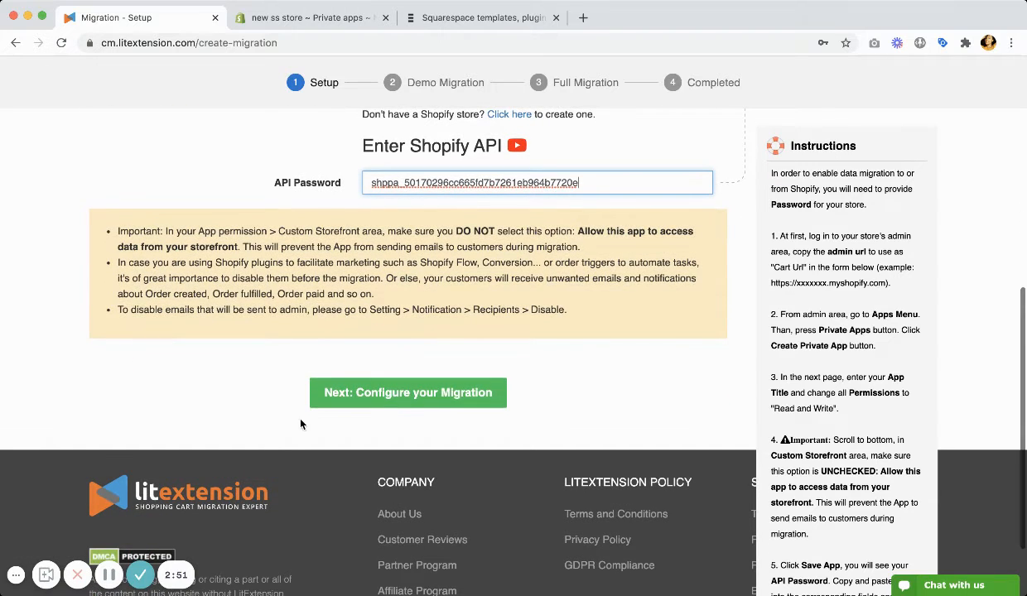
{"action": "left_click", "coordinate": [407, 393]}
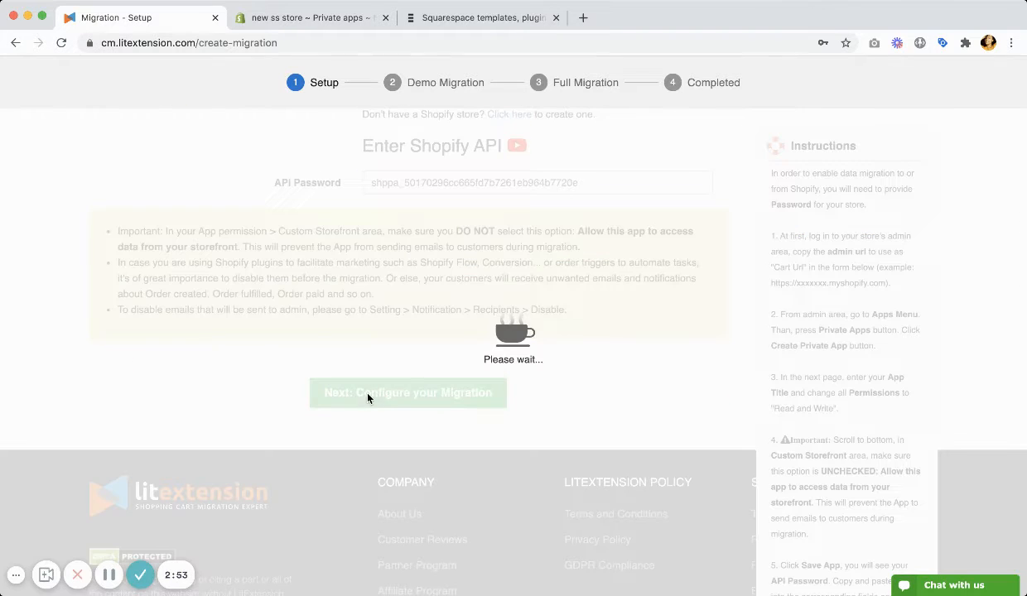
{"action": "mouse_move", "coordinate": [189, 364]}
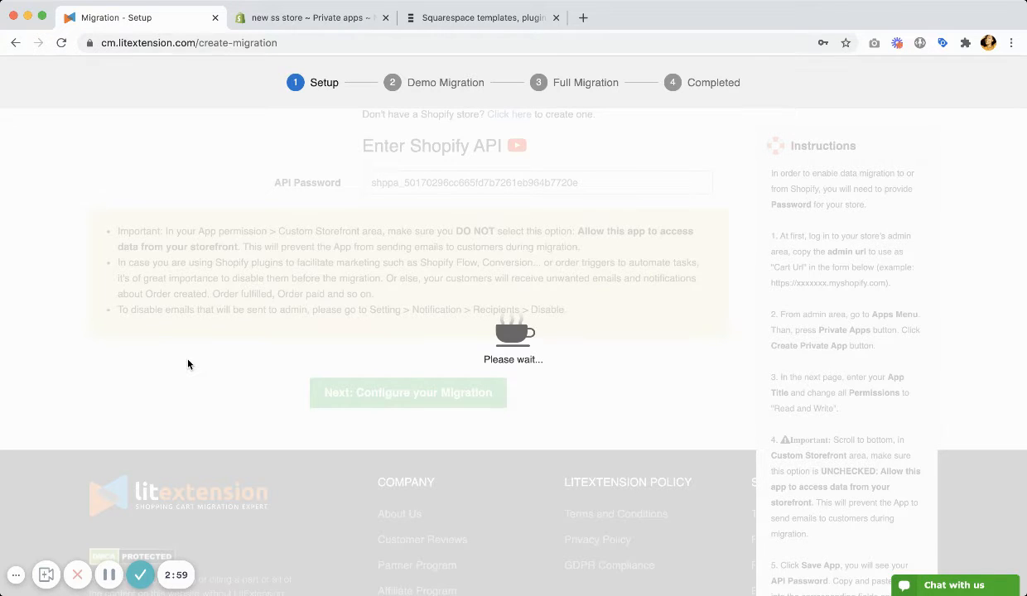
{"action": "scroll", "scroll_direction": "up", "scroll_amount": 3}
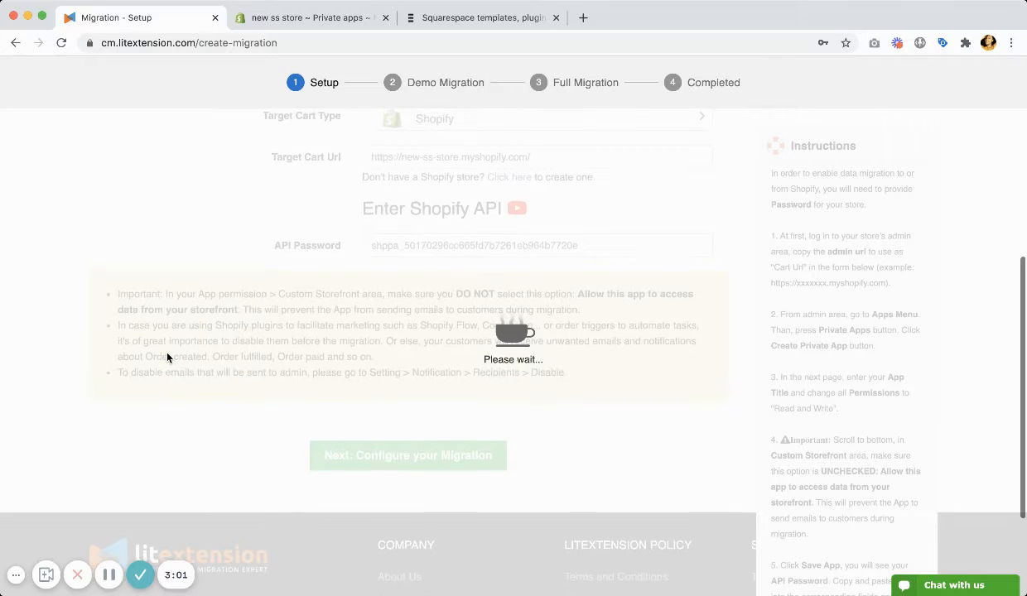
{"action": "left_click", "coordinate": [407, 456]}
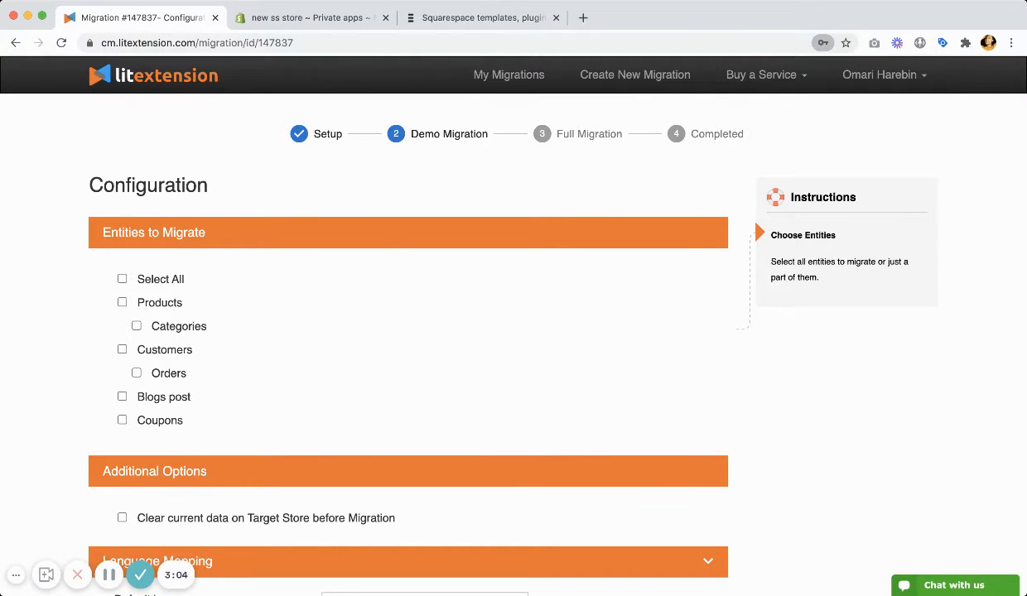
Tick Select All under Entities to Migrate.
{"action": "scroll", "scroll_direction": "down", "scroll_amount": 3}
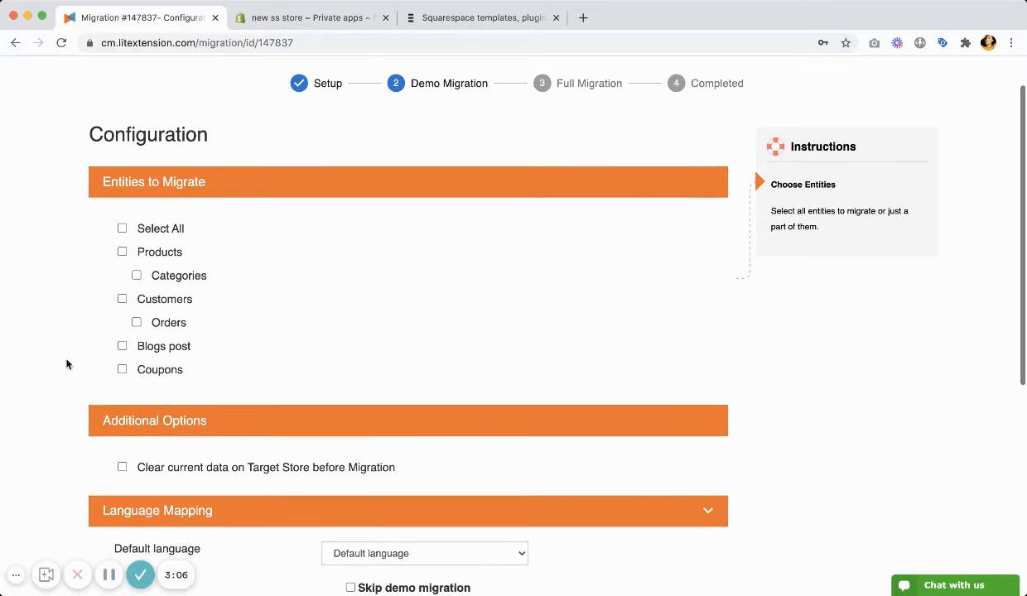
{"action": "scroll", "scroll_direction": "down", "scroll_amount": 3}
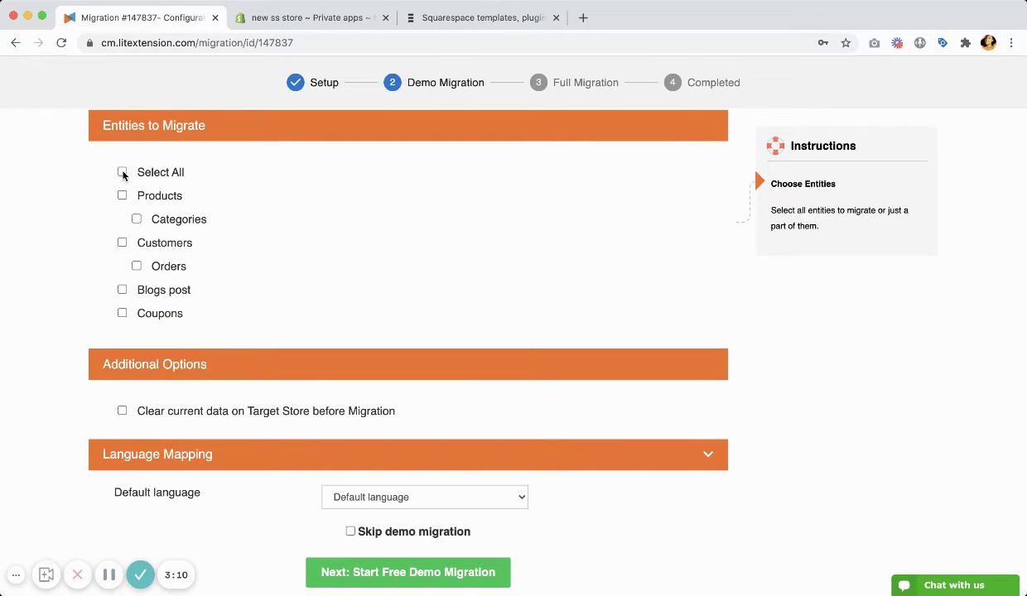
{"action": "left_click", "coordinate": [122, 171]}
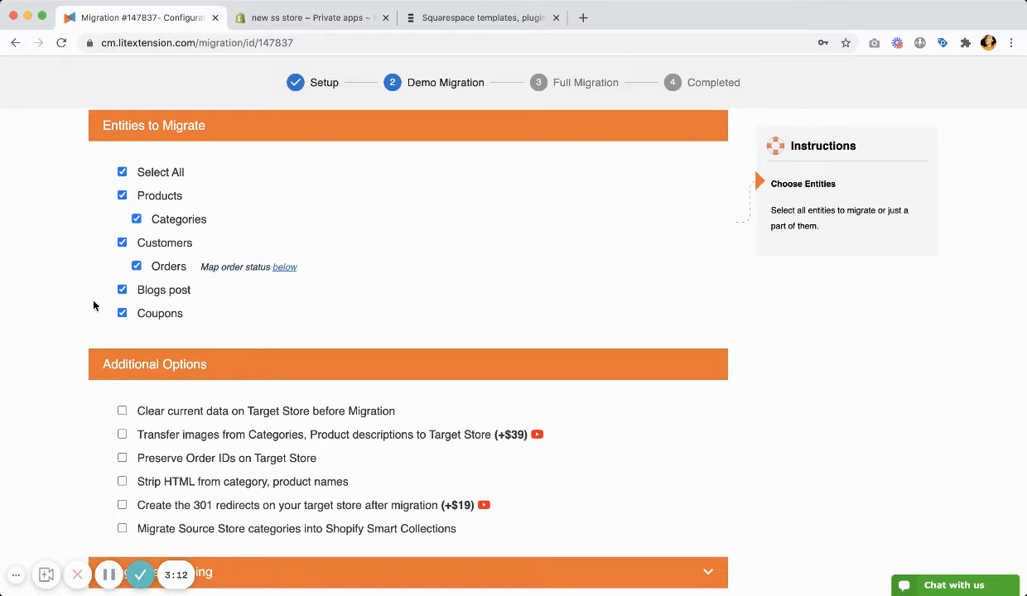
{"action": "scroll", "scroll_direction": "down", "scroll_amount": 3}
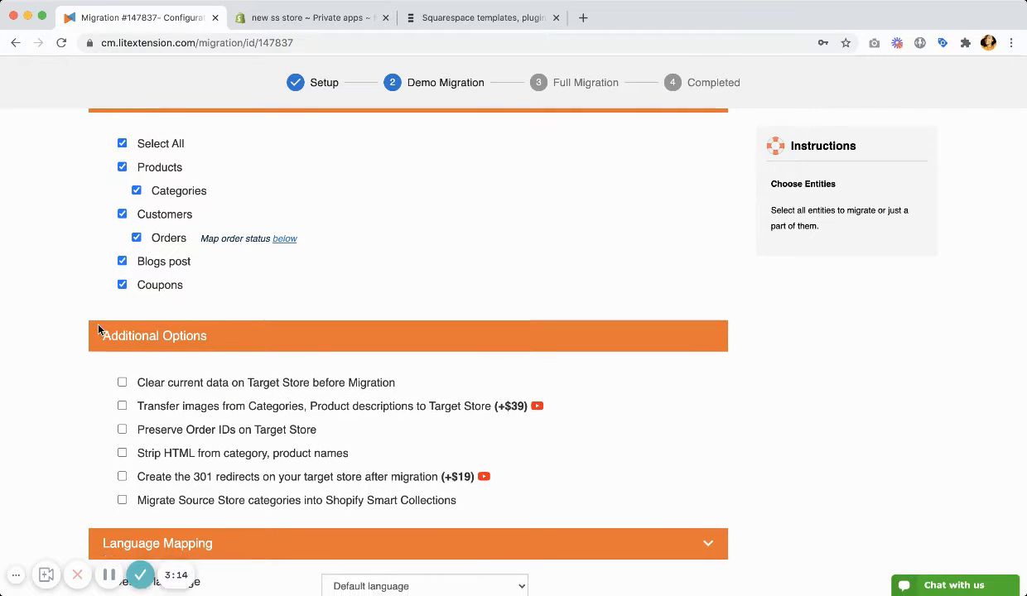
{"action": "scroll", "scroll_direction": "down", "scroll_amount": 3}
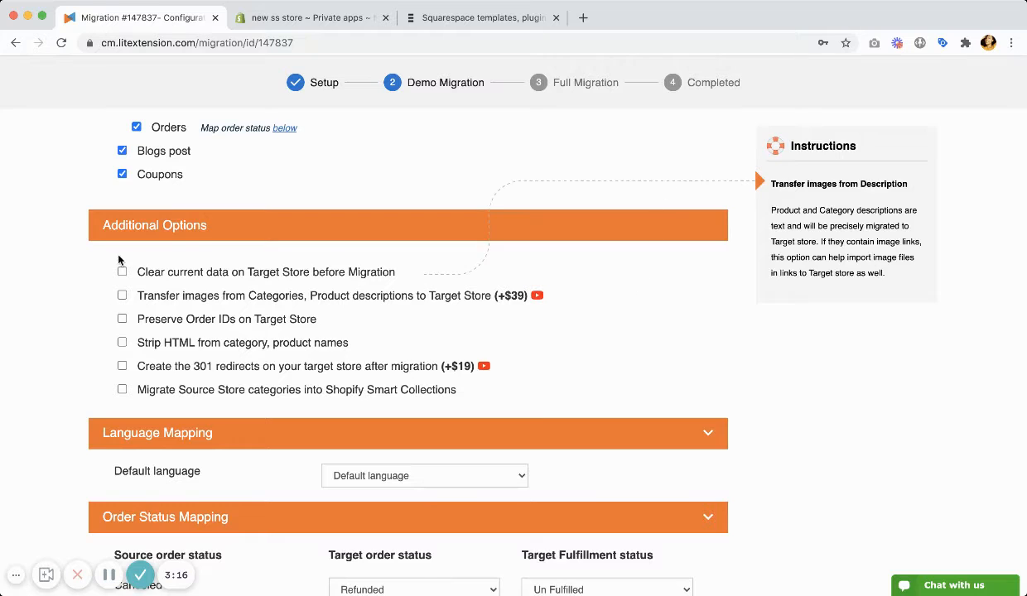
{"action": "mouse_move", "coordinate": [166, 284]}
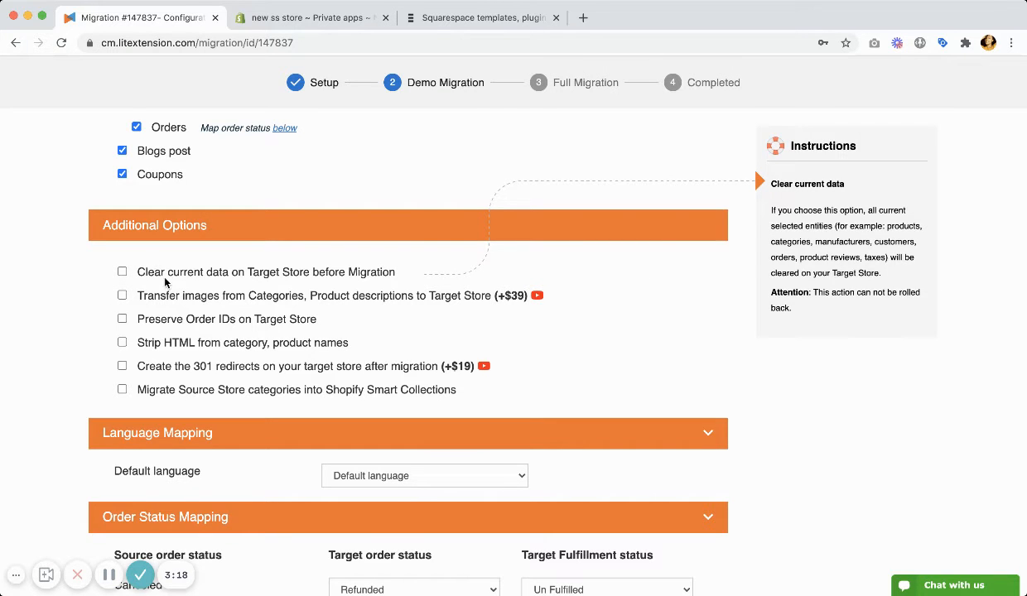
{"action": "mouse_move", "coordinate": [200, 279]}
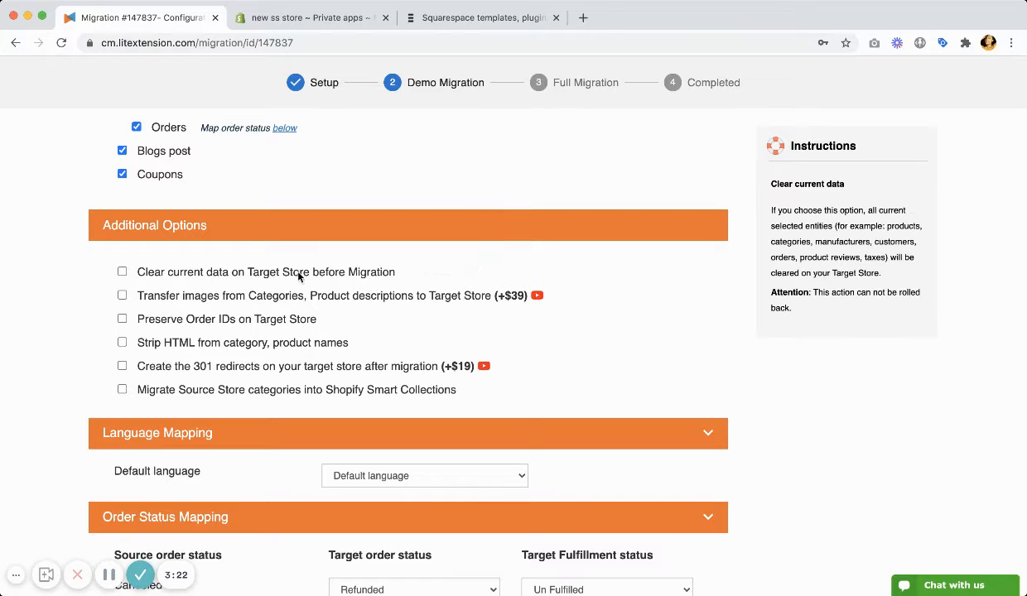
{"action": "mouse_move", "coordinate": [319, 280]}
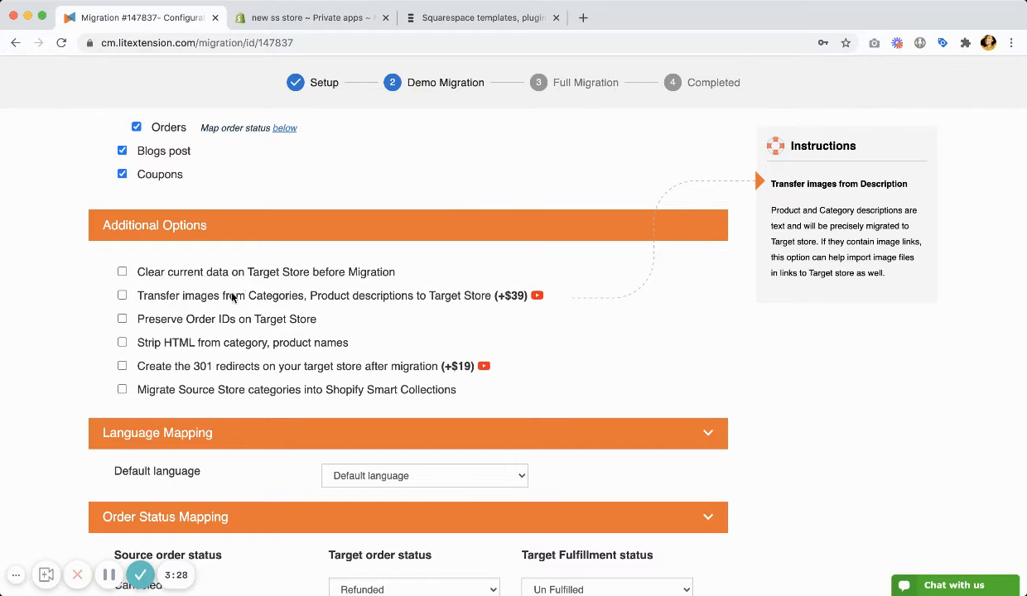
{"action": "mouse_move", "coordinate": [188, 303]}
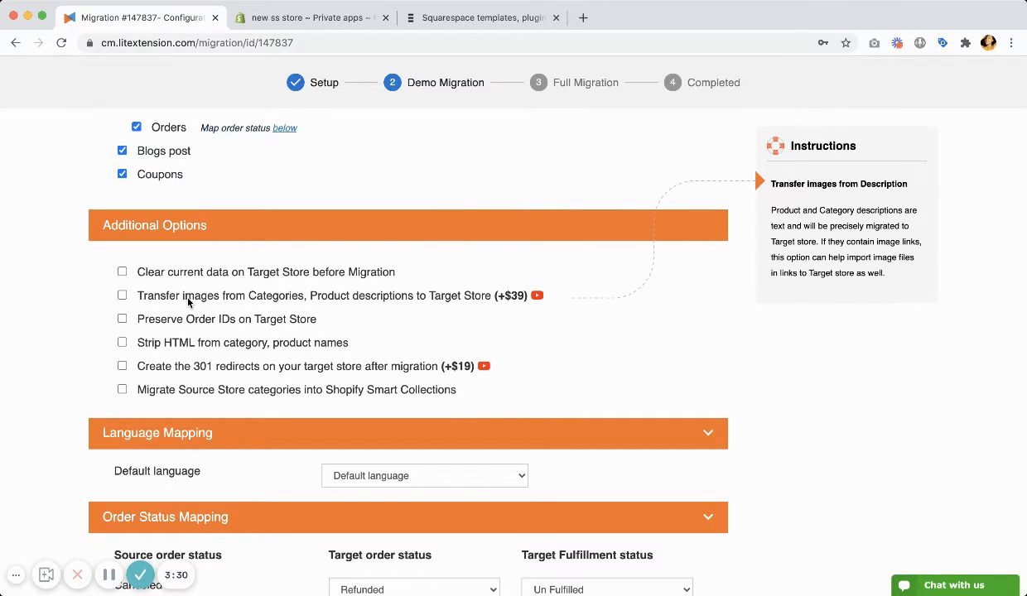
{"action": "mouse_move", "coordinate": [321, 299]}
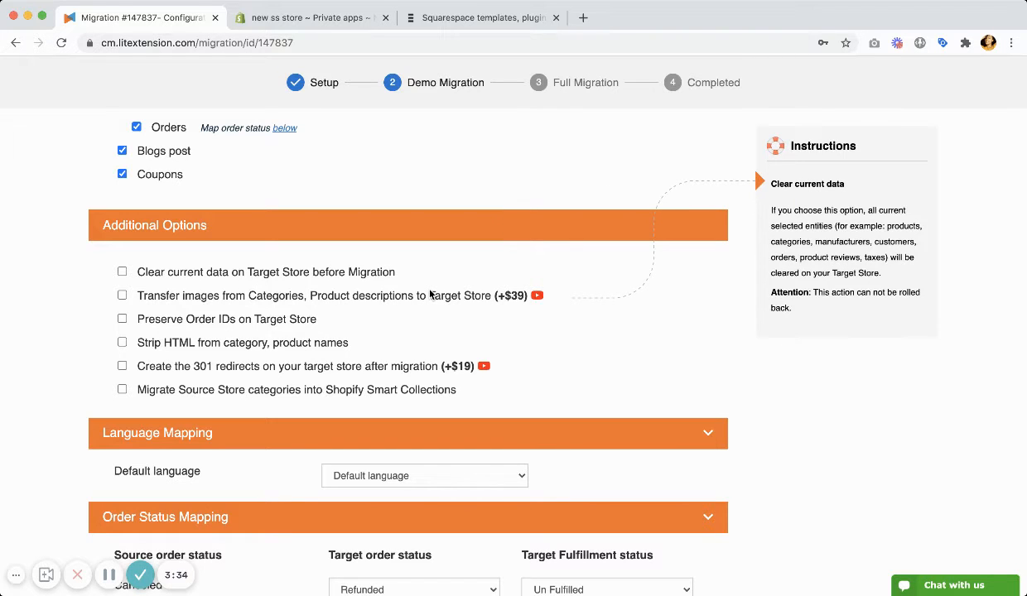
{"action": "mouse_move", "coordinate": [466, 292]}
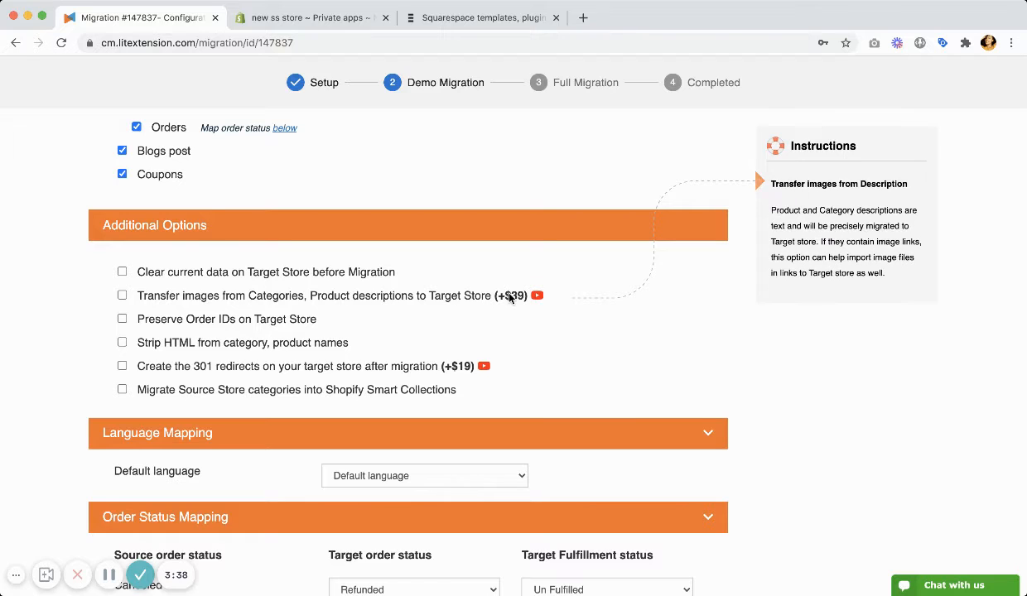
{"action": "mouse_move", "coordinate": [312, 310]}
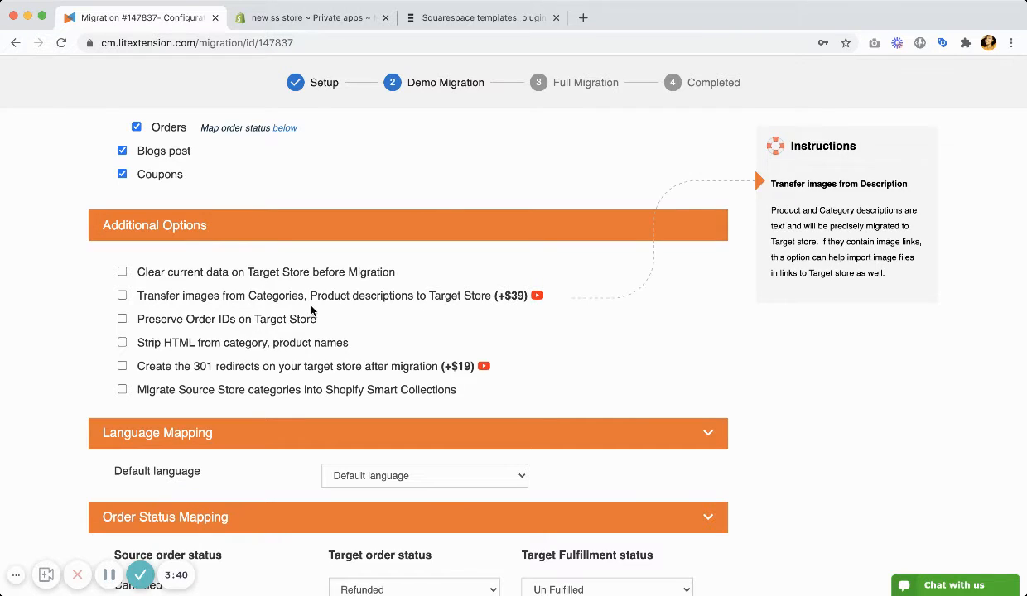
{"action": "mouse_move", "coordinate": [227, 319]}
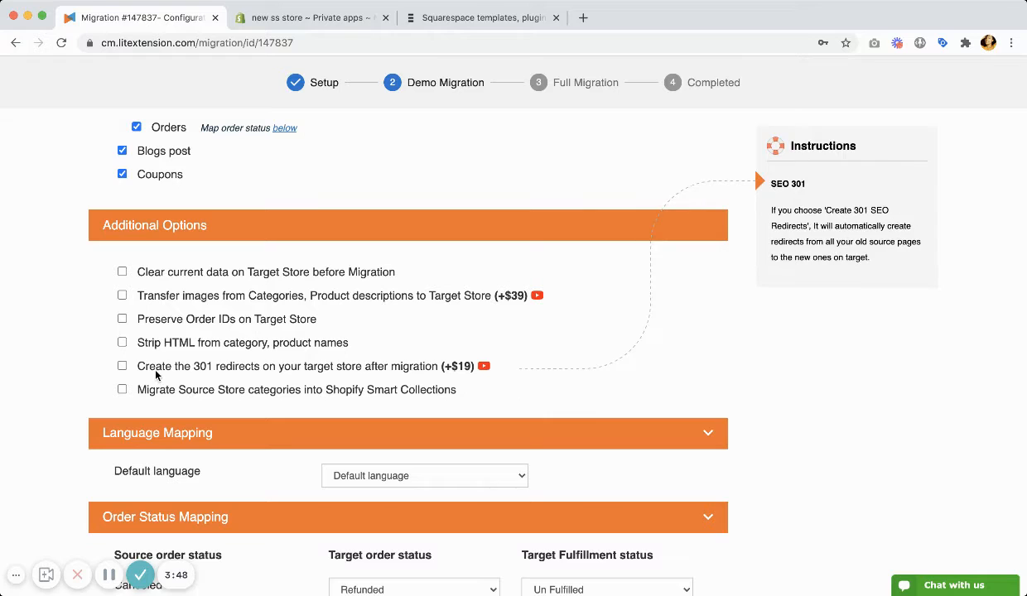
{"action": "mouse_move", "coordinate": [336, 370]}
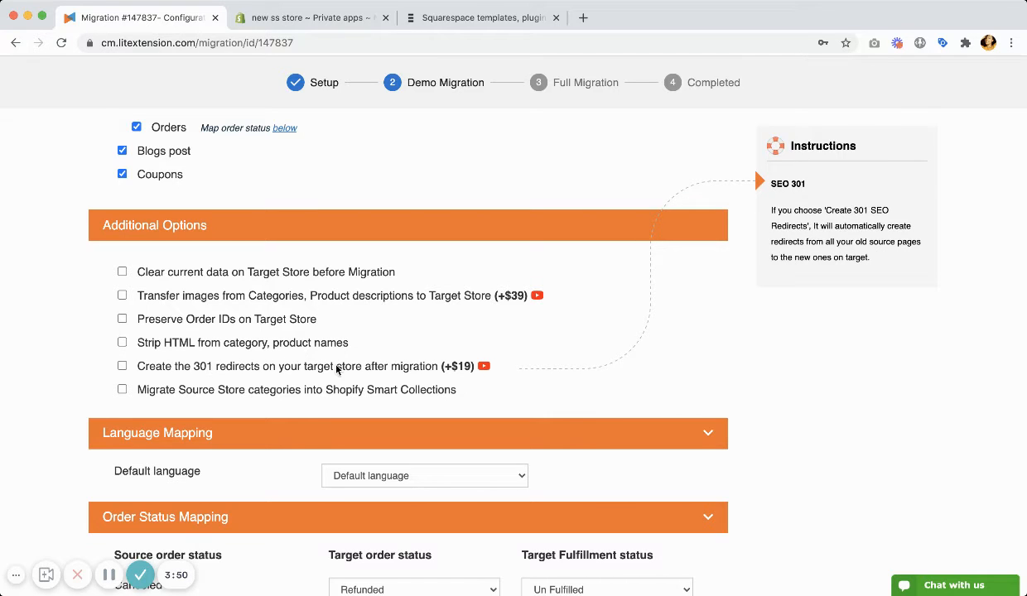
{"action": "mouse_move", "coordinate": [257, 389]}
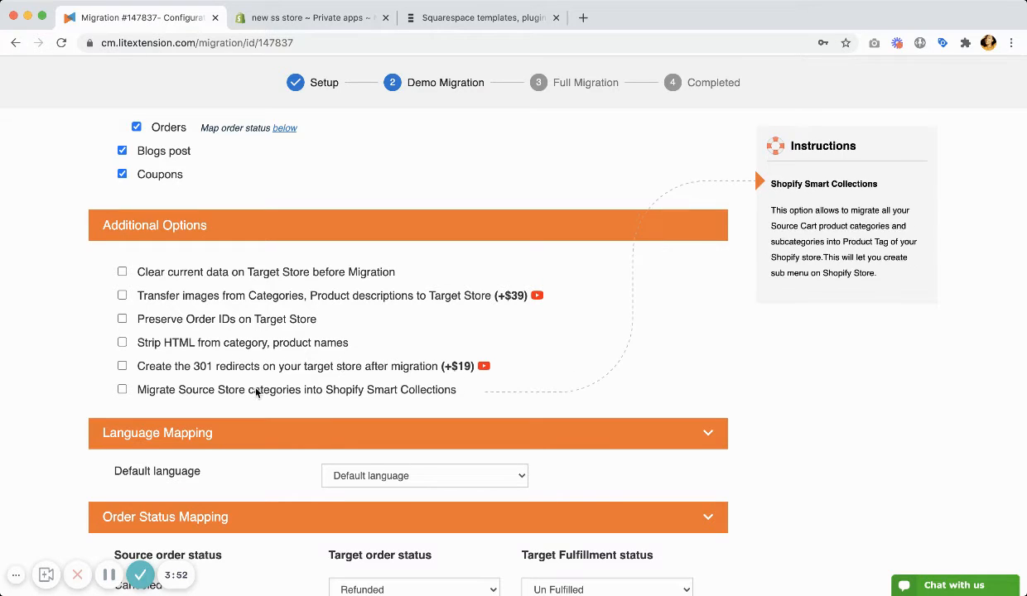
{"action": "mouse_move", "coordinate": [68, 413]}
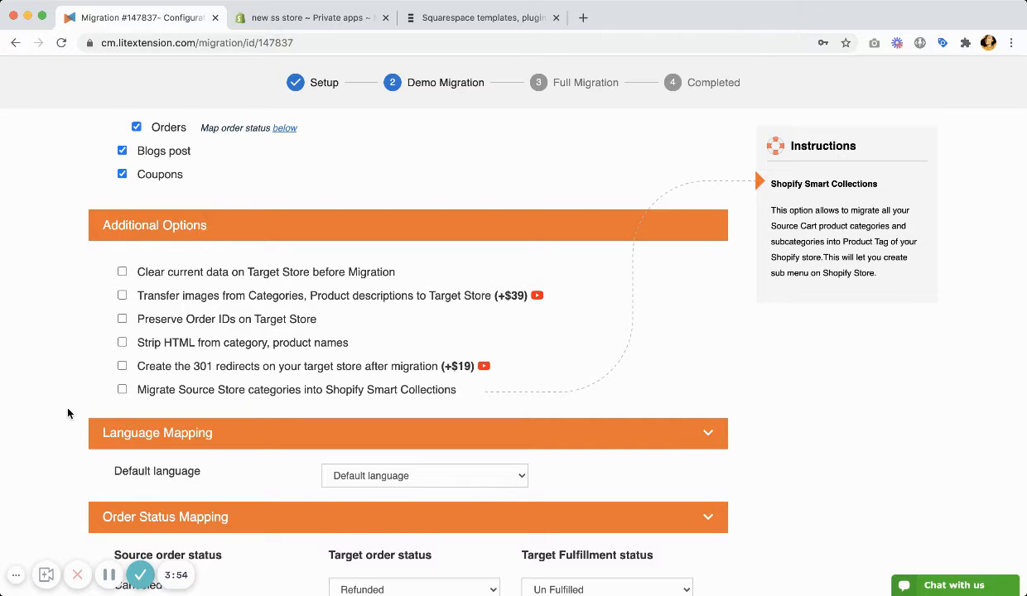
Review the Order Status Mapping and launch the free demo migration.
{"action": "scroll", "scroll_direction": "down", "scroll_amount": 3}
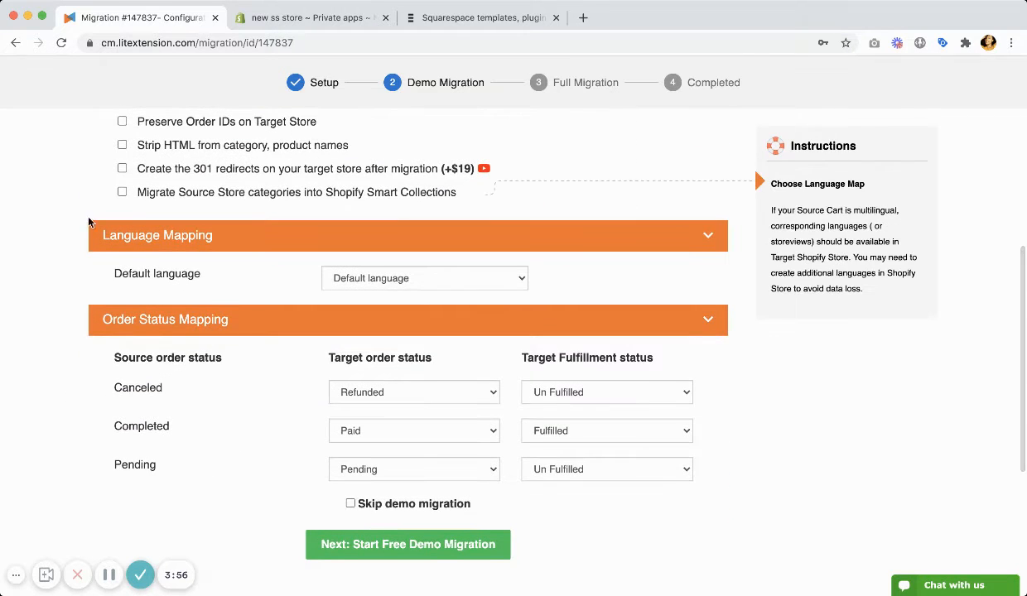
{"action": "scroll", "scroll_direction": "down", "scroll_amount": 3}
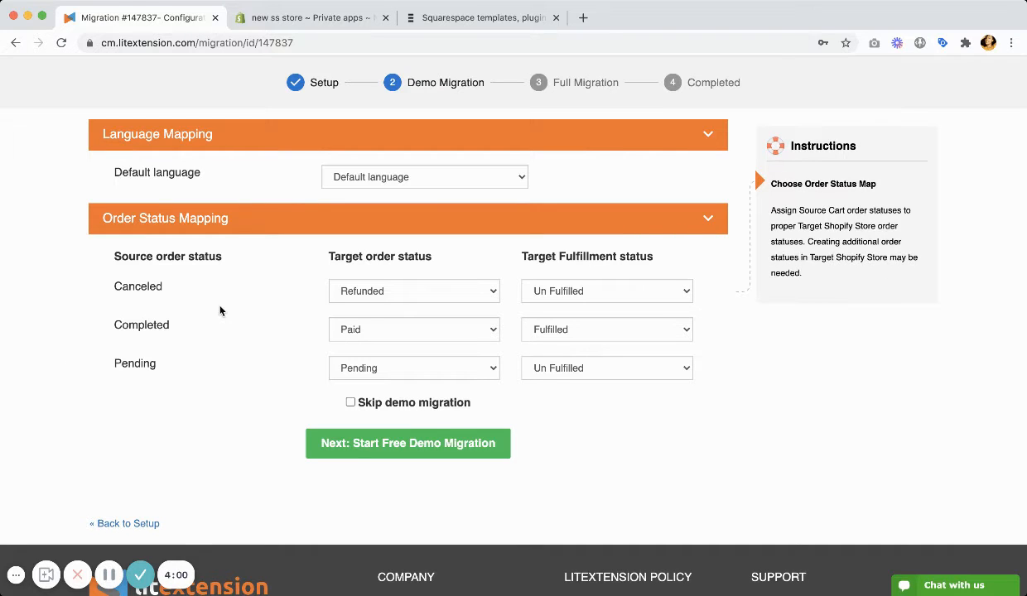
{"action": "scroll", "scroll_direction": "down", "scroll_amount": 3}
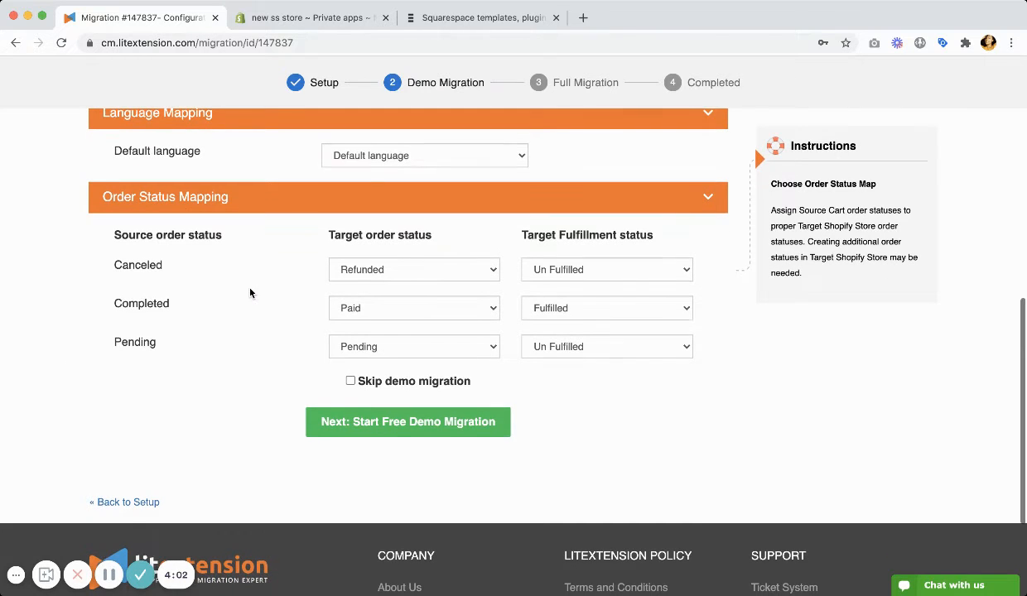
{"action": "mouse_move", "coordinate": [497, 257]}
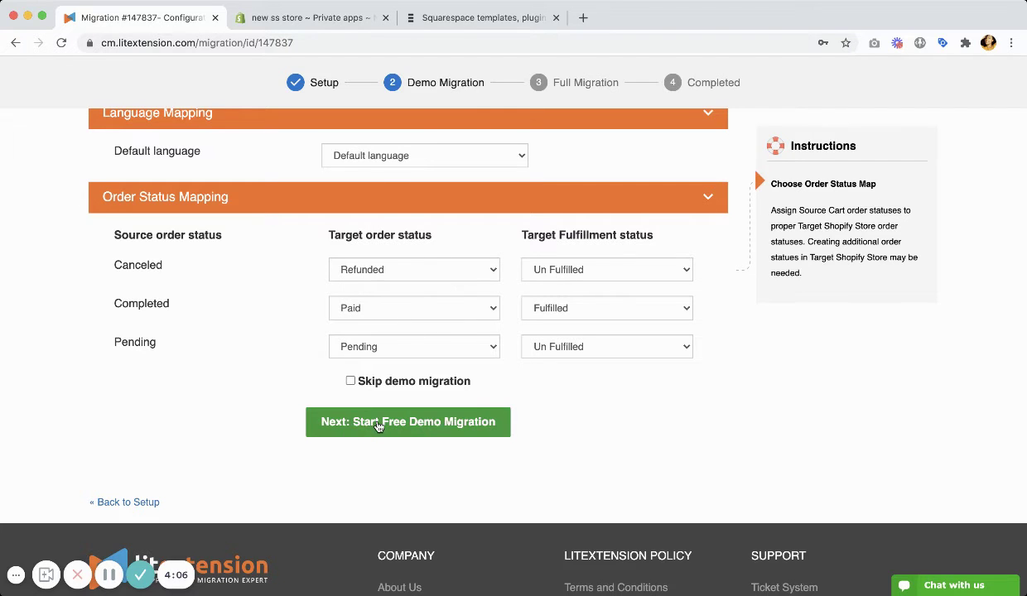
{"action": "left_click", "coordinate": [407, 422]}
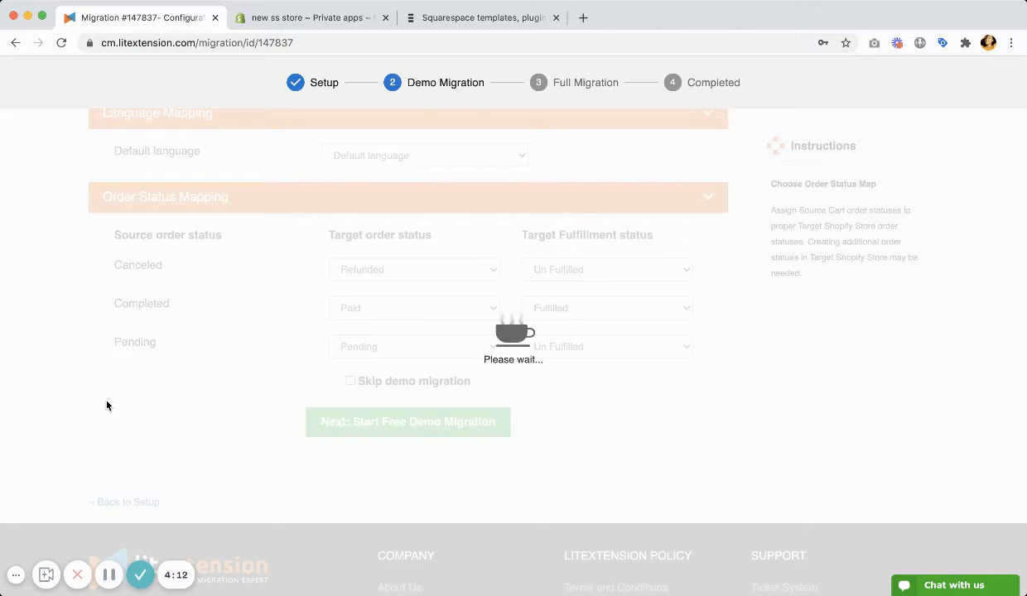
{"action": "mouse_move", "coordinate": [118, 443]}
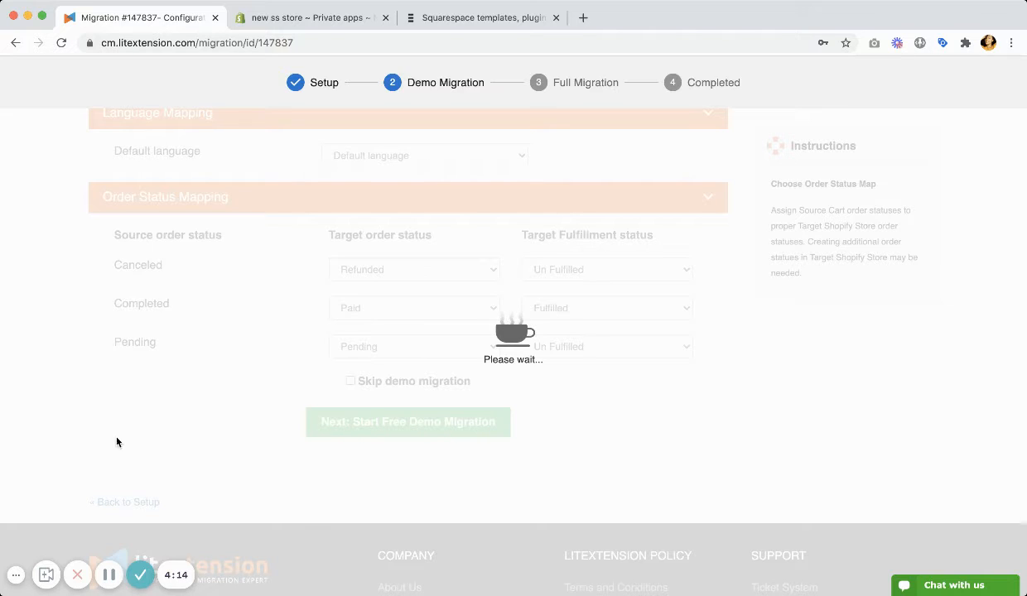
Watch the running demo migration's progress steps and tips until categories finish and products start migrating.
{"action": "left_click", "coordinate": [408, 422]}
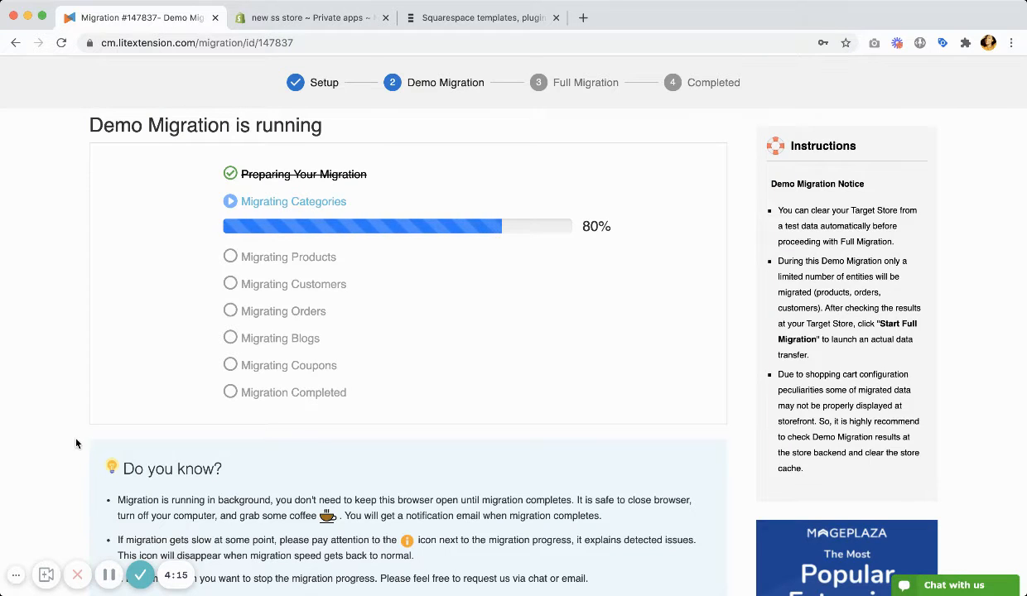
{"action": "scroll", "scroll_direction": "up", "scroll_amount": 3}
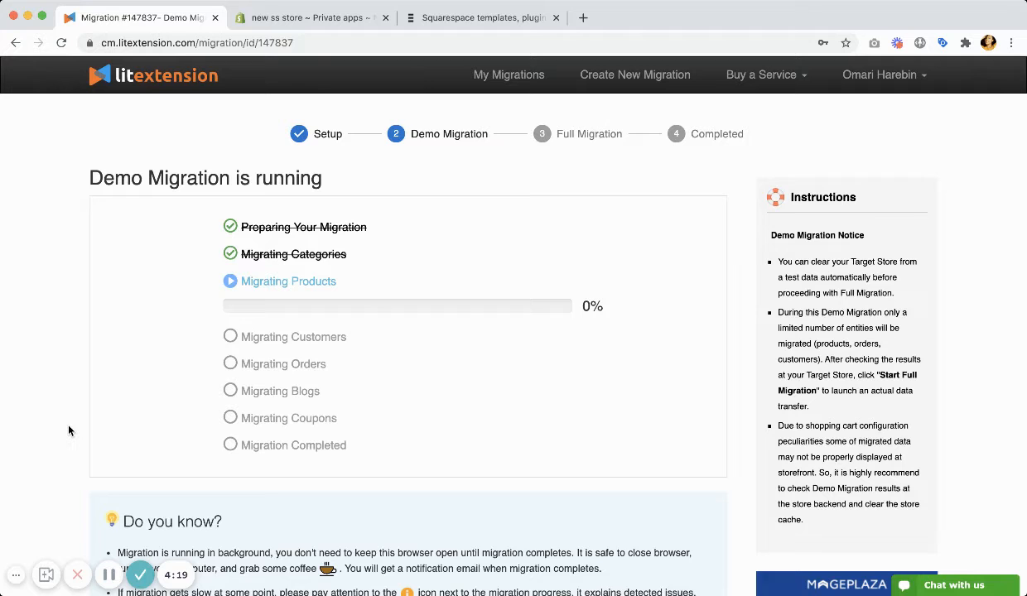
{"action": "scroll", "scroll_direction": "down", "scroll_amount": 3}
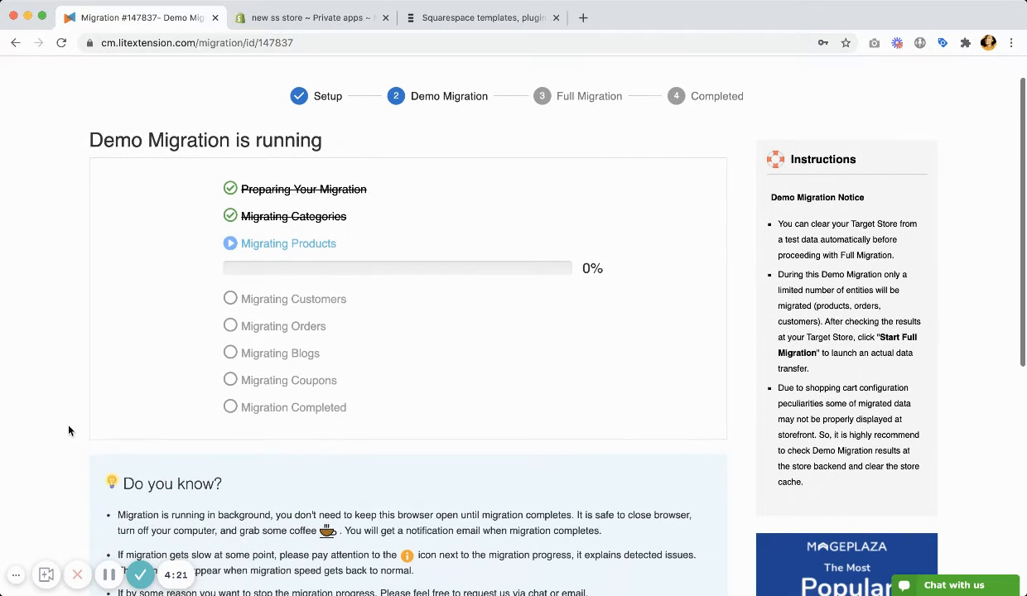
{"action": "scroll", "scroll_direction": "down", "scroll_amount": 3}
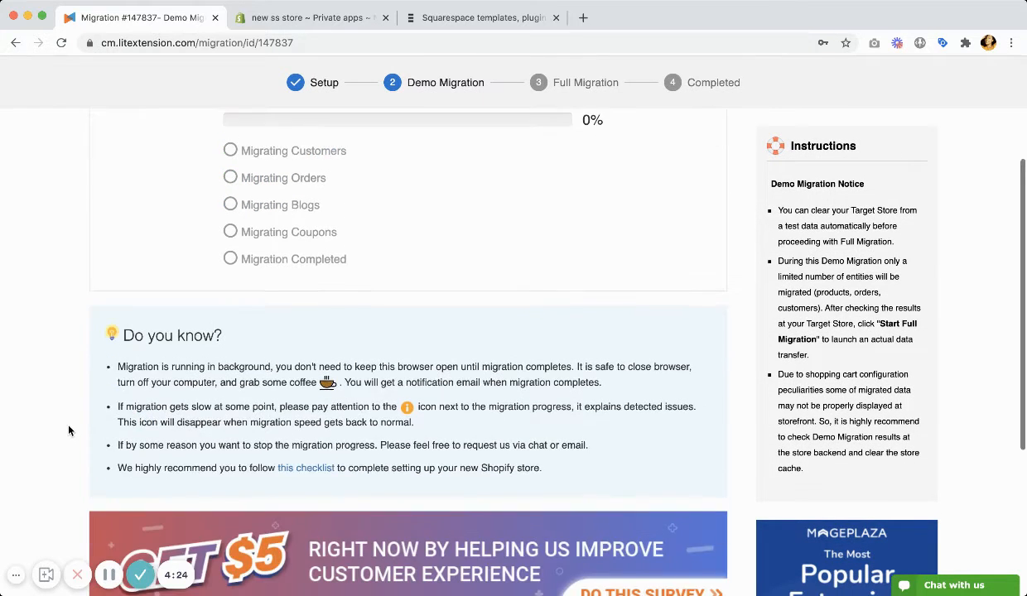
{"action": "scroll", "scroll_direction": "down", "scroll_amount": 3}
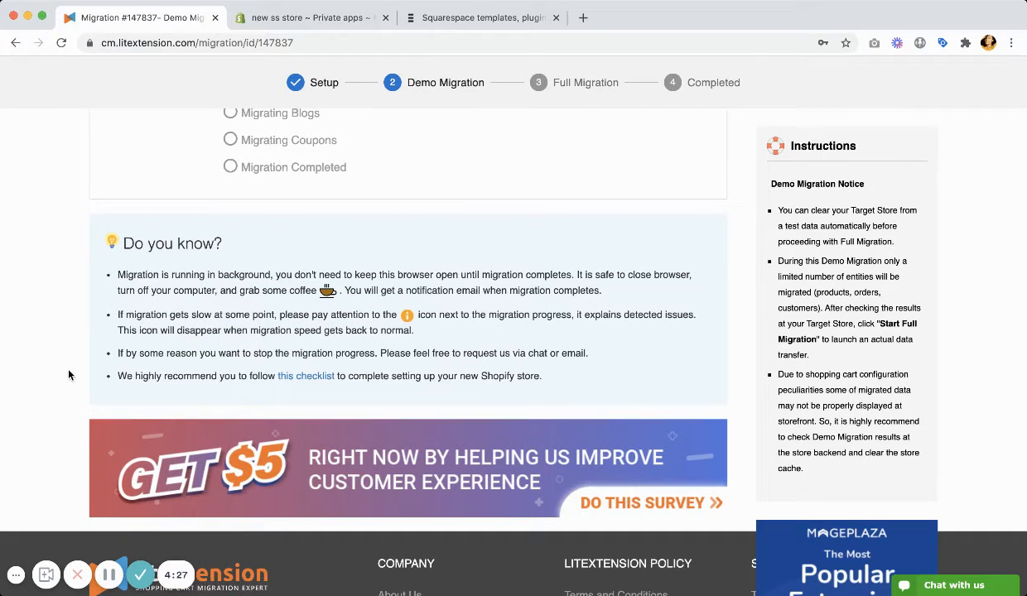
{"action": "mouse_move", "coordinate": [201, 277]}
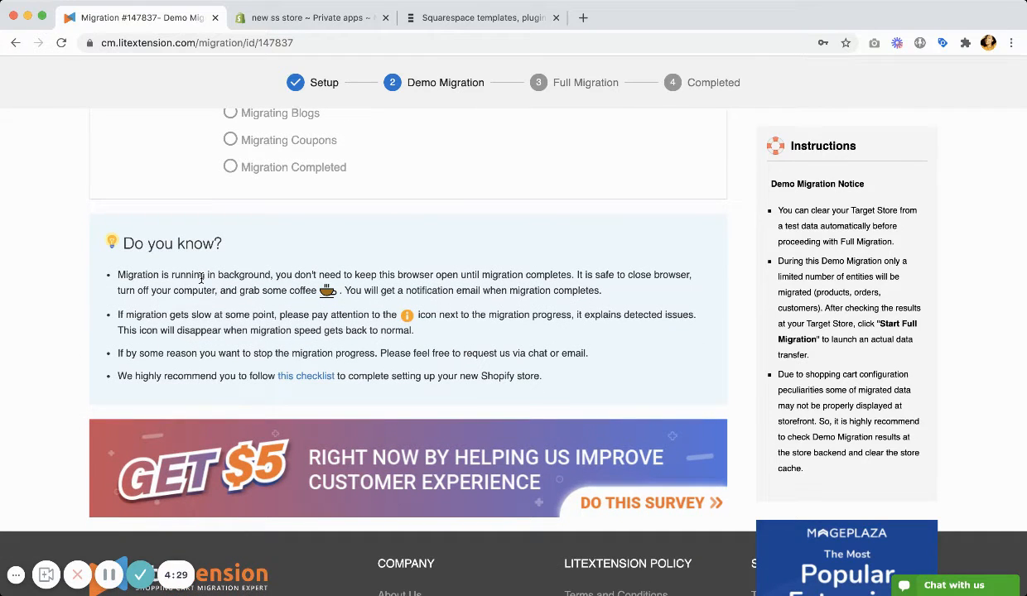
{"action": "scroll", "scroll_direction": "up", "scroll_amount": 3}
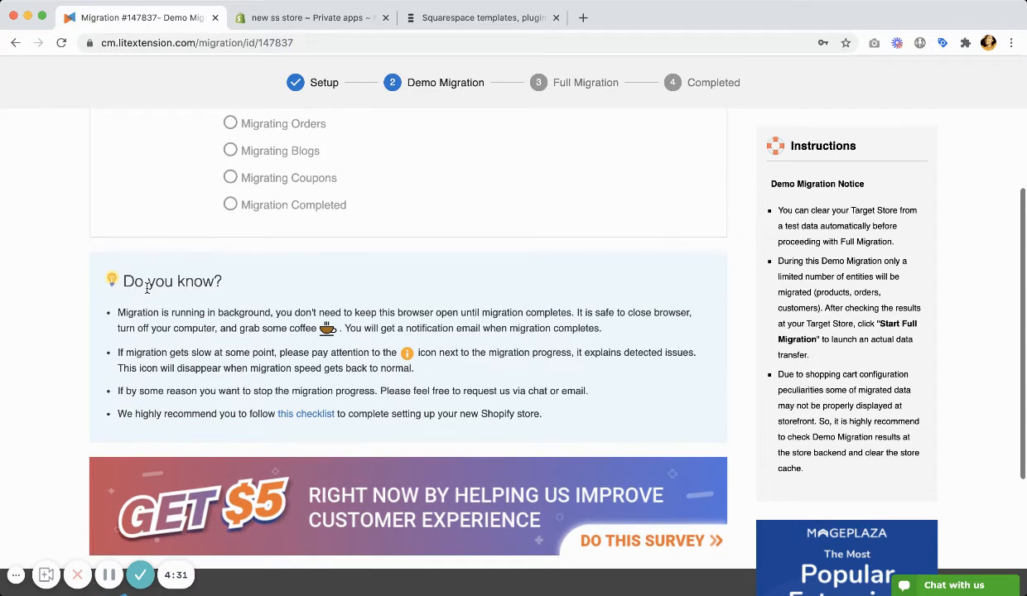
{"action": "scroll", "scroll_direction": "up", "scroll_amount": 3}
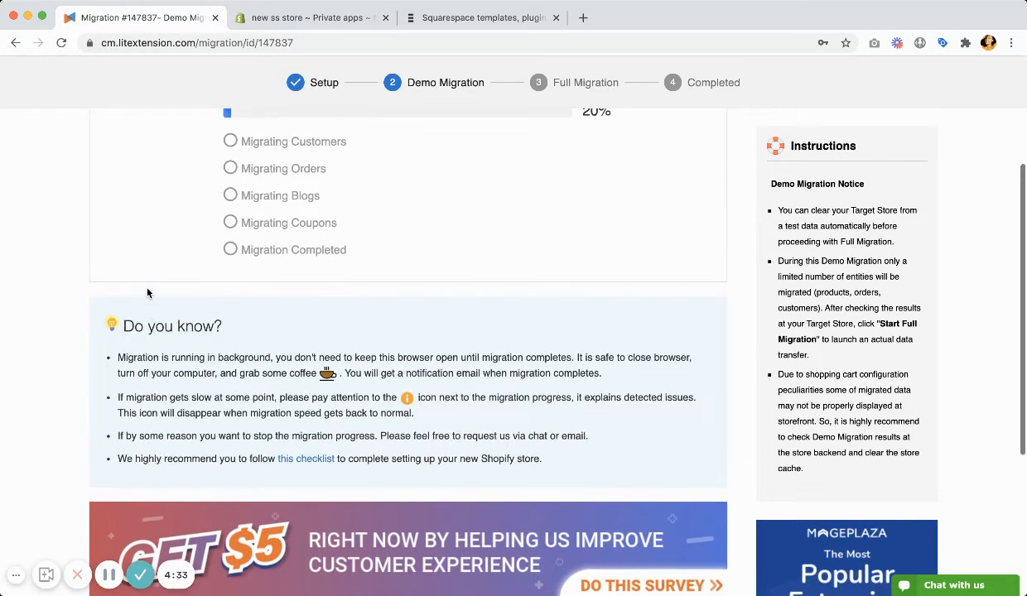
{"action": "scroll", "scroll_direction": "up", "scroll_amount": 3}
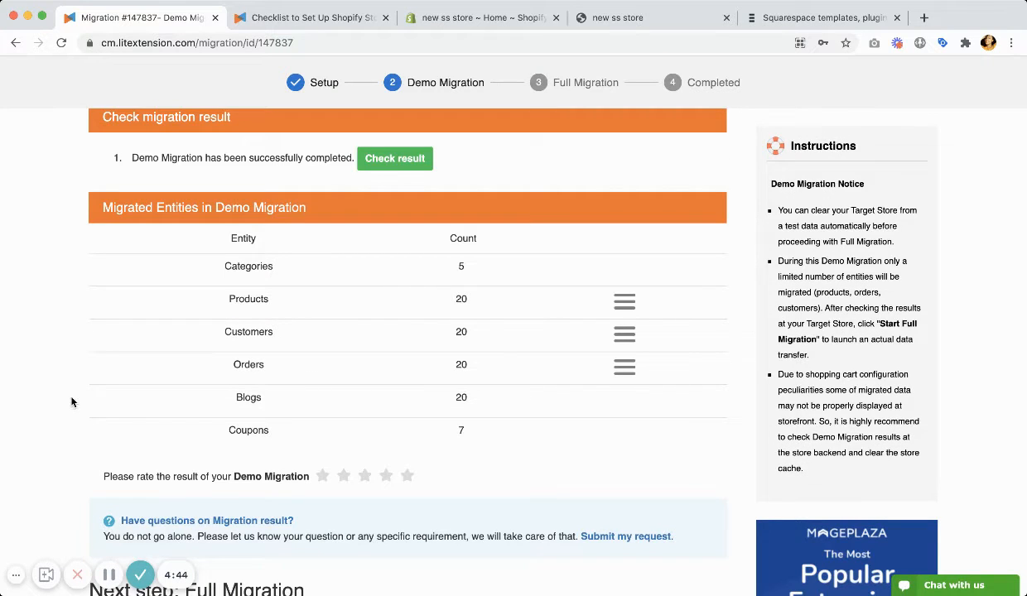
Review the Migrated Entities table and the 1,784-entity, $89 full-migration quote, then return to top.
{"action": "scroll", "scroll_direction": "up", "scroll_amount": 3}
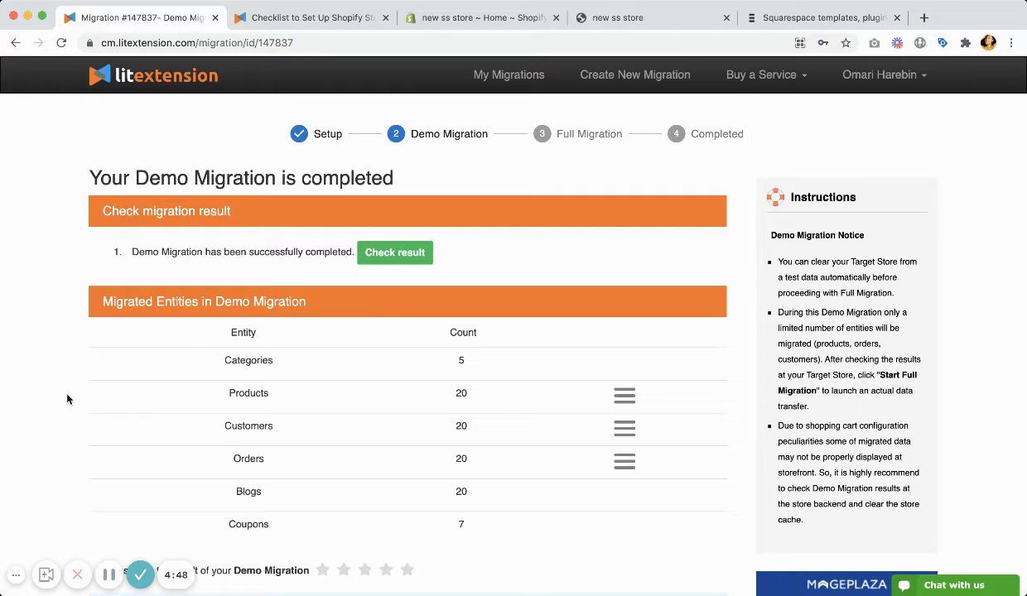
{"action": "scroll", "scroll_direction": "down", "scroll_amount": 3}
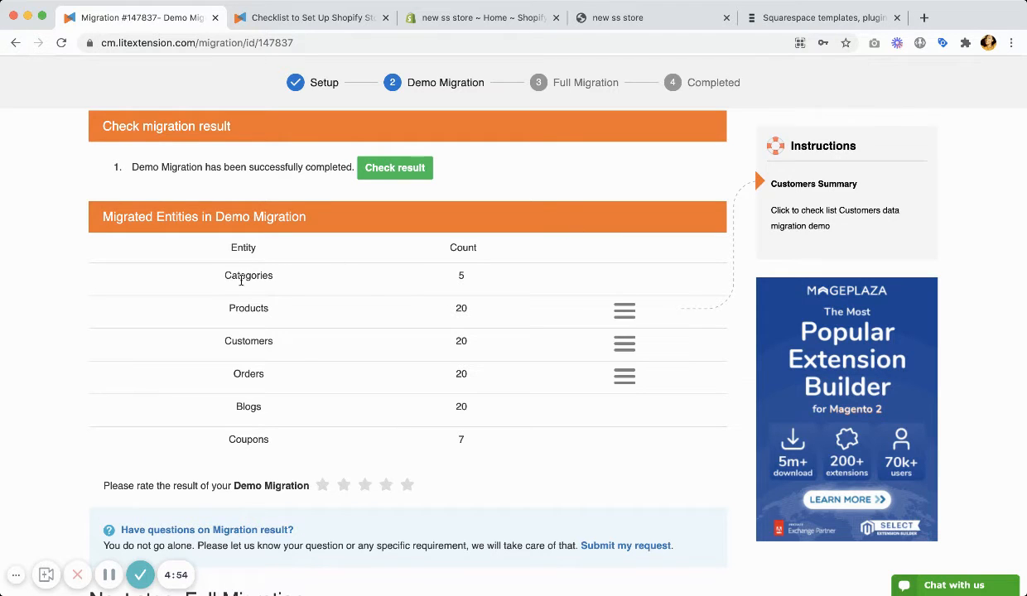
{"action": "mouse_move", "coordinate": [69, 426]}
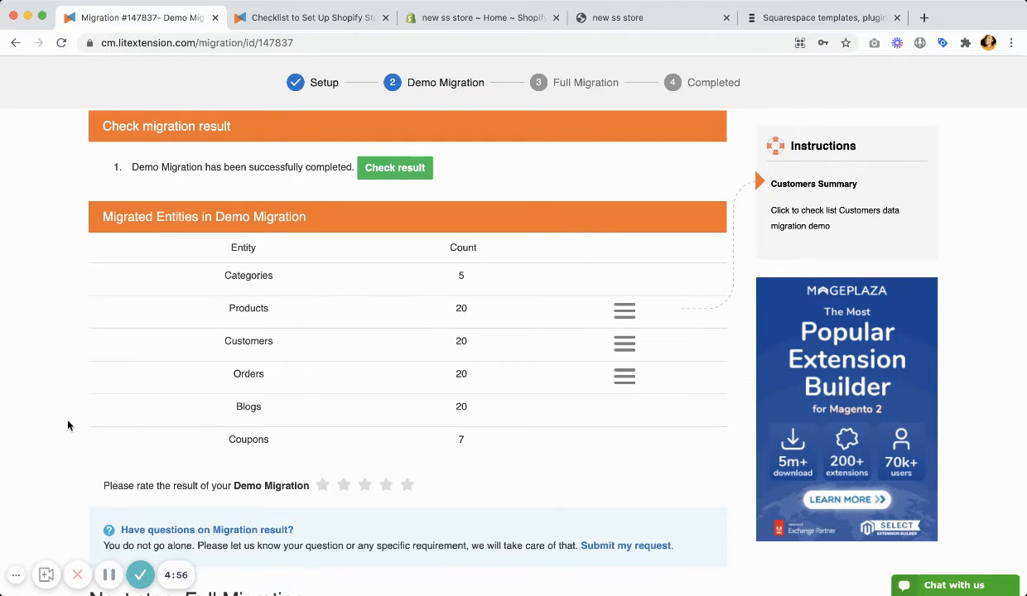
{"action": "scroll", "scroll_direction": "down", "scroll_amount": 3}
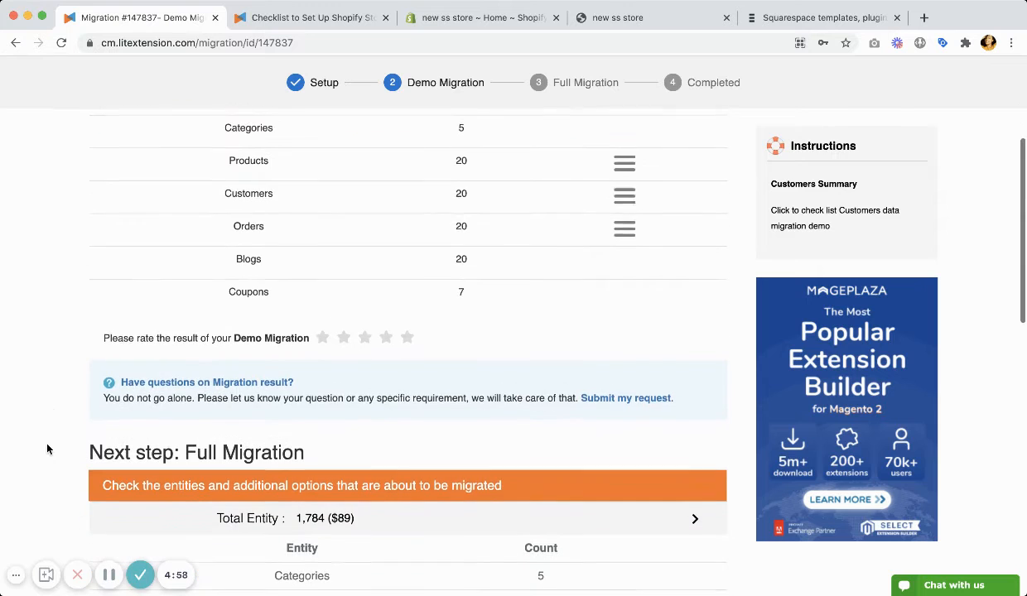
{"action": "scroll", "scroll_direction": "down", "scroll_amount": 3}
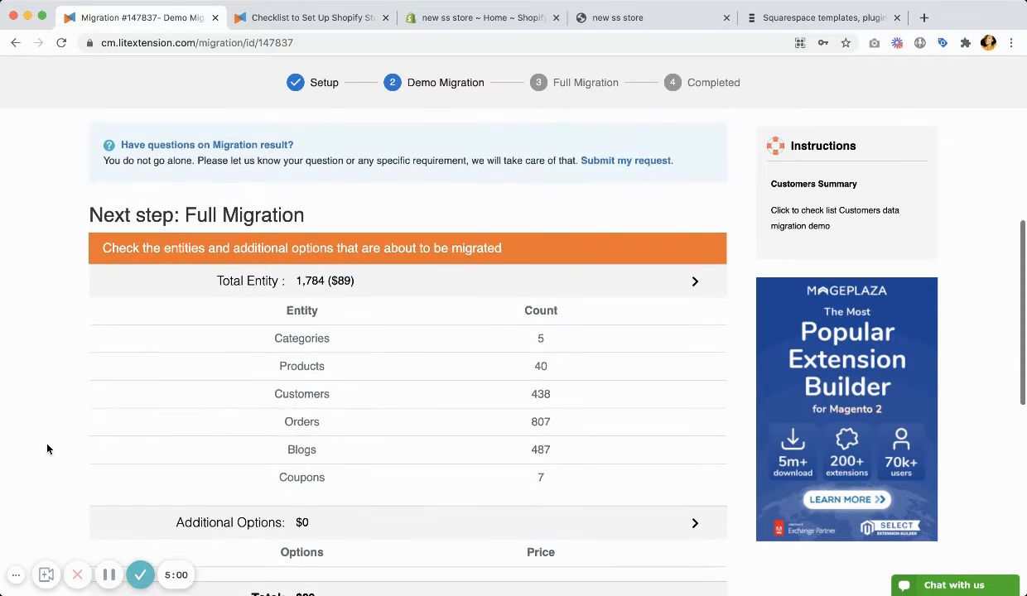
{"action": "scroll", "scroll_direction": "down", "scroll_amount": 3}
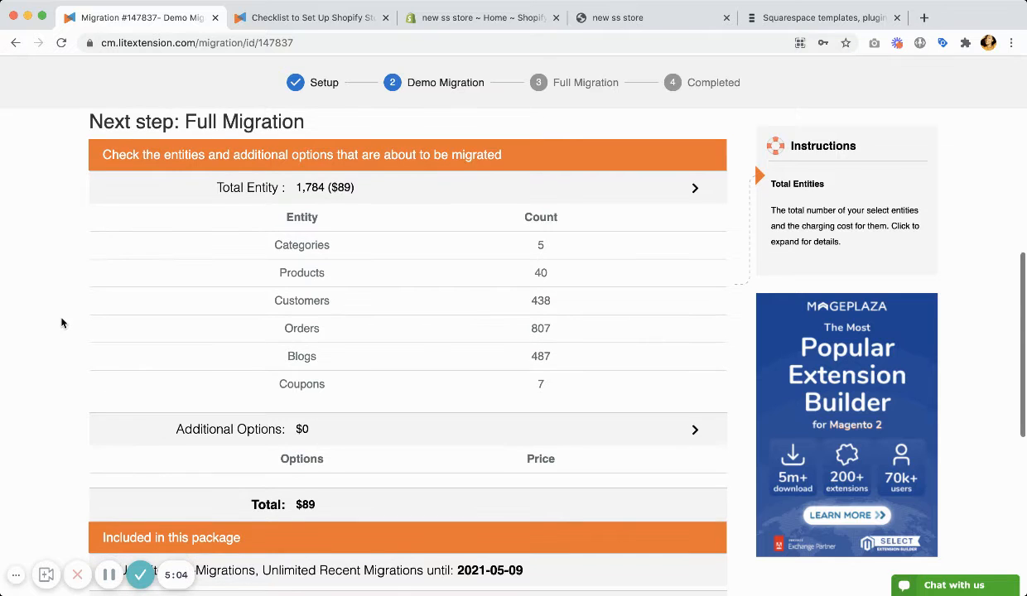
{"action": "scroll", "scroll_direction": "down", "scroll_amount": 3}
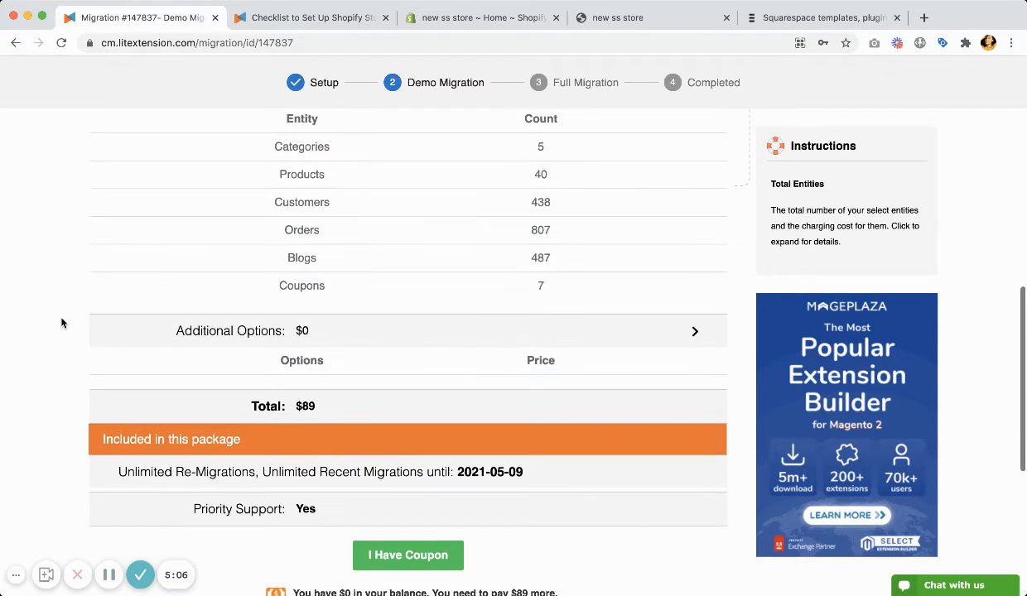
{"action": "scroll", "scroll_direction": "up", "scroll_amount": 3}
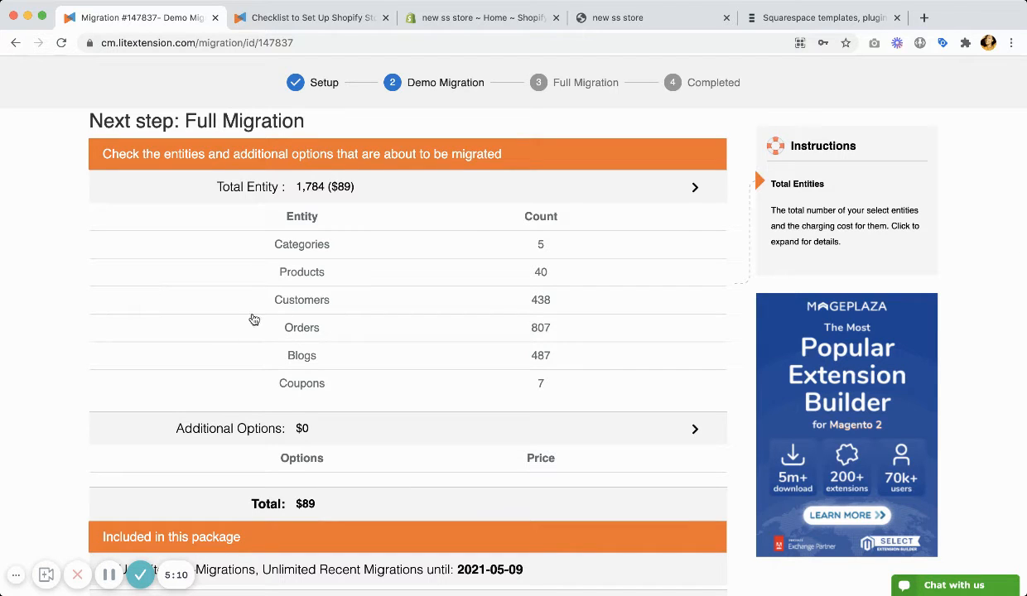
{"action": "mouse_move", "coordinate": [233, 338]}
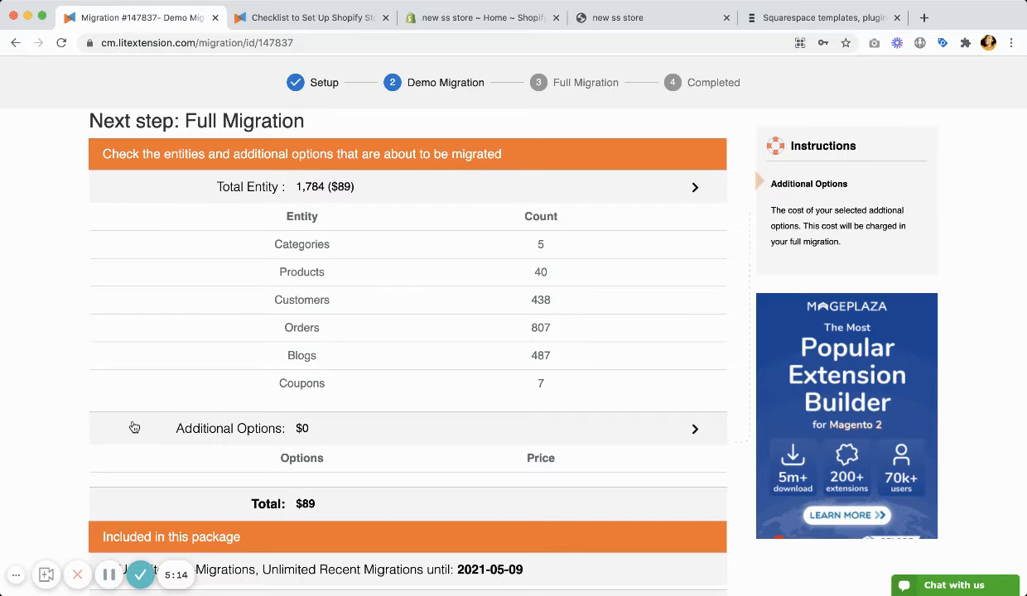
{"action": "scroll", "scroll_direction": "down", "scroll_amount": 3}
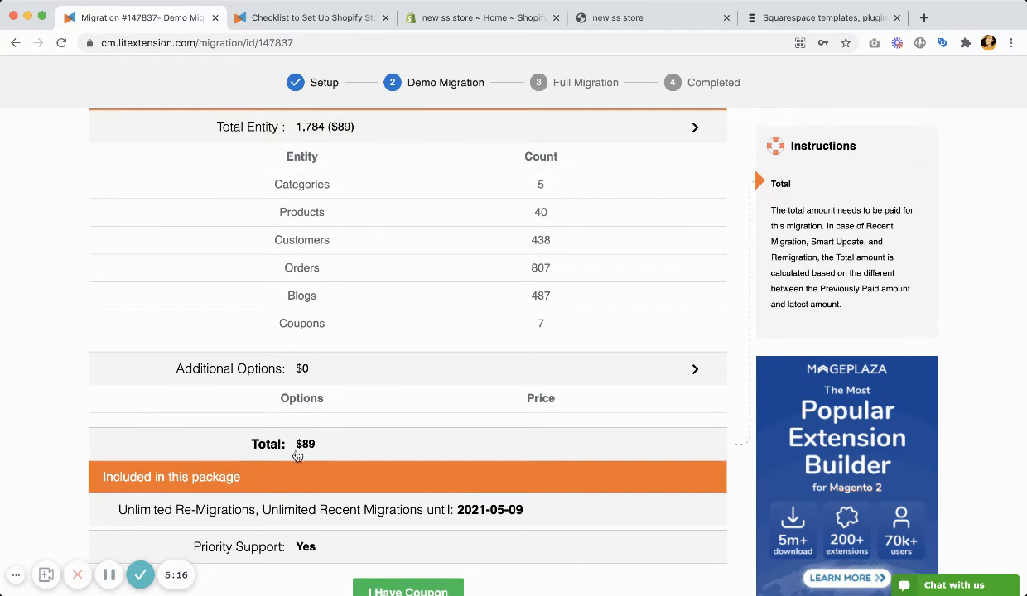
{"action": "scroll", "scroll_direction": "down", "scroll_amount": 3}
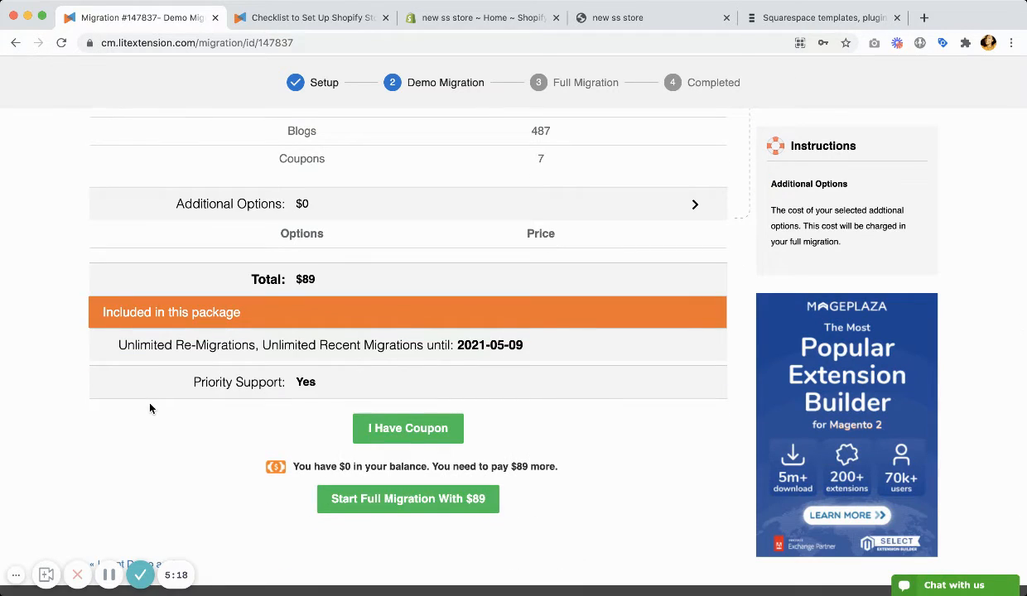
{"action": "scroll", "scroll_direction": "down", "scroll_amount": 3}
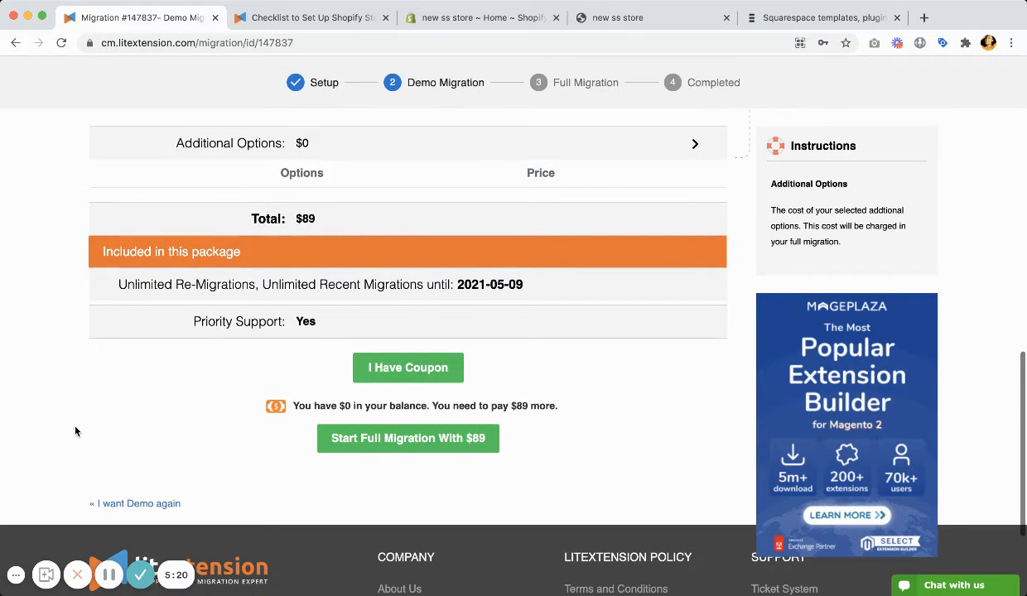
{"action": "scroll", "scroll_direction": "up", "scroll_amount": 3}
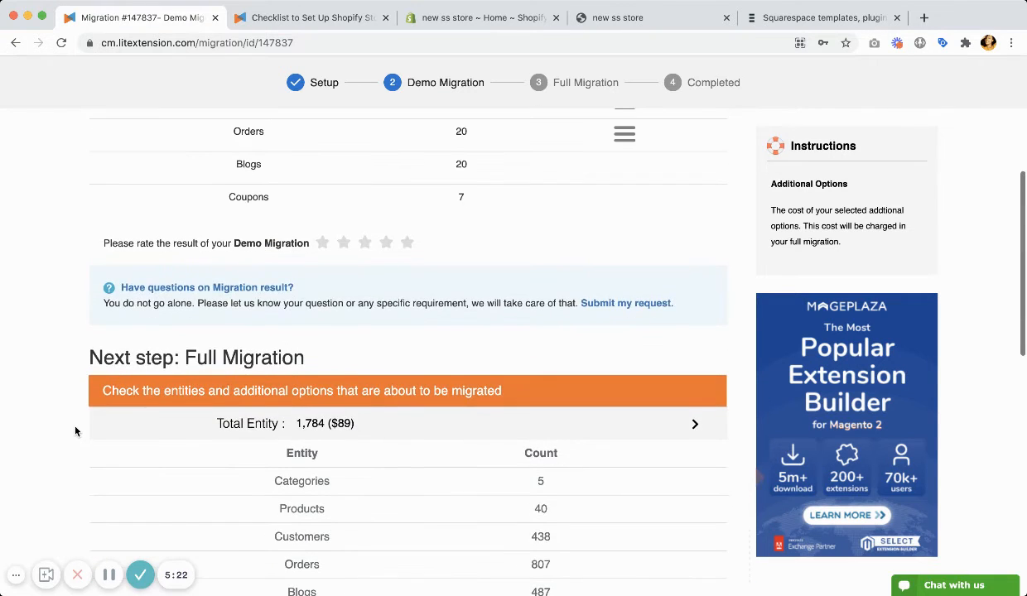
{"action": "scroll", "scroll_direction": "up", "scroll_amount": 3}
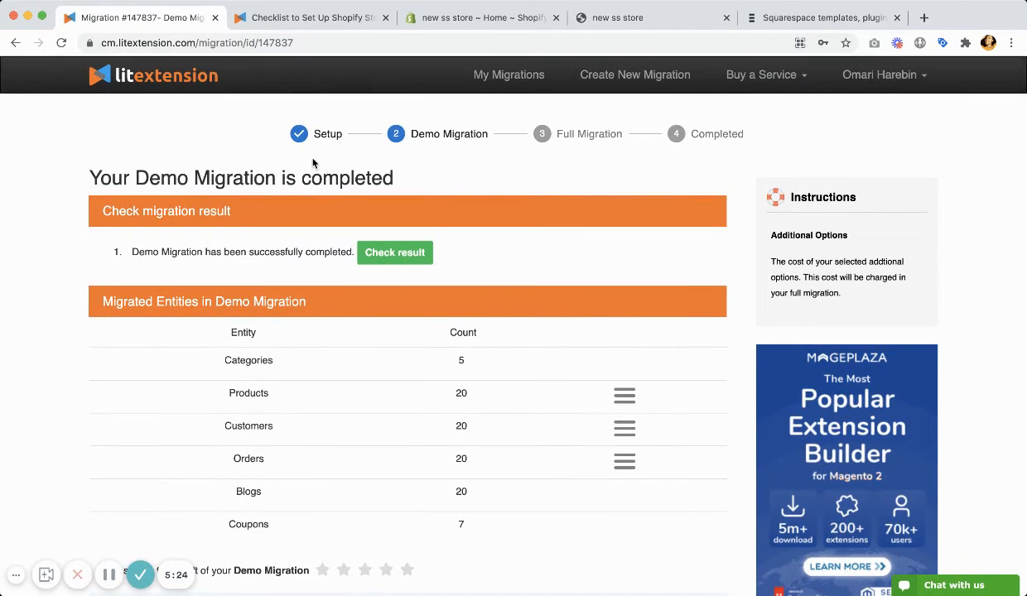
Compare the migrated orders in the Shopify admin against the original Squarespace orders list.
{"action": "left_click", "coordinate": [482, 17]}
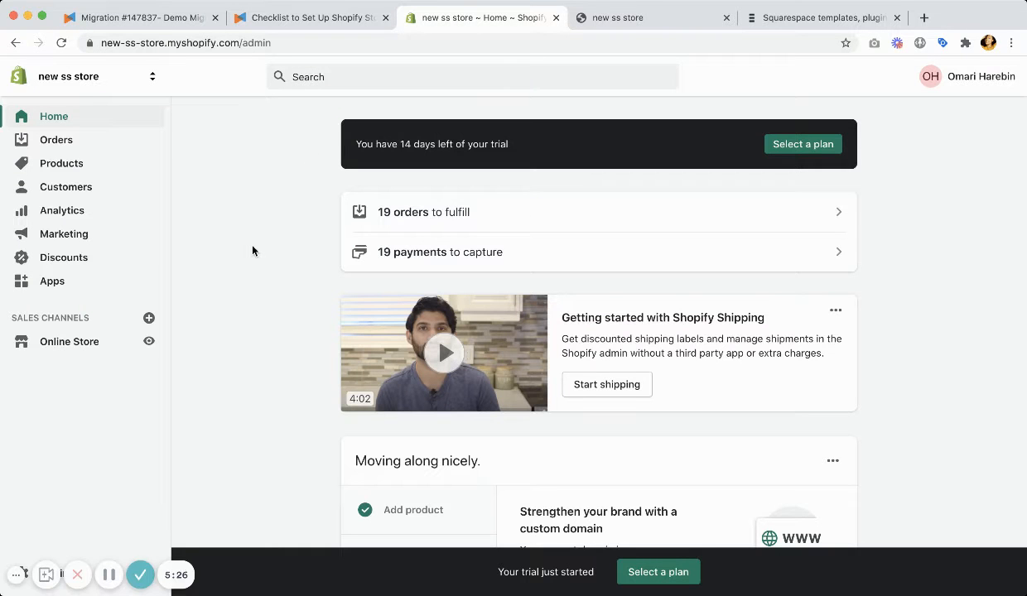
{"action": "mouse_move", "coordinate": [57, 140]}
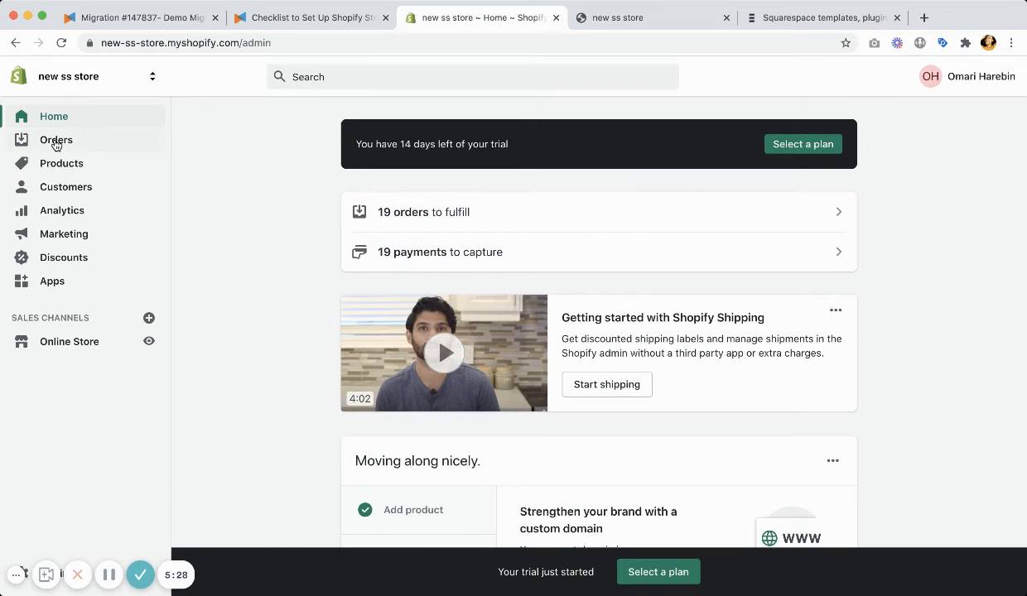
{"action": "left_click", "coordinate": [56, 140]}
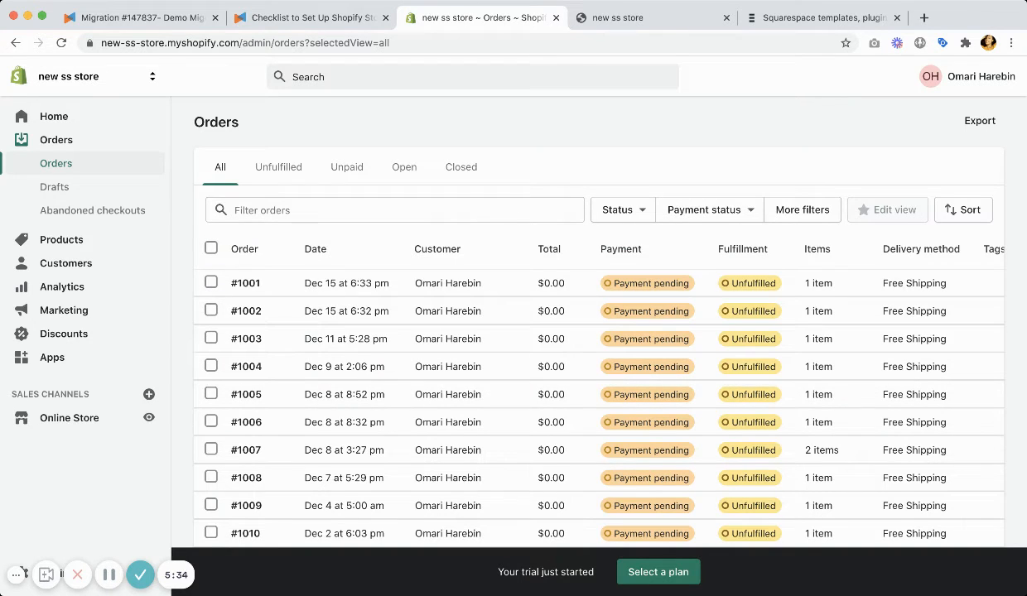
{"action": "left_click", "coordinate": [820, 18]}
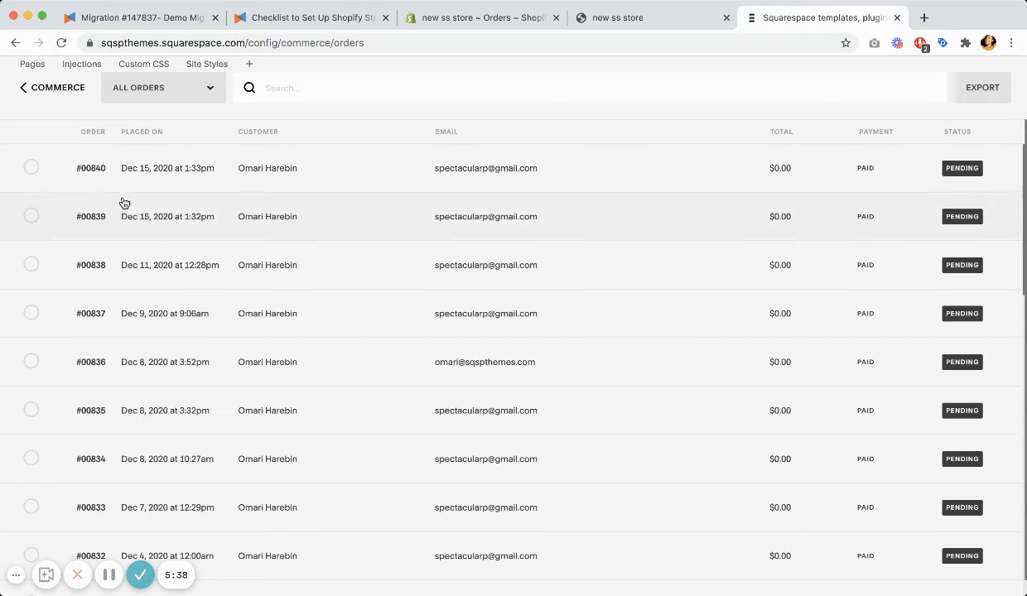
{"action": "mouse_move", "coordinate": [156, 239]}
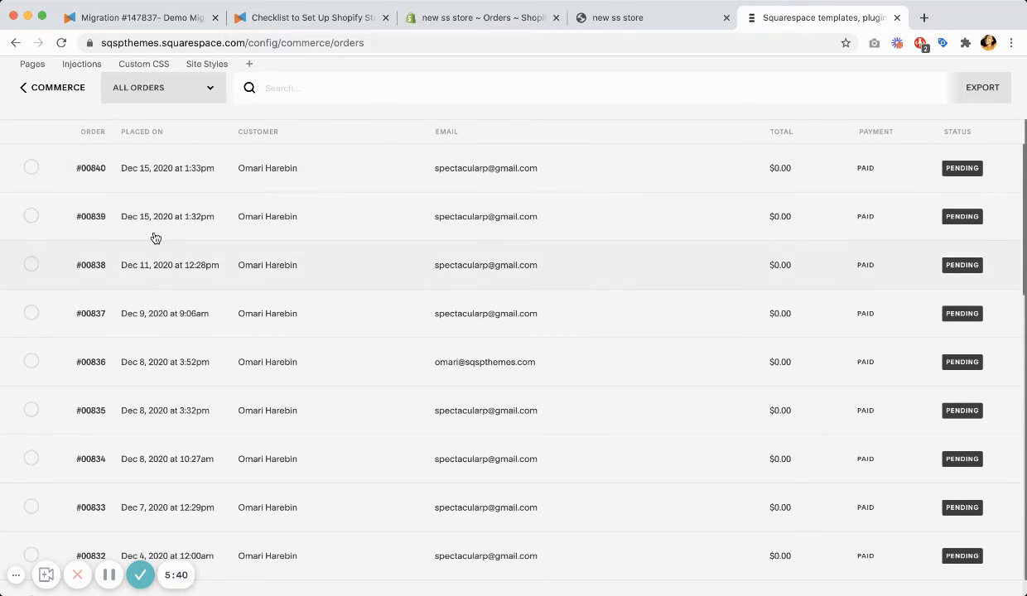
{"action": "left_click", "coordinate": [482, 18]}
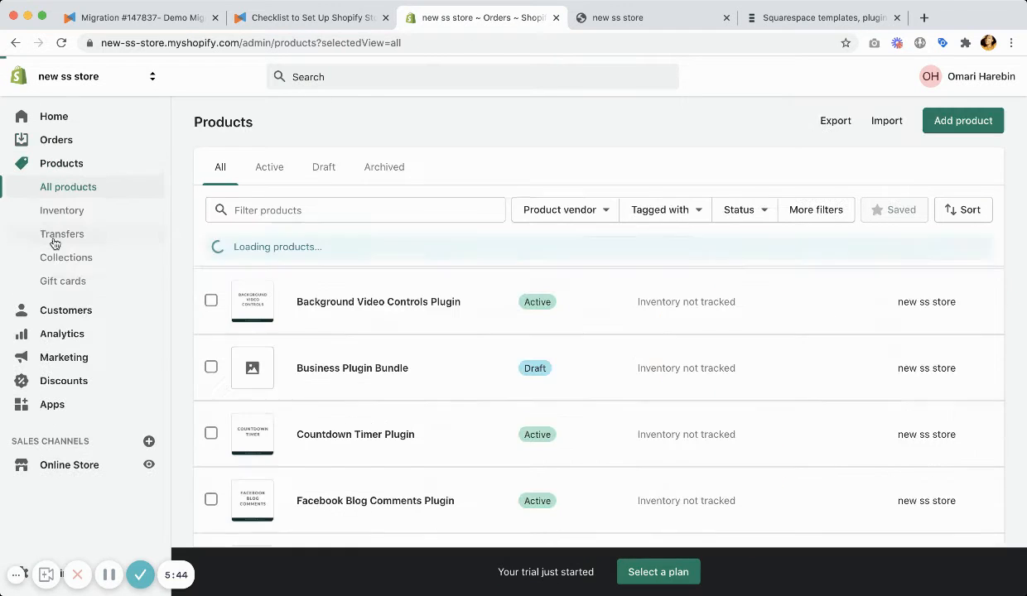
{"action": "scroll", "scroll_direction": "down", "scroll_amount": 3}
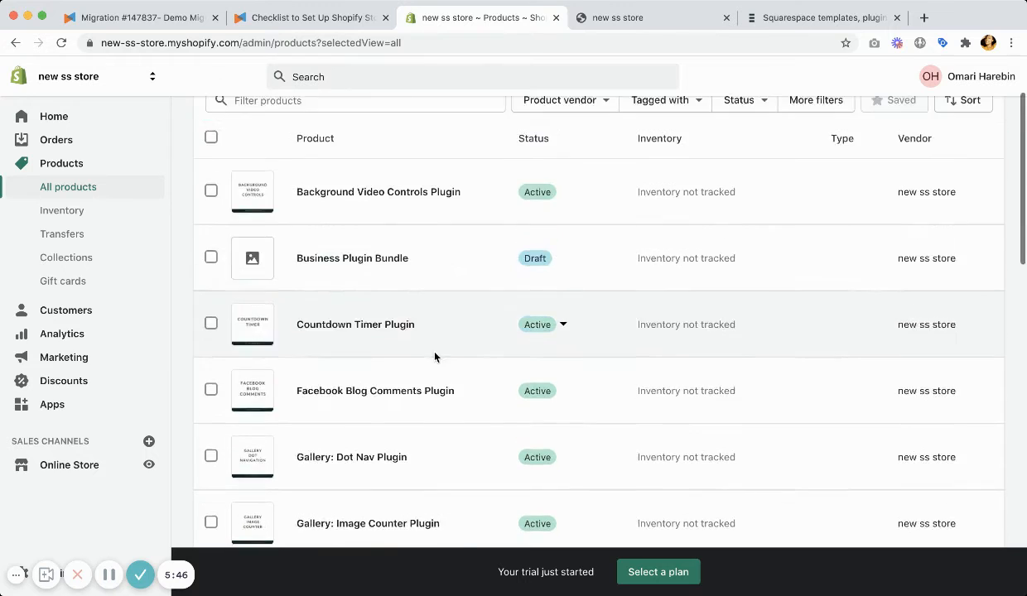
{"action": "scroll", "scroll_direction": "down", "scroll_amount": 3}
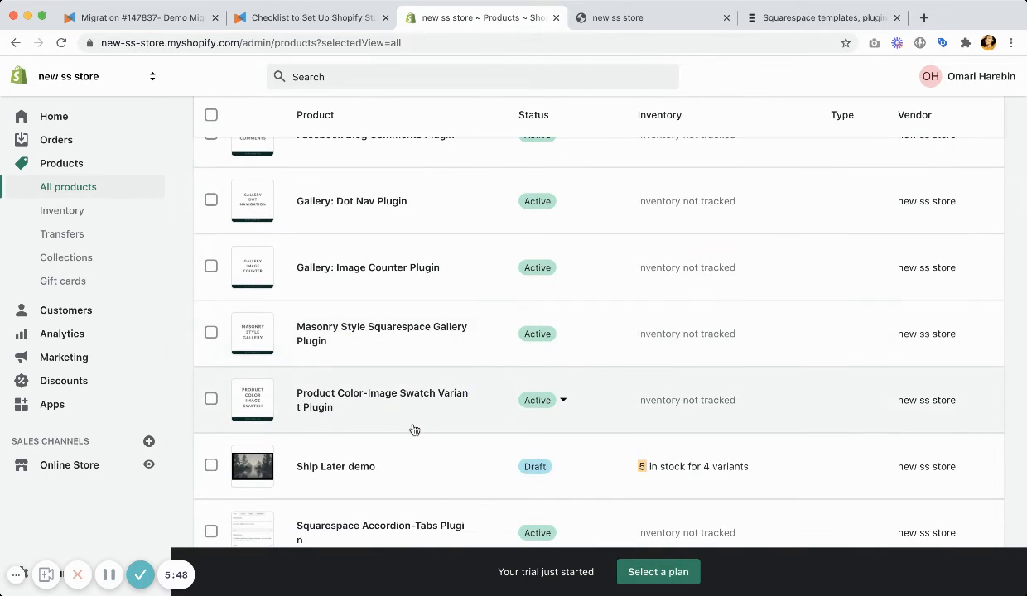
{"action": "scroll", "scroll_direction": "down", "scroll_amount": 3}
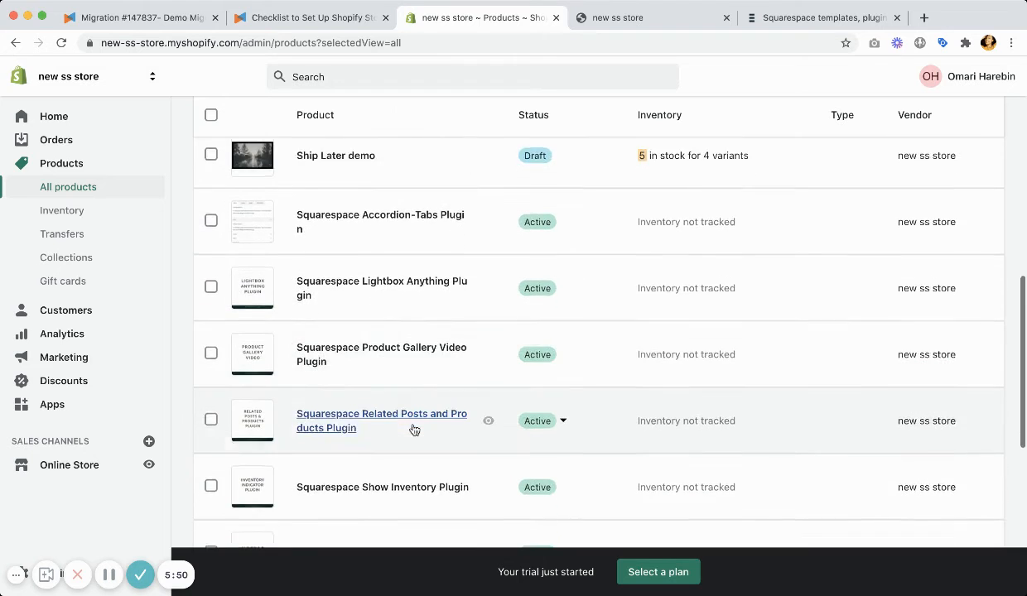
{"action": "scroll", "scroll_direction": "down", "scroll_amount": 3}
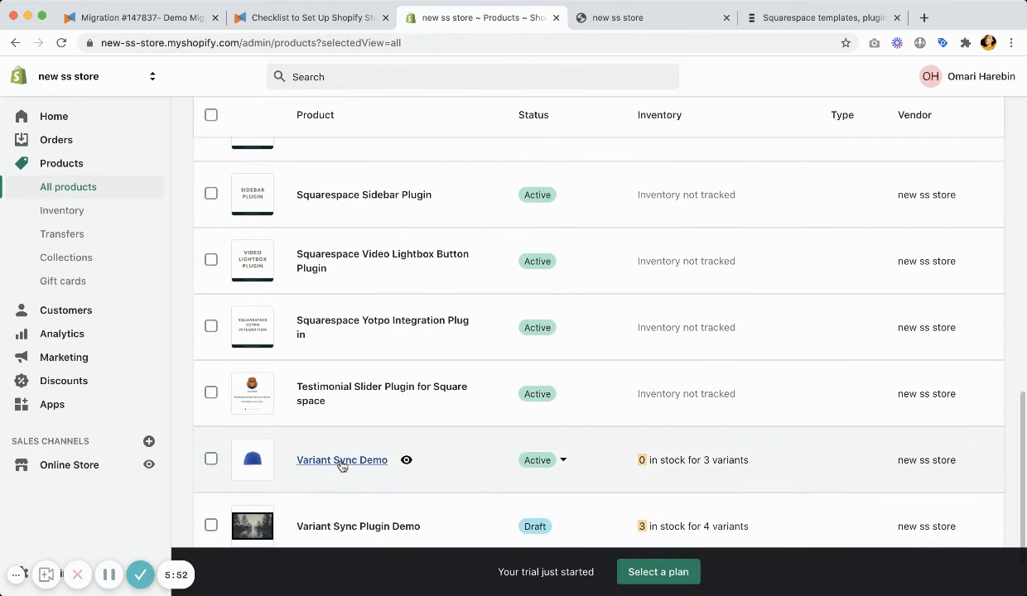
{"action": "left_click", "coordinate": [139, 17]}
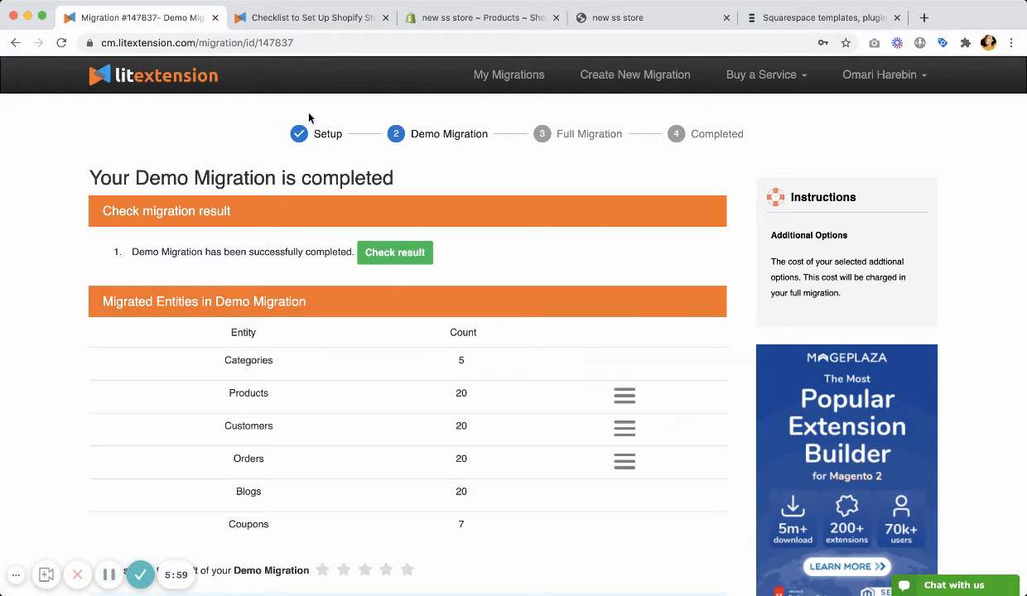
{"action": "left_click", "coordinate": [481, 18]}
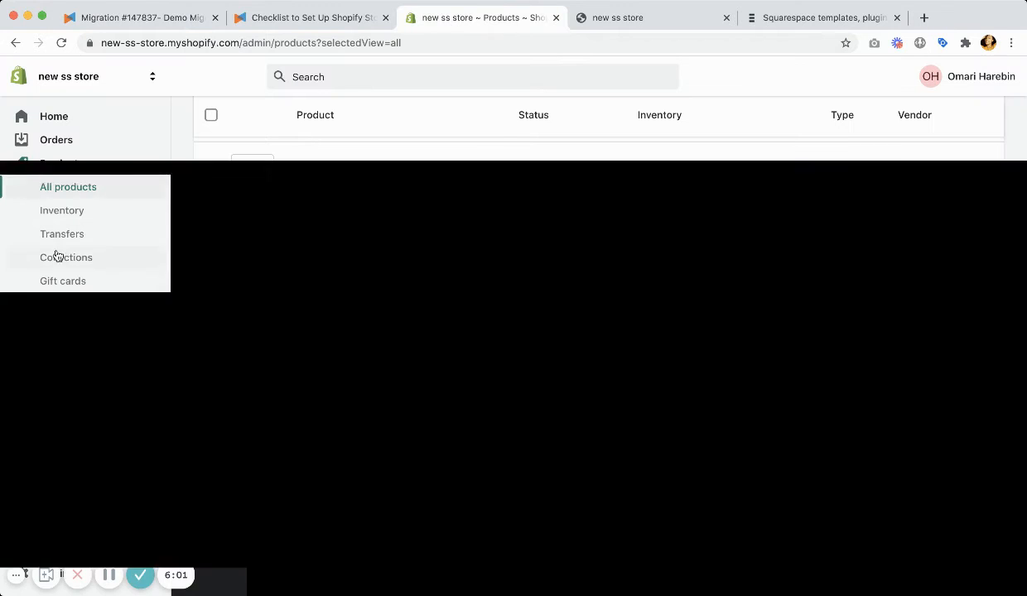
Check the 20 imported customers, then go to the Online Store themes page.
{"action": "left_click", "coordinate": [65, 186]}
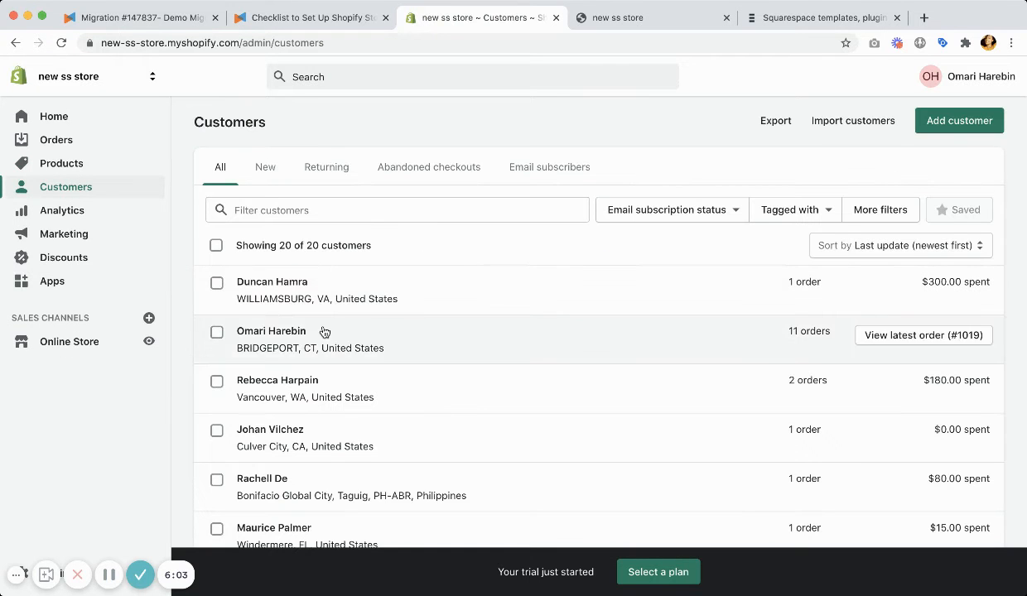
{"action": "left_click", "coordinate": [55, 140]}
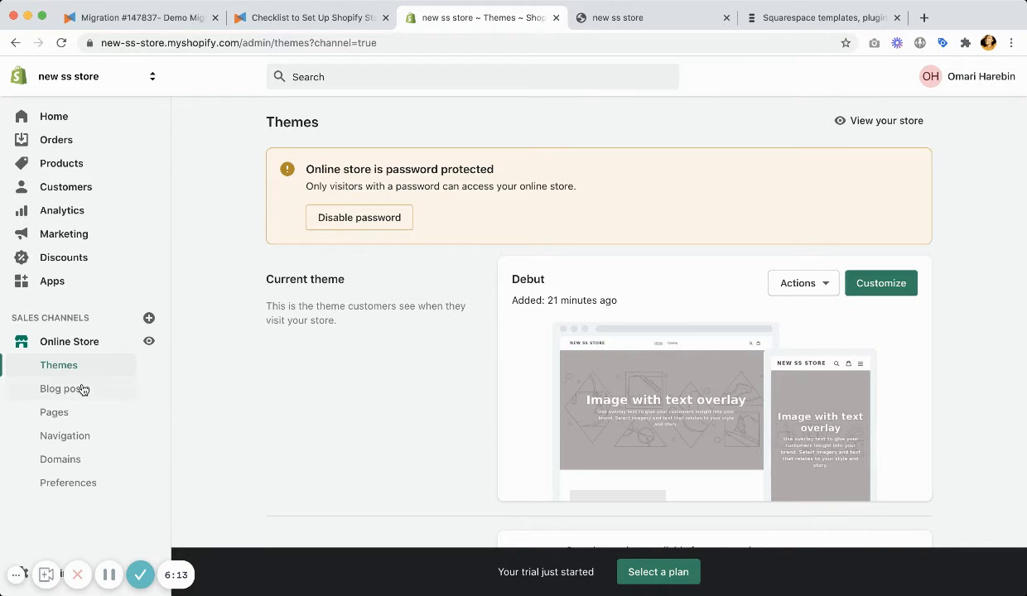
Browse the 20 imported blog posts and preview 'Squarespace vs. WordPress.org' on the storefront.
{"action": "left_click", "coordinate": [64, 389]}
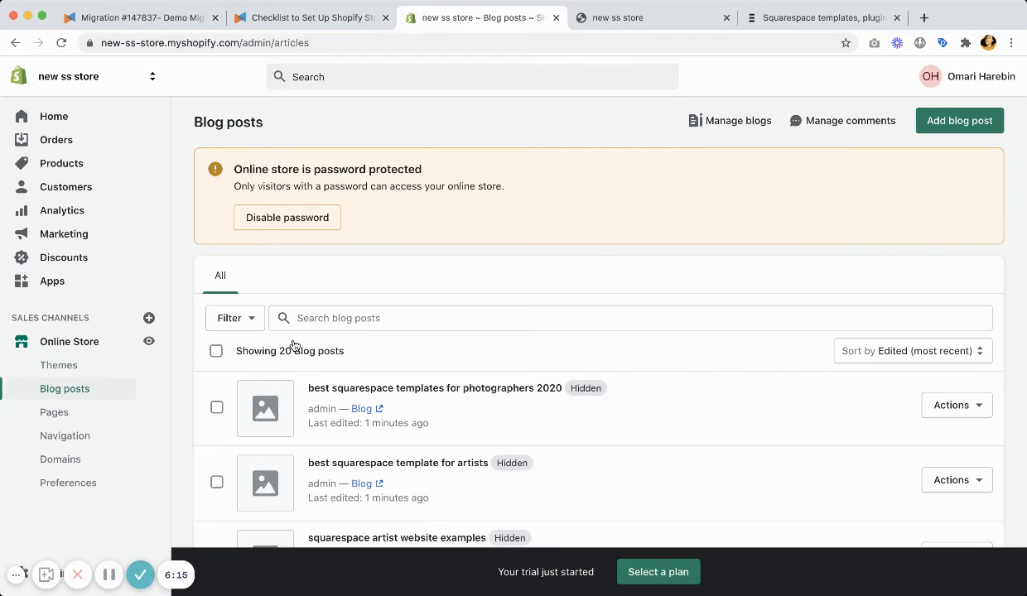
{"action": "scroll", "scroll_direction": "down", "scroll_amount": 3}
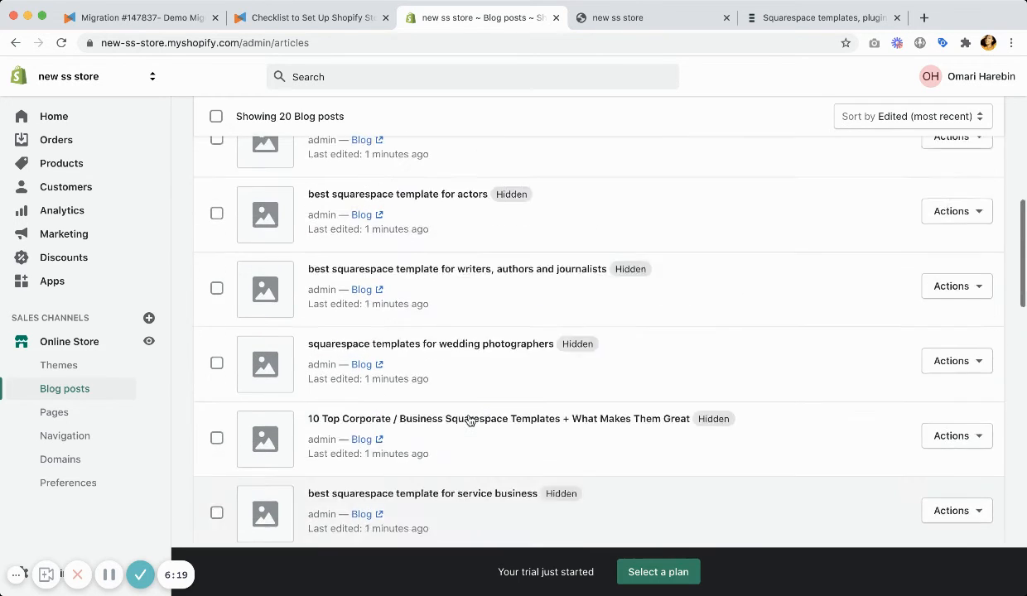
{"action": "scroll", "scroll_direction": "up", "scroll_amount": 3}
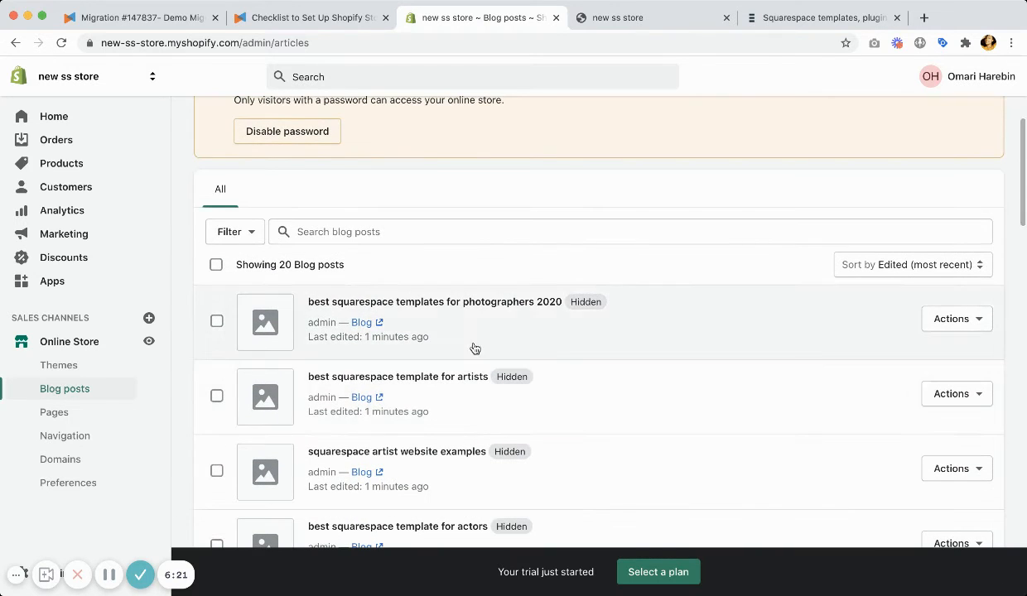
{"action": "scroll", "scroll_direction": "down", "scroll_amount": 3}
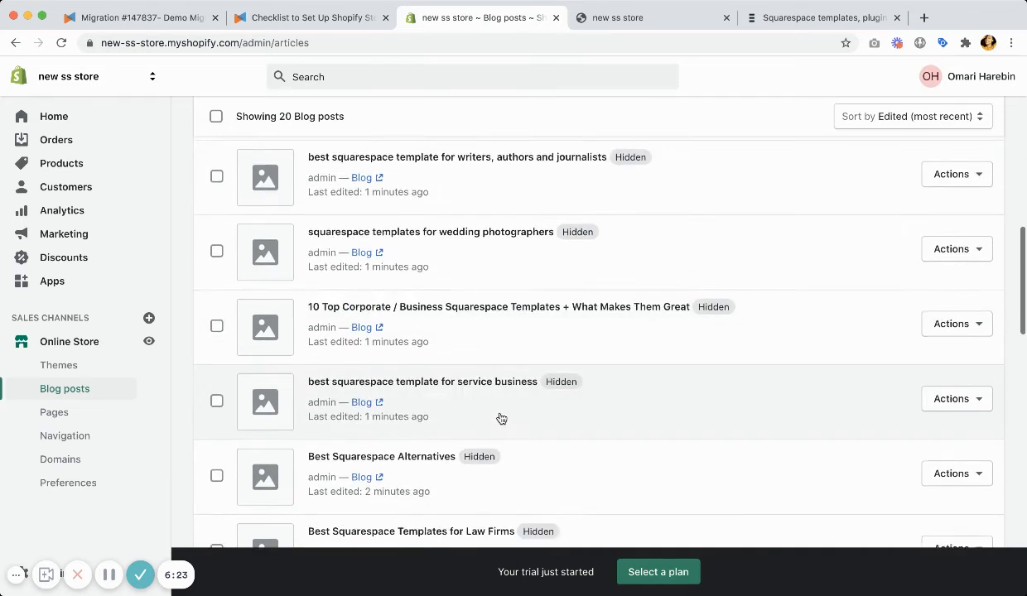
{"action": "scroll", "scroll_direction": "down", "scroll_amount": 3}
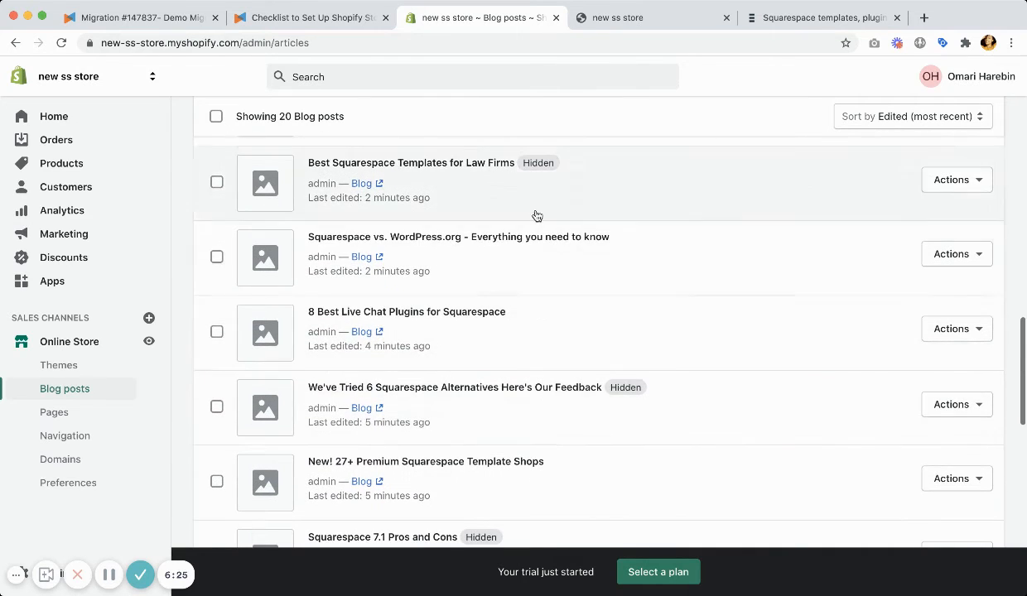
{"action": "left_click", "coordinate": [458, 237]}
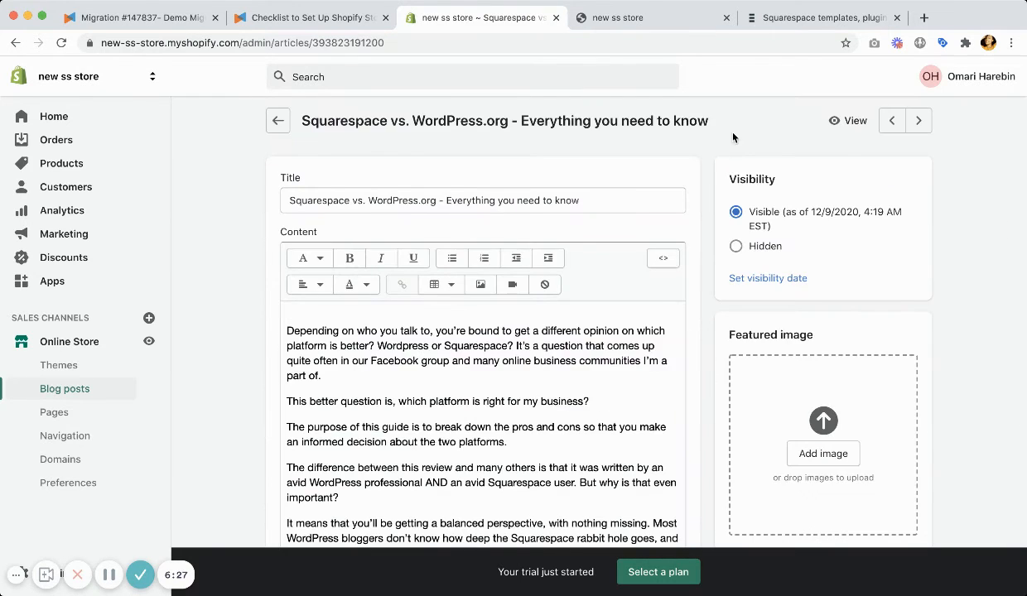
{"action": "left_click", "coordinate": [847, 120]}
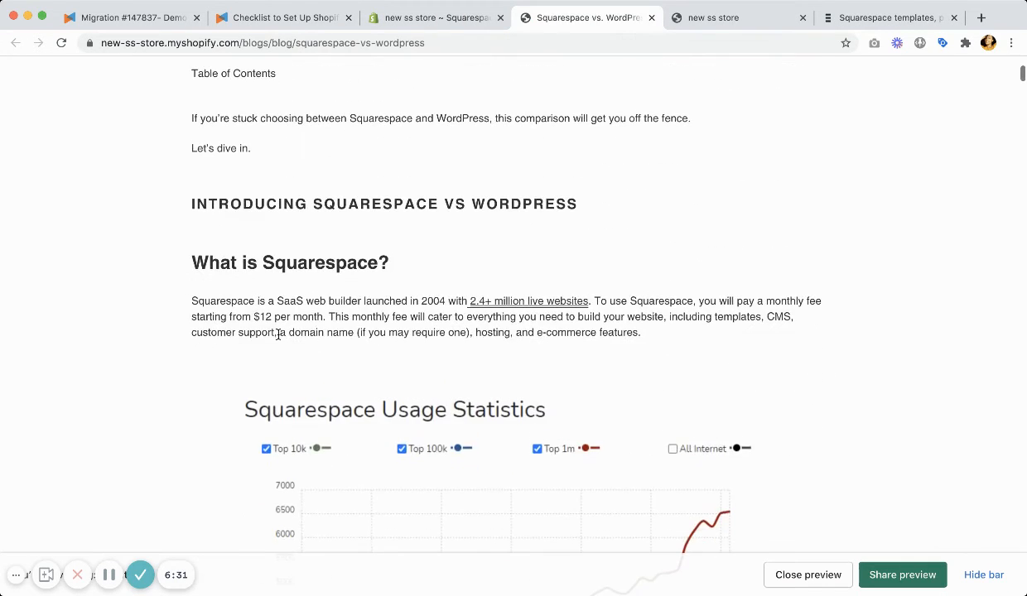
{"action": "scroll", "scroll_direction": "down", "scroll_amount": 3}
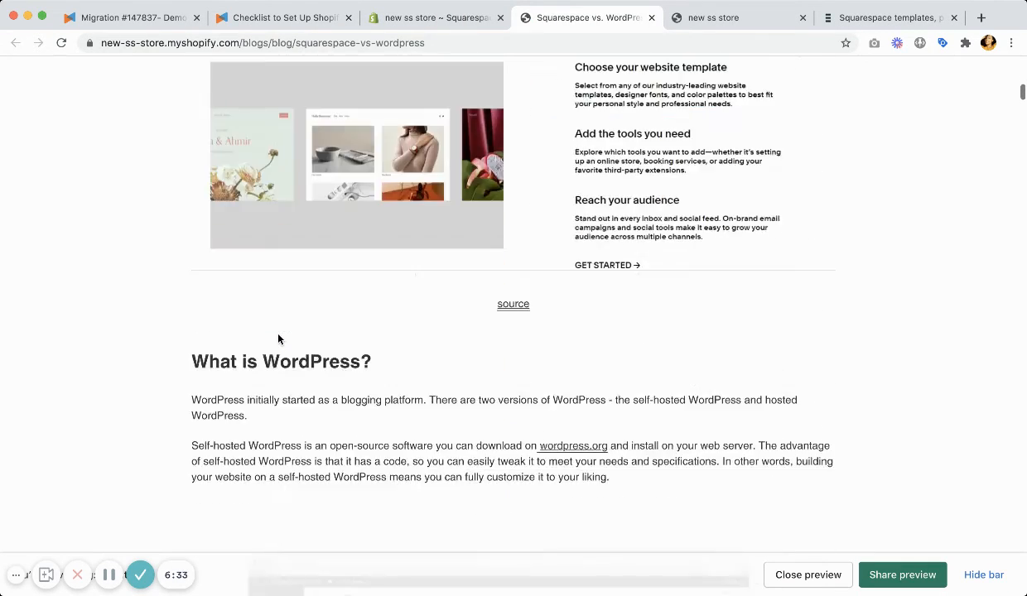
{"action": "scroll", "scroll_direction": "down", "scroll_amount": 3}
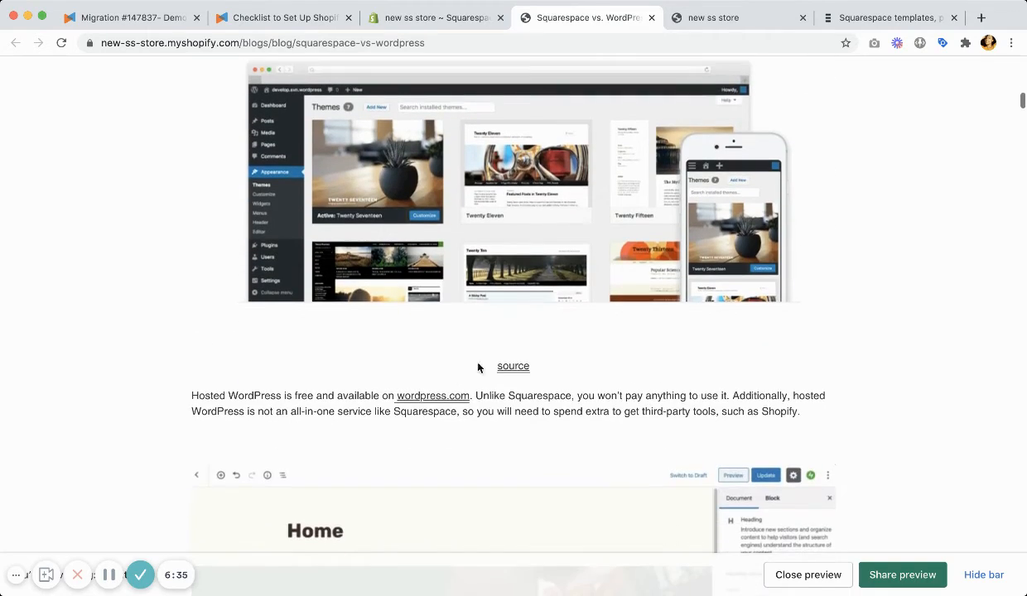
{"action": "scroll", "scroll_direction": "down", "scroll_amount": 3}
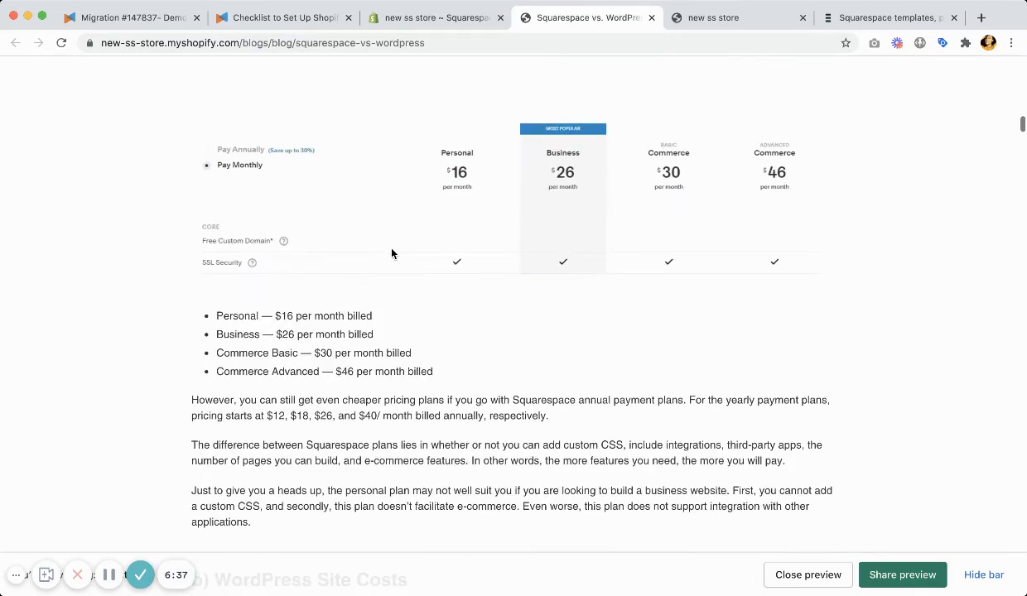
{"action": "scroll", "scroll_direction": "up", "scroll_amount": 3}
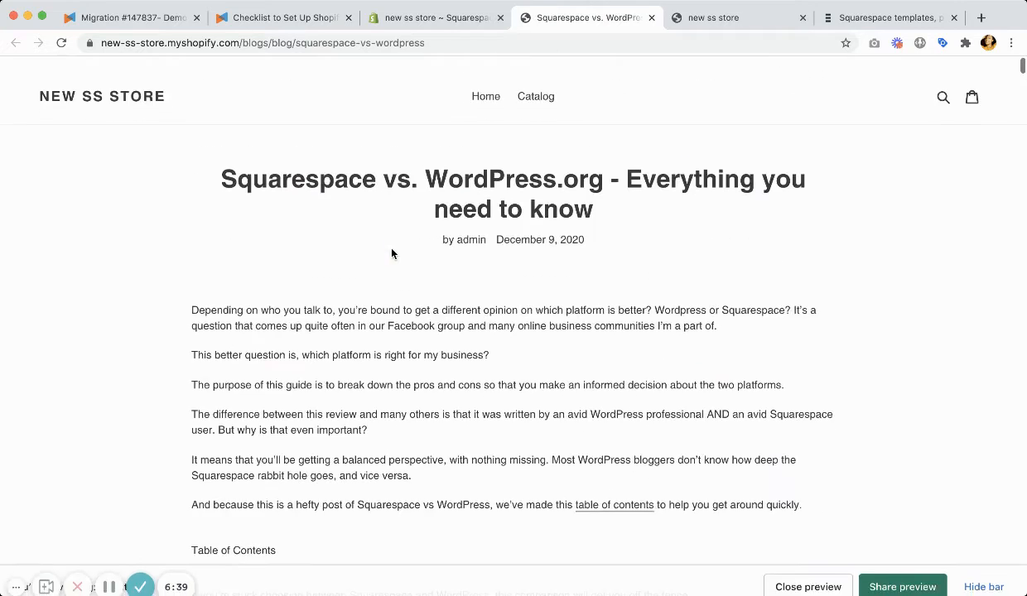
Browse the 17-product storefront catalog, then the original Squarespace shop for comparison.
{"action": "left_click", "coordinate": [535, 96]}
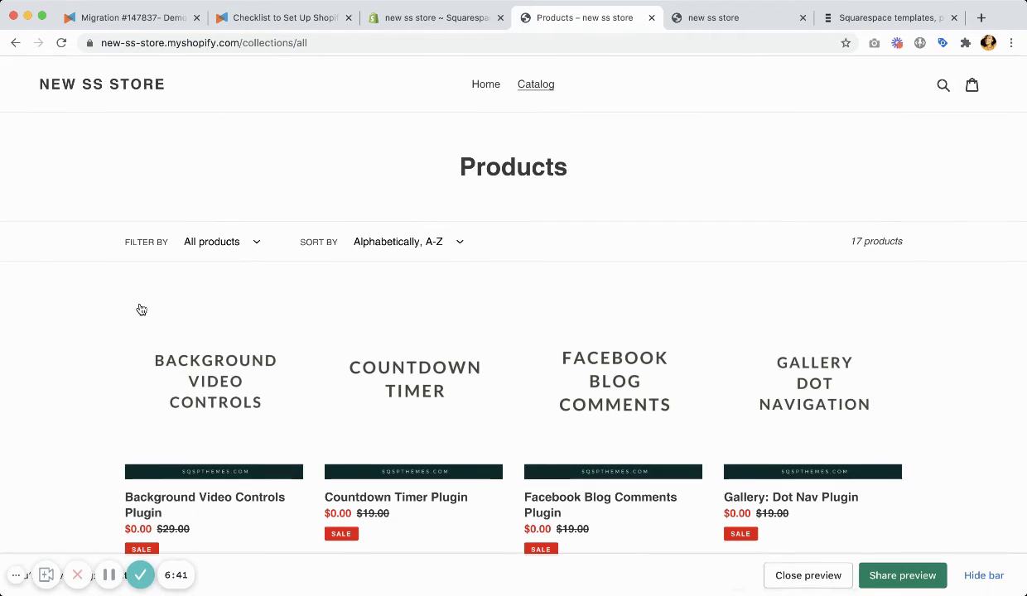
{"action": "scroll", "scroll_direction": "down", "scroll_amount": 3}
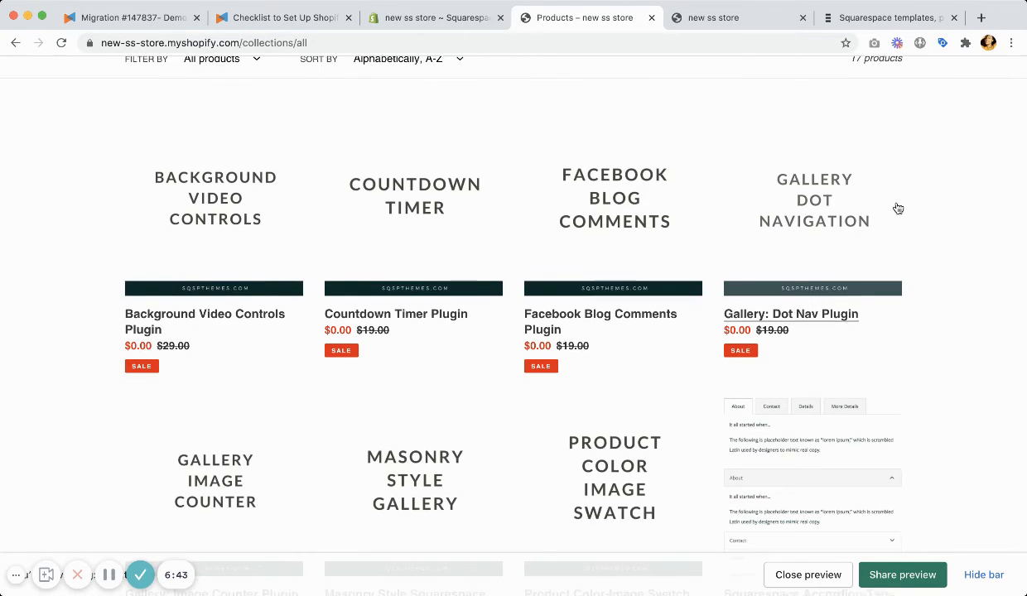
{"action": "left_click", "coordinate": [886, 18]}
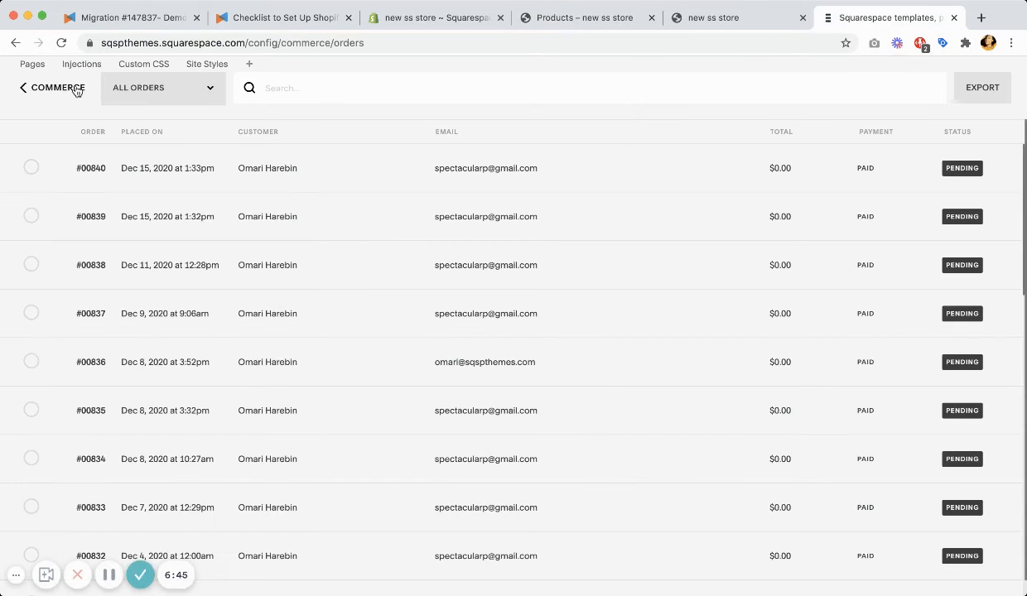
{"action": "left_click", "coordinate": [23, 87]}
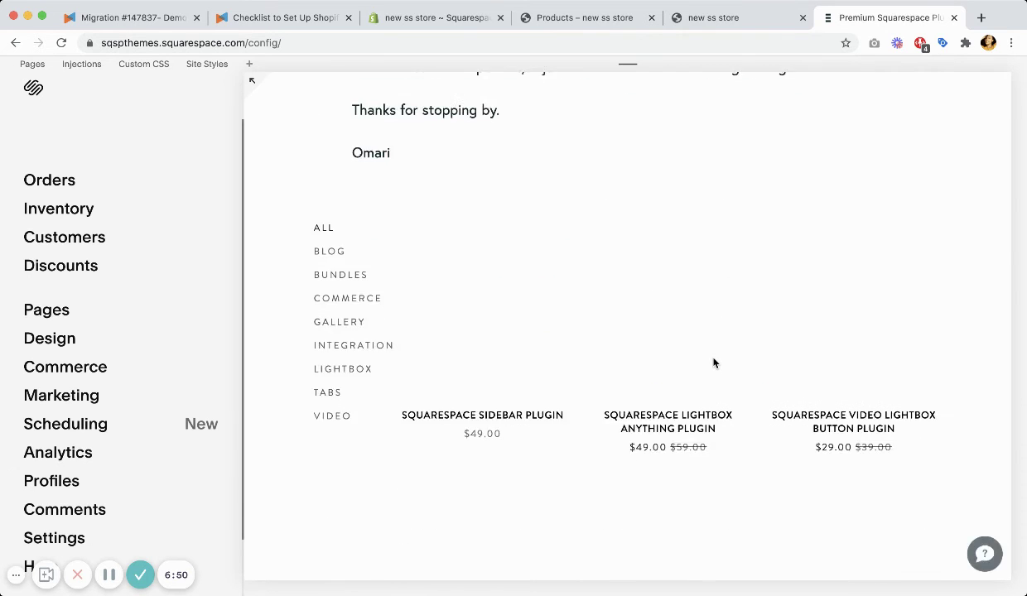
{"action": "scroll", "scroll_direction": "down", "scroll_amount": 3}
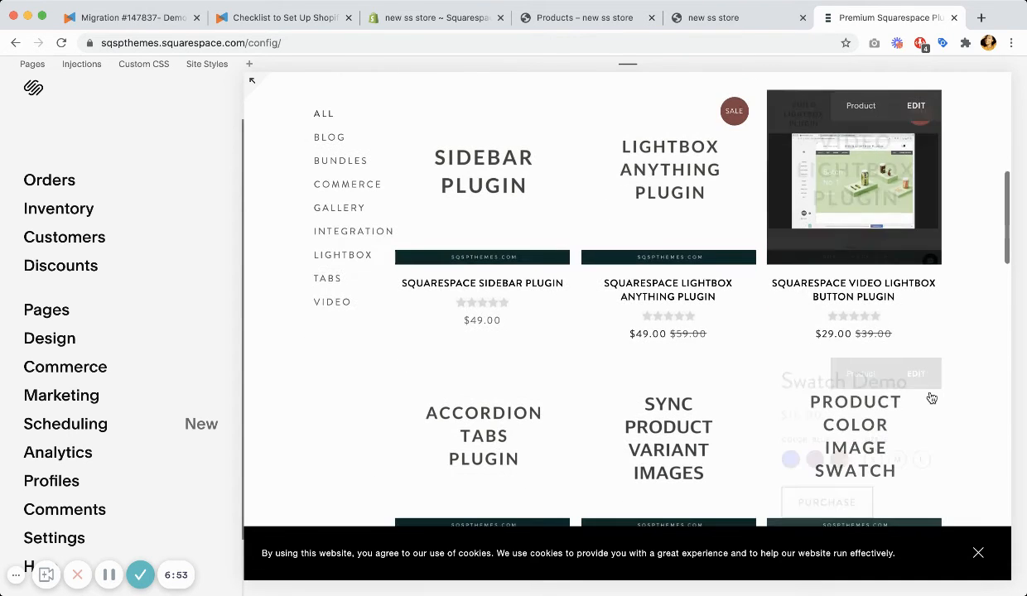
{"action": "scroll", "scroll_direction": "down", "scroll_amount": 3}
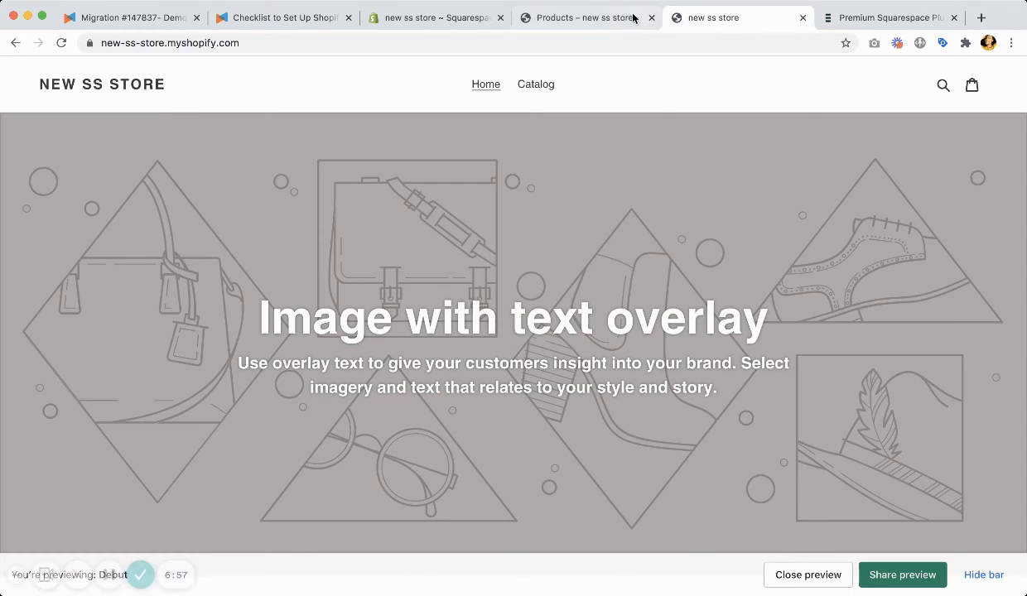
Review the Lightbox Anything Plugin product page on the storefront, then return to admin Home.
{"action": "left_click", "coordinate": [580, 17]}
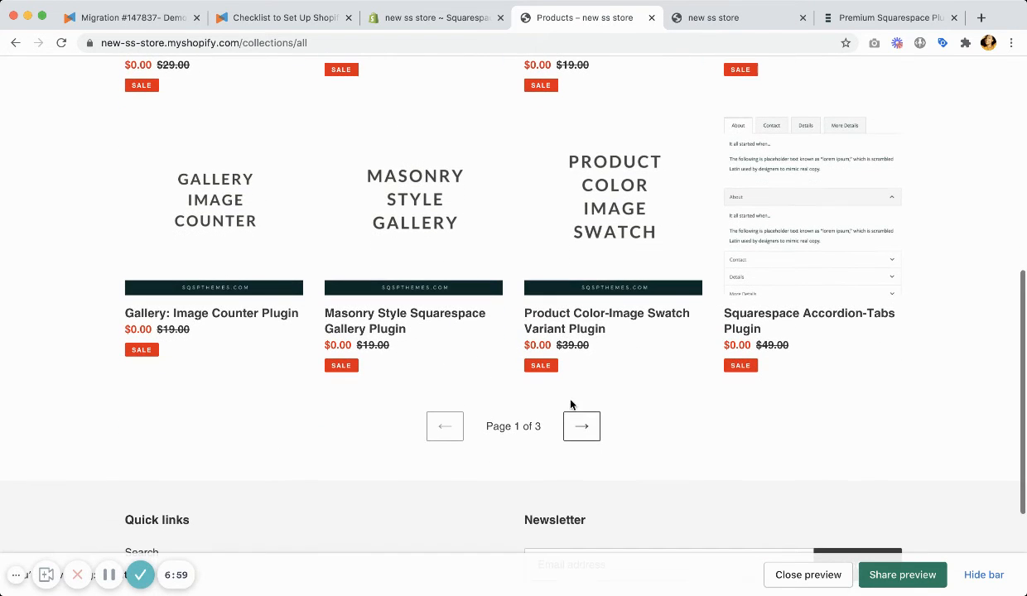
{"action": "left_click", "coordinate": [581, 426]}
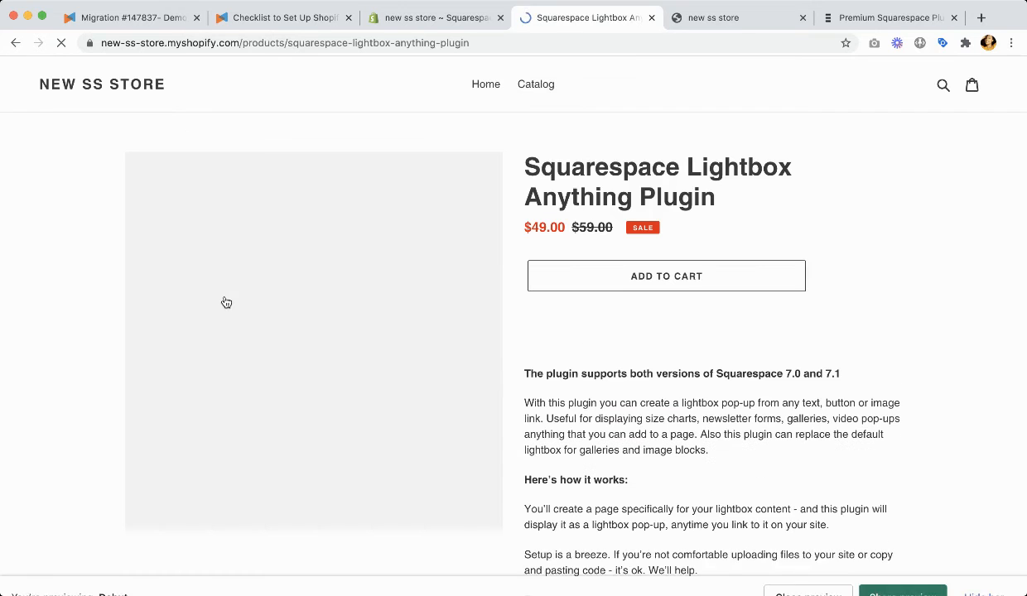
{"action": "scroll", "scroll_direction": "down", "scroll_amount": 3}
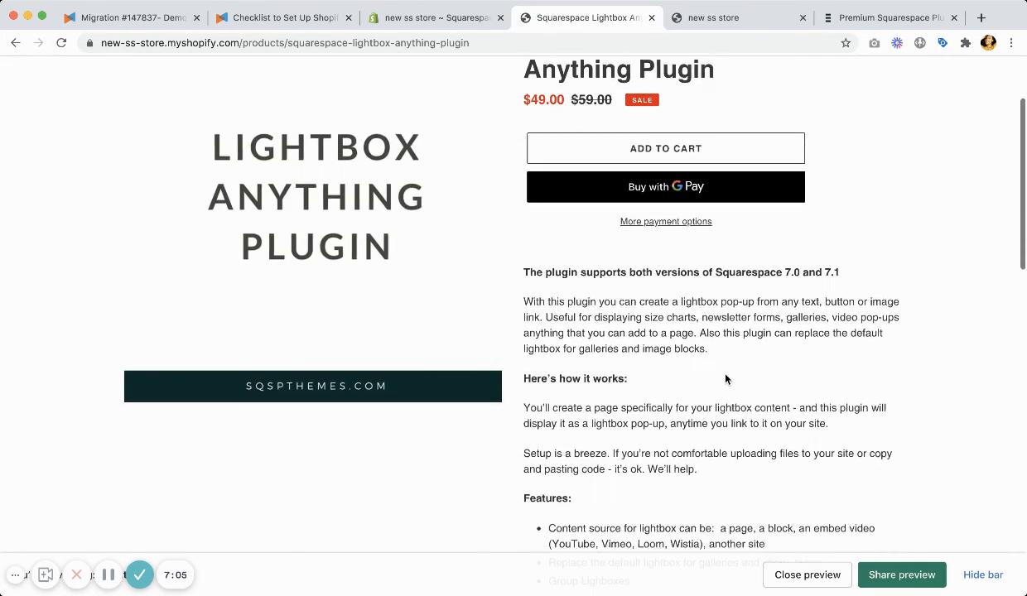
{"action": "scroll", "scroll_direction": "down", "scroll_amount": 3}
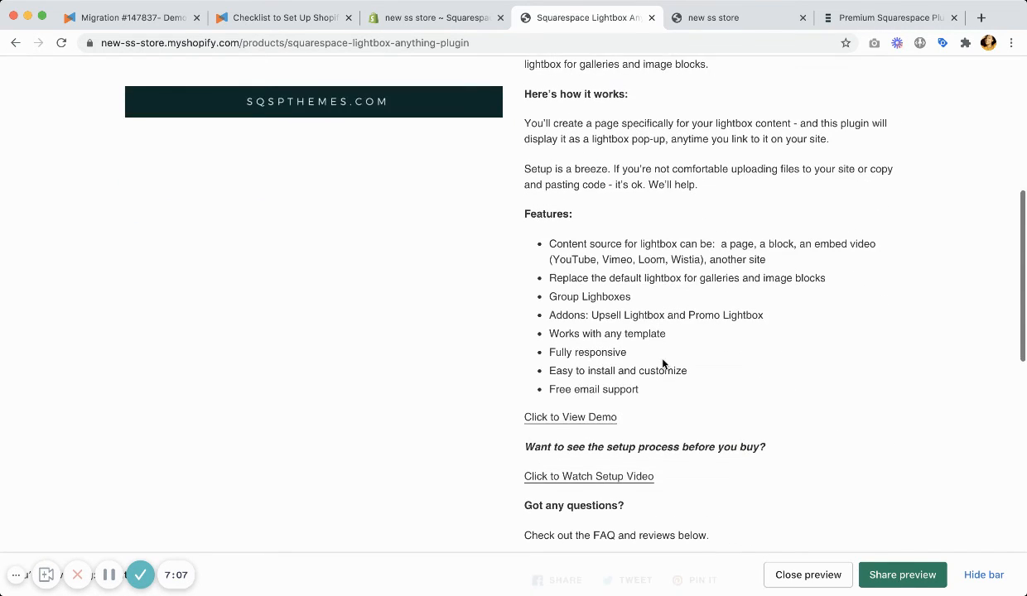
{"action": "scroll", "scroll_direction": "down", "scroll_amount": 3}
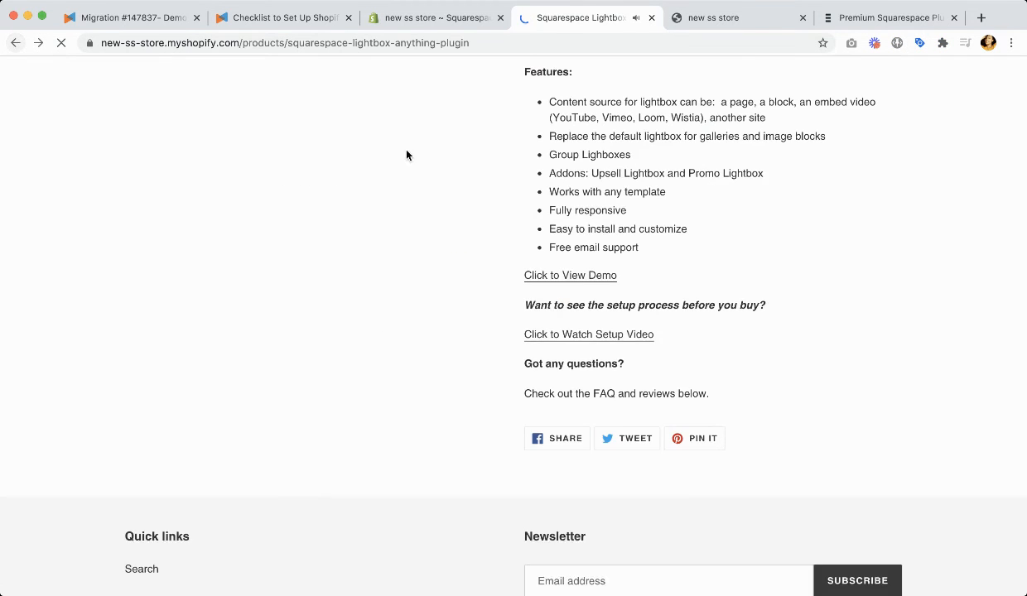
{"action": "scroll", "scroll_direction": "down", "scroll_amount": 3}
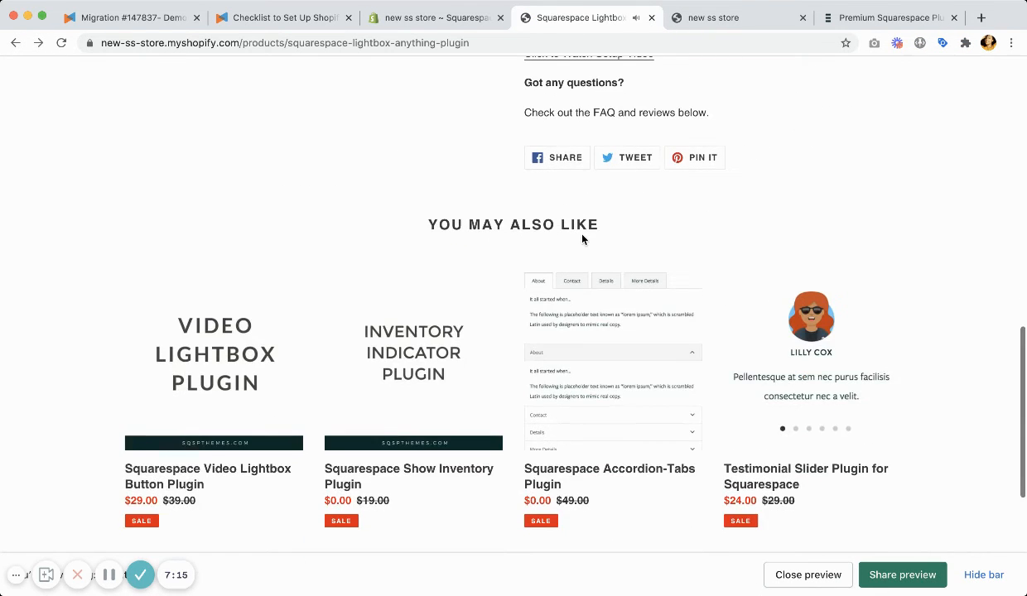
{"action": "scroll", "scroll_direction": "up", "scroll_amount": 3}
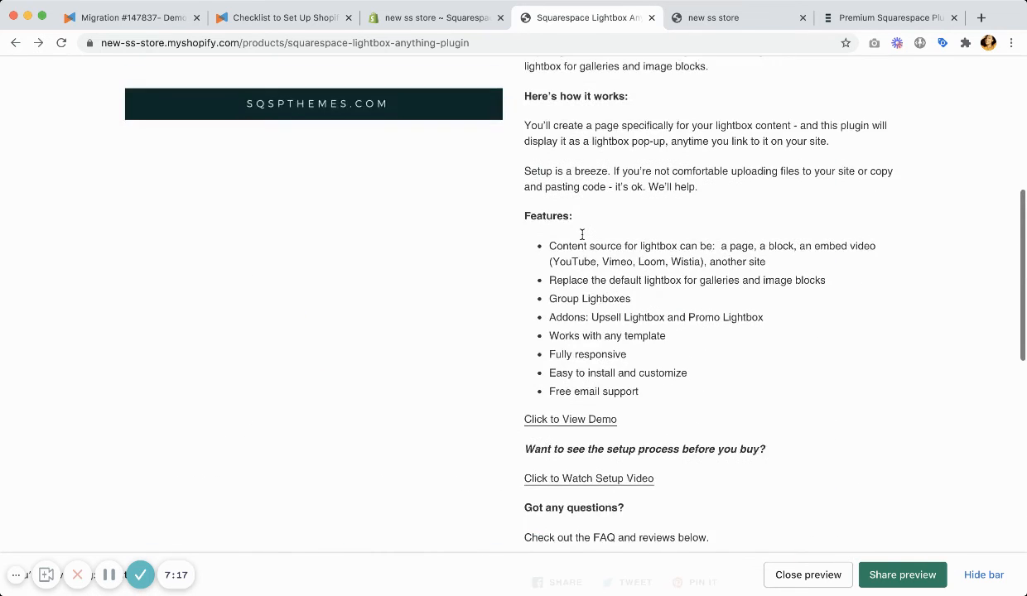
{"action": "scroll", "scroll_direction": "up", "scroll_amount": 3}
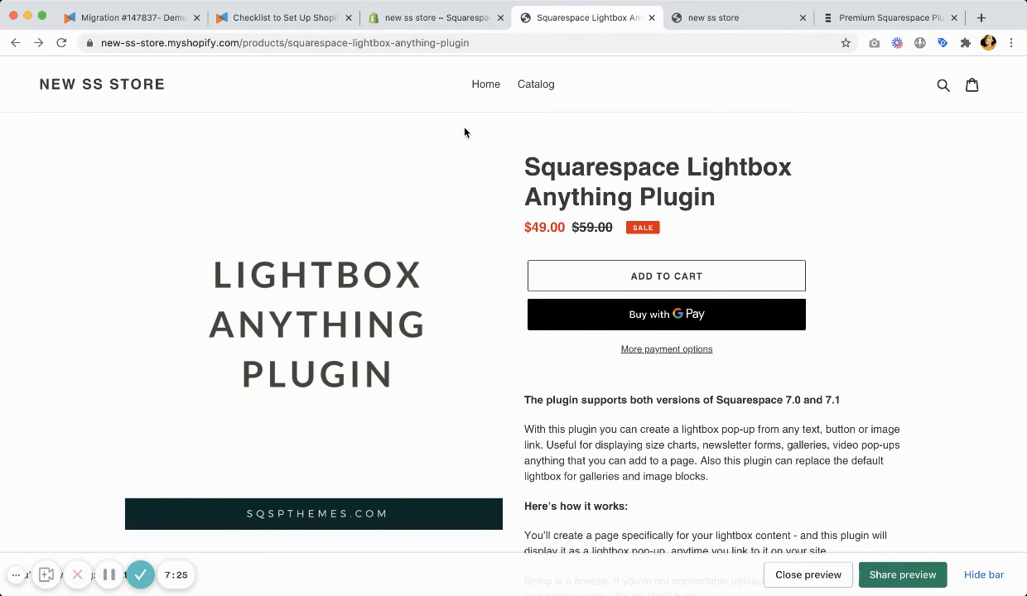
{"action": "mouse_move", "coordinate": [474, 69]}
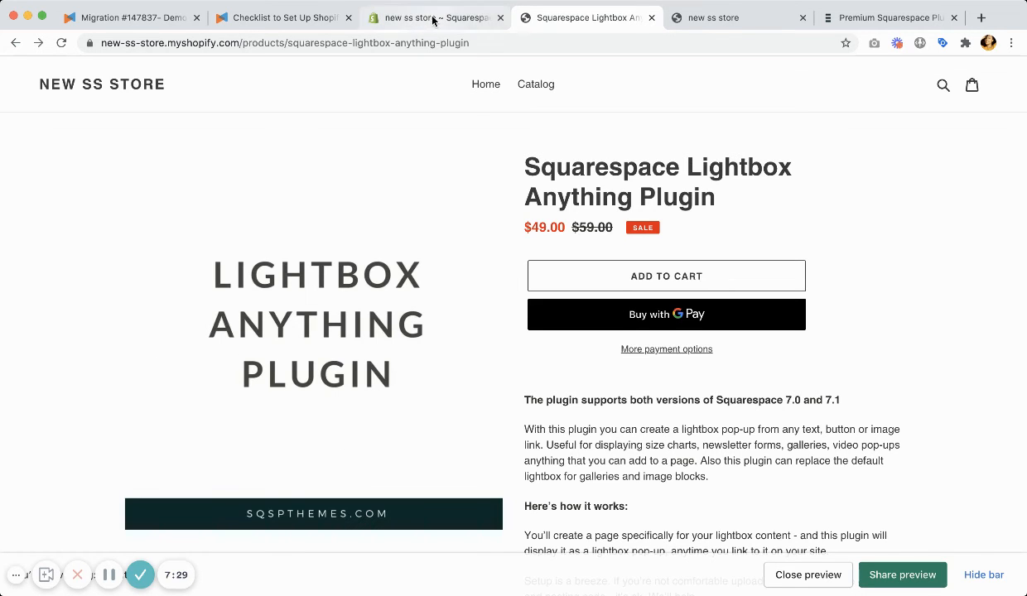
{"action": "left_click", "coordinate": [435, 17]}
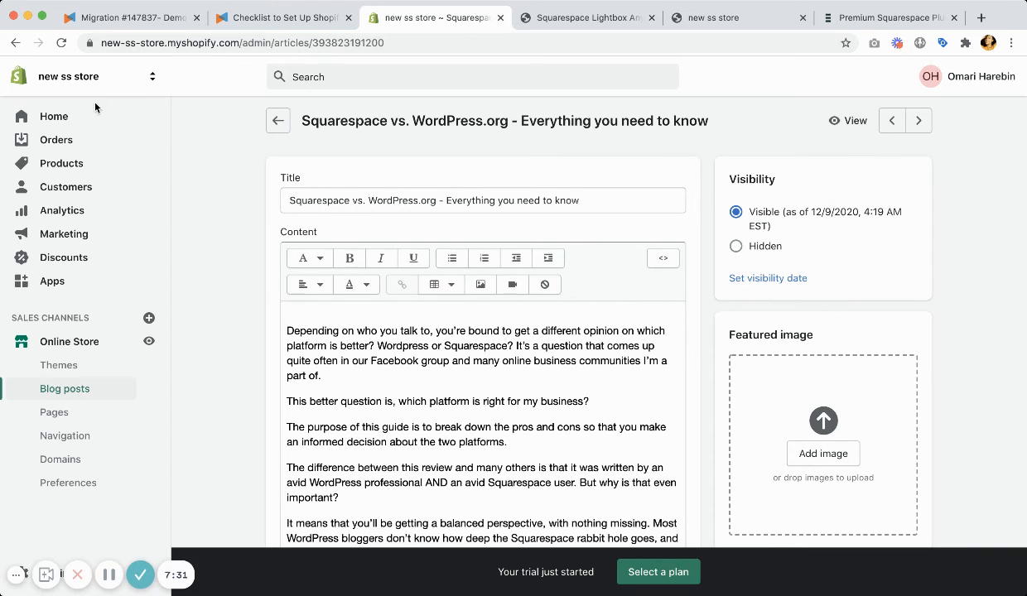
{"action": "left_click", "coordinate": [53, 116]}
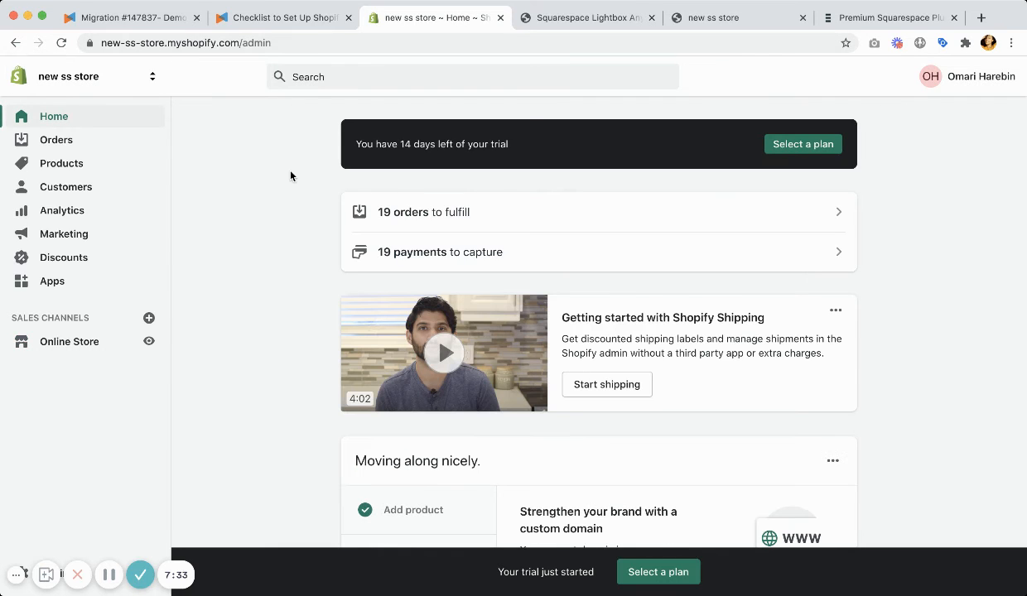
Give the LitExtension demo migration a five-star rating, then scroll back near the top.
{"action": "left_click", "coordinate": [128, 17]}
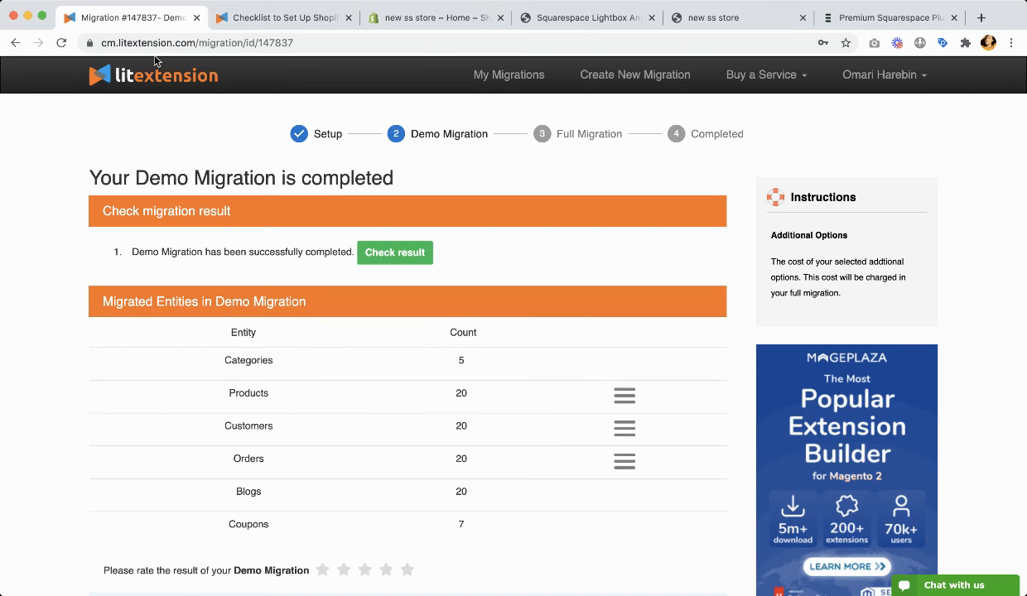
{"action": "scroll", "scroll_direction": "down", "scroll_amount": 3}
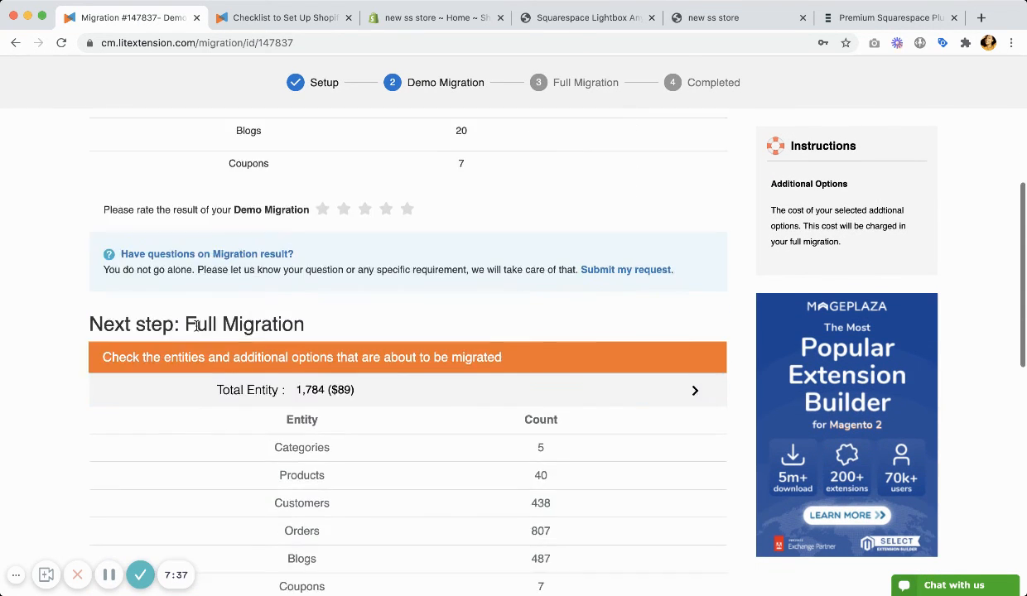
{"action": "left_click", "coordinate": [406, 209]}
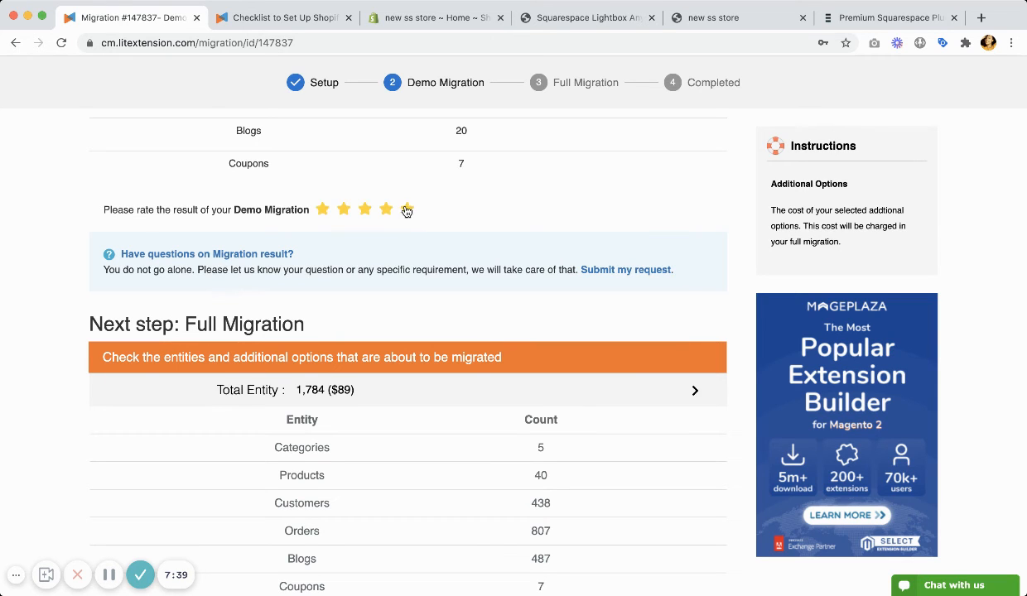
{"action": "left_click", "coordinate": [406, 209]}
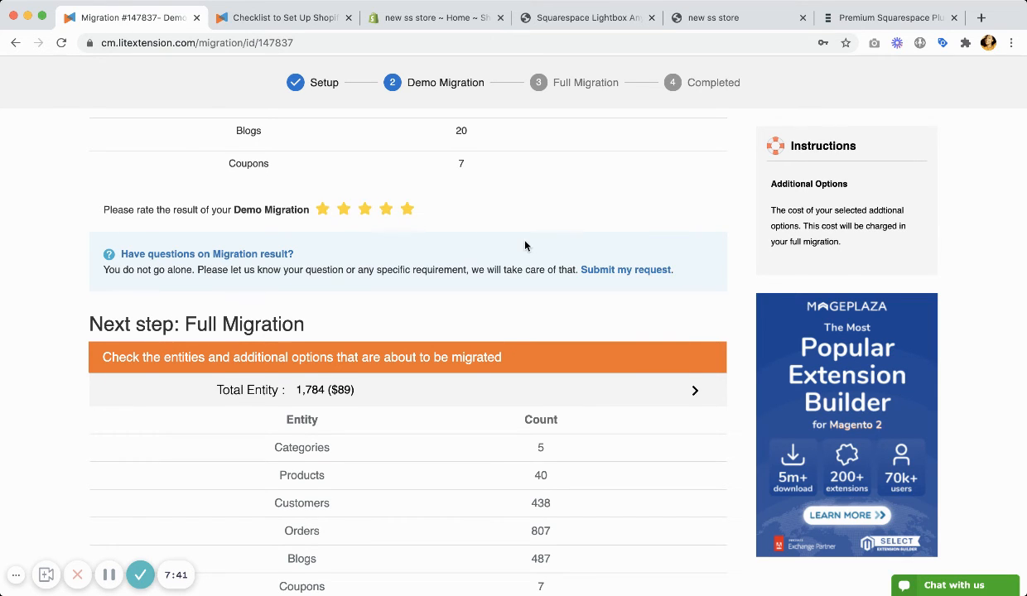
{"action": "scroll", "scroll_direction": "down", "scroll_amount": 3}
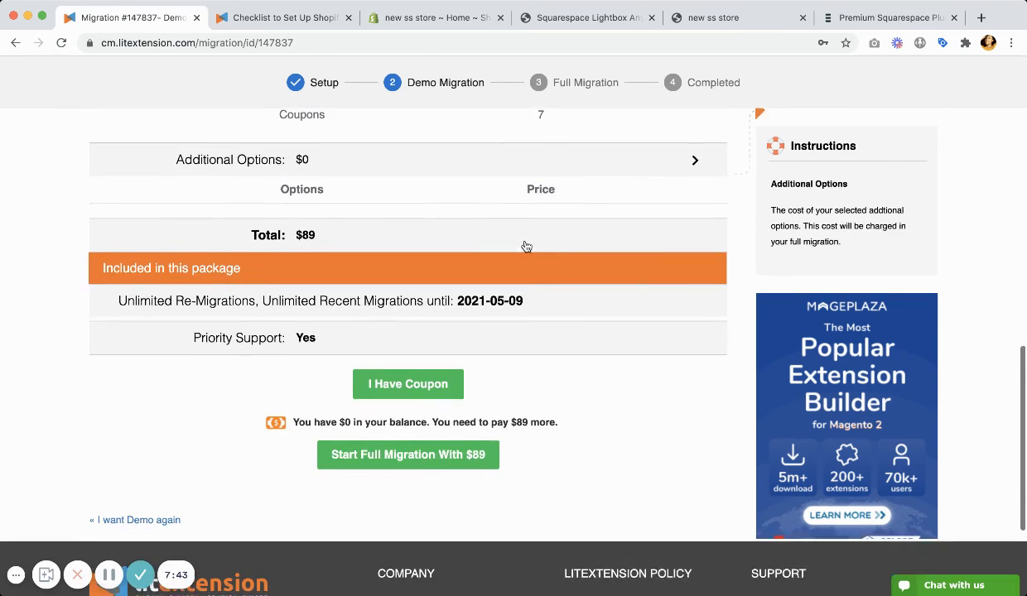
{"action": "scroll", "scroll_direction": "up", "scroll_amount": 3}
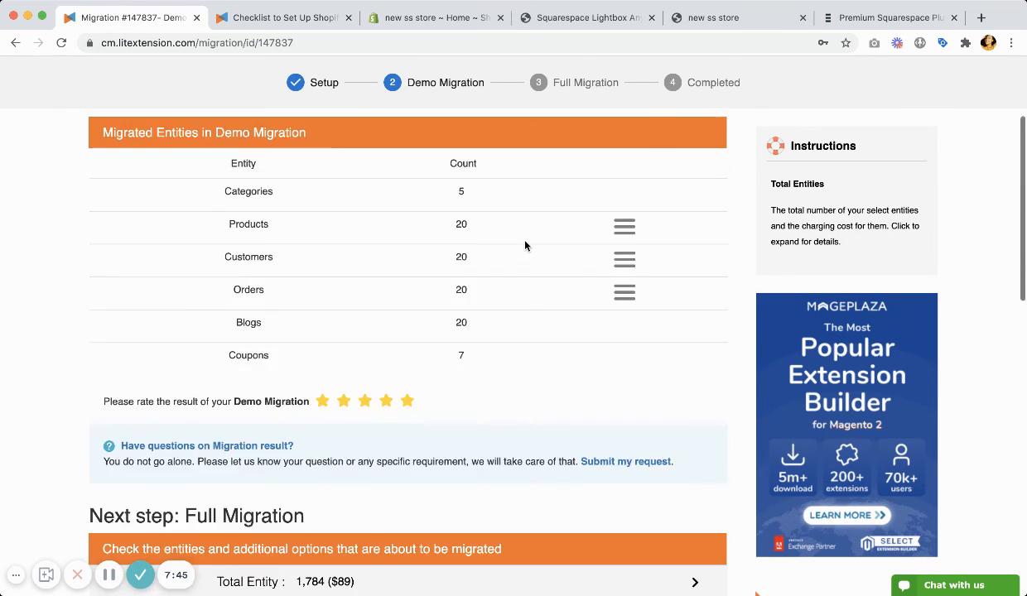
{"action": "scroll", "scroll_direction": "up", "scroll_amount": 3}
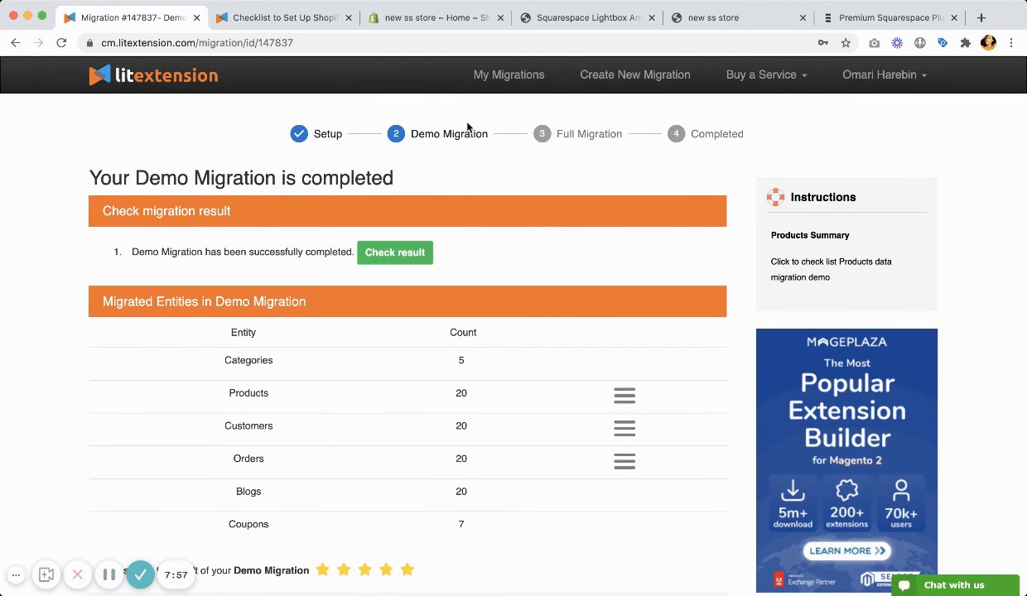
{"action": "mouse_move", "coordinate": [467, 224]}
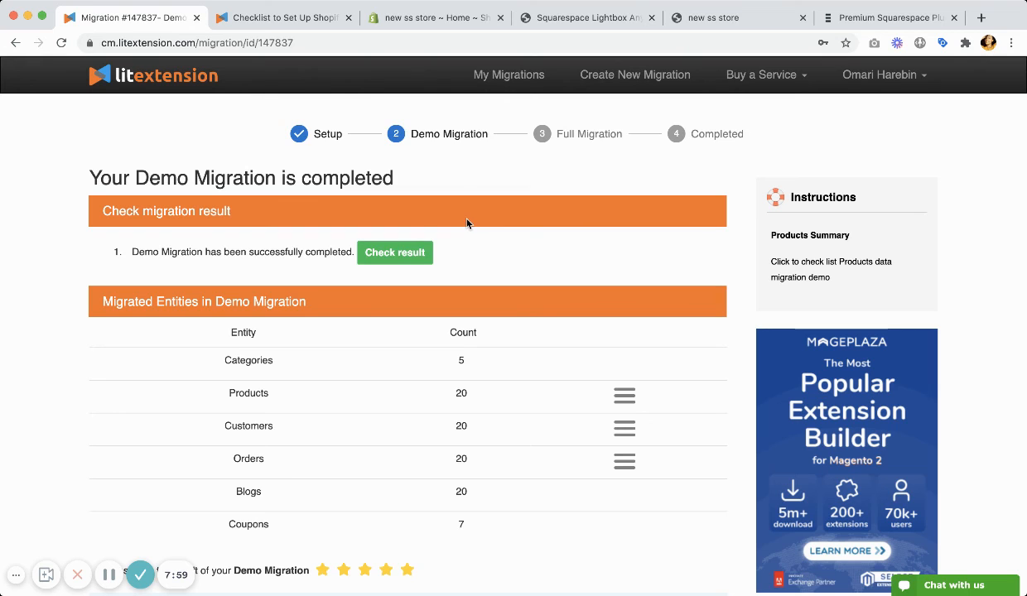
Recheck the All products list in the Shopify admin, then return to LitExtension's demo results.
{"action": "left_click", "coordinate": [435, 18]}
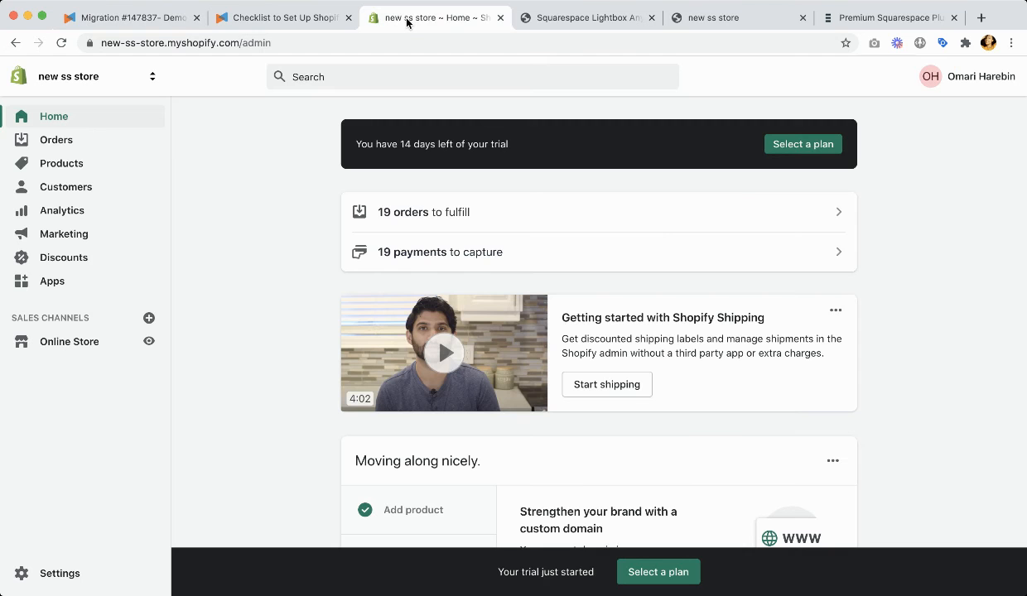
{"action": "left_click", "coordinate": [69, 341]}
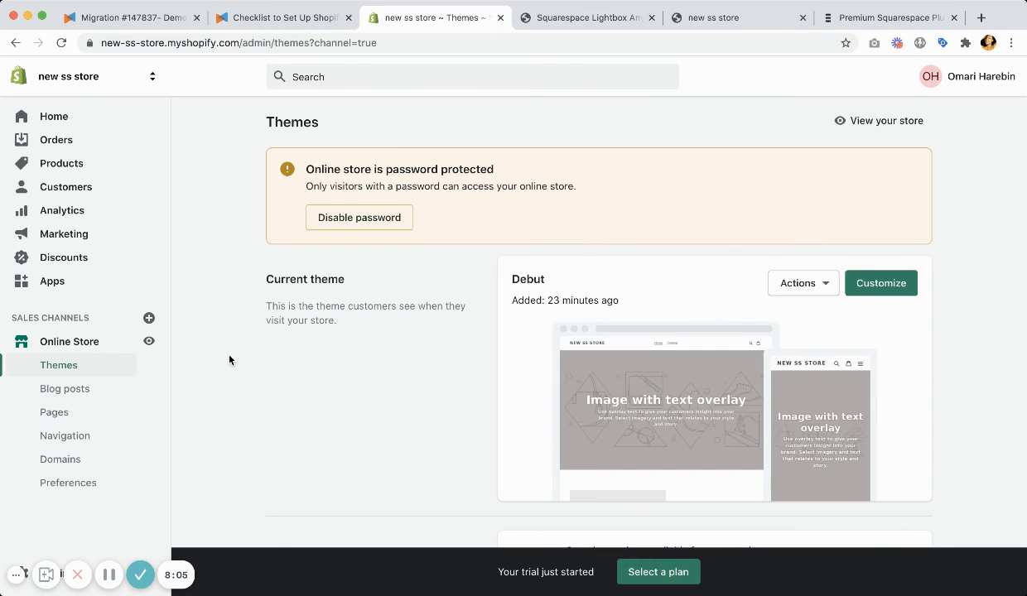
{"action": "mouse_move", "coordinate": [158, 132]}
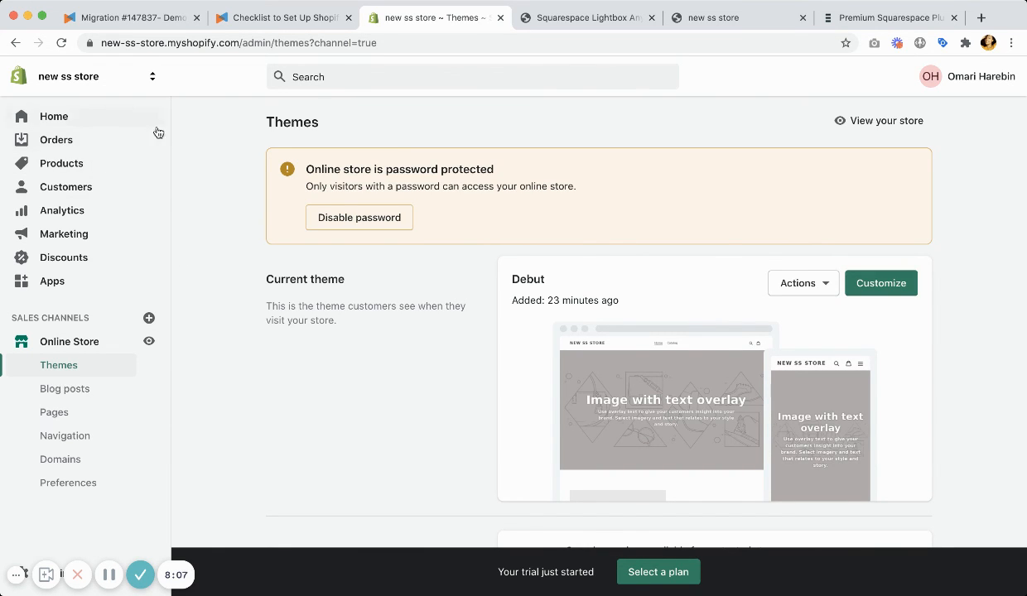
{"action": "mouse_move", "coordinate": [119, 152]}
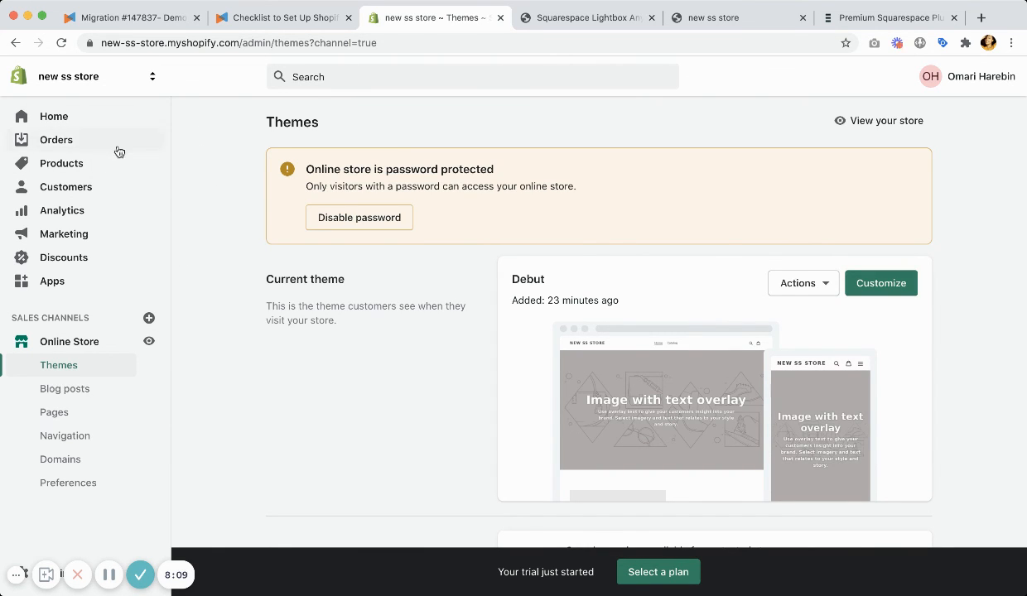
{"action": "left_click", "coordinate": [61, 163]}
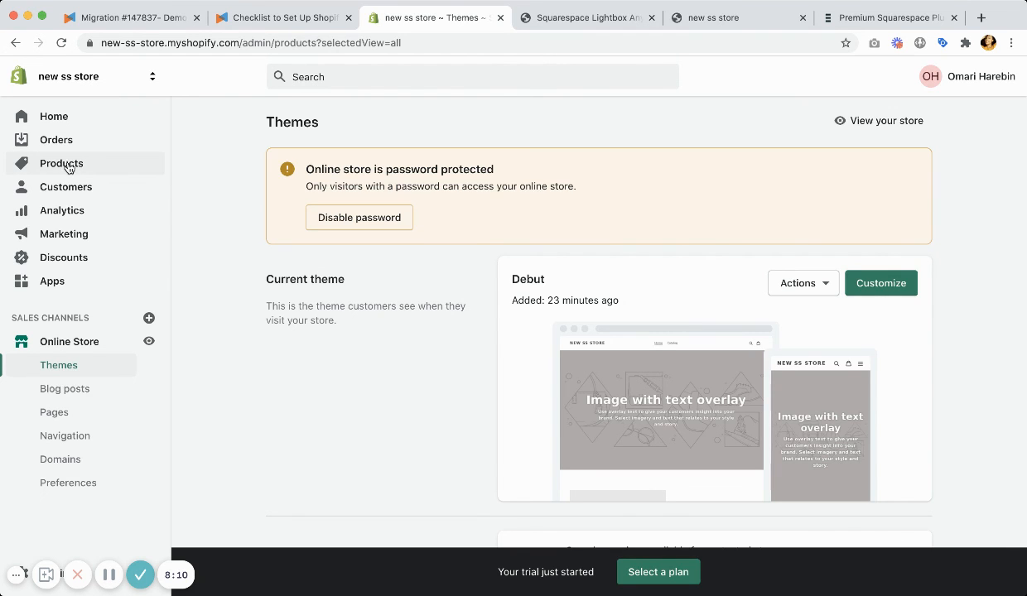
{"action": "left_click", "coordinate": [62, 163]}
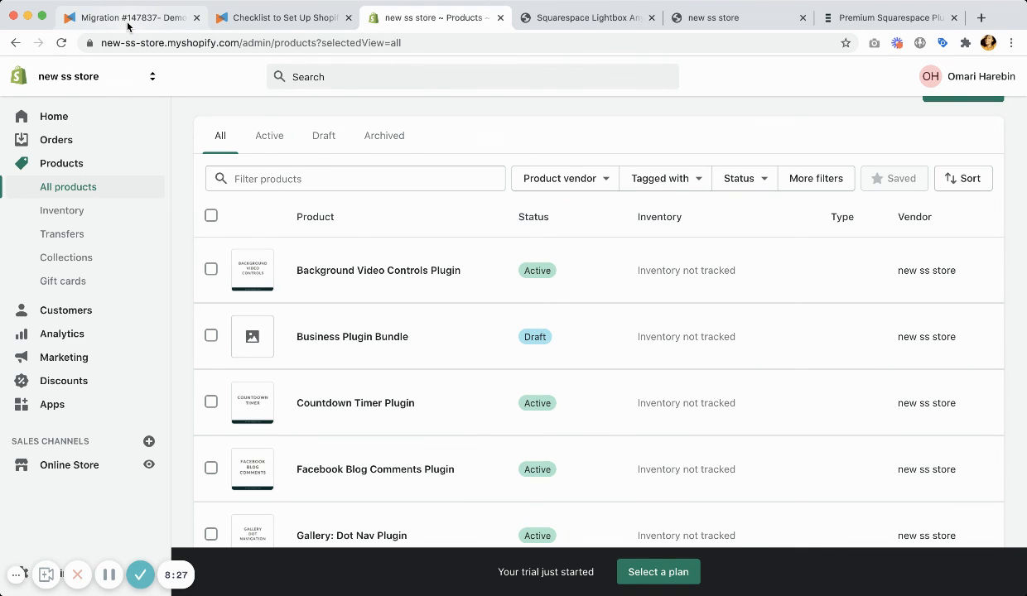
{"action": "left_click", "coordinate": [128, 18]}
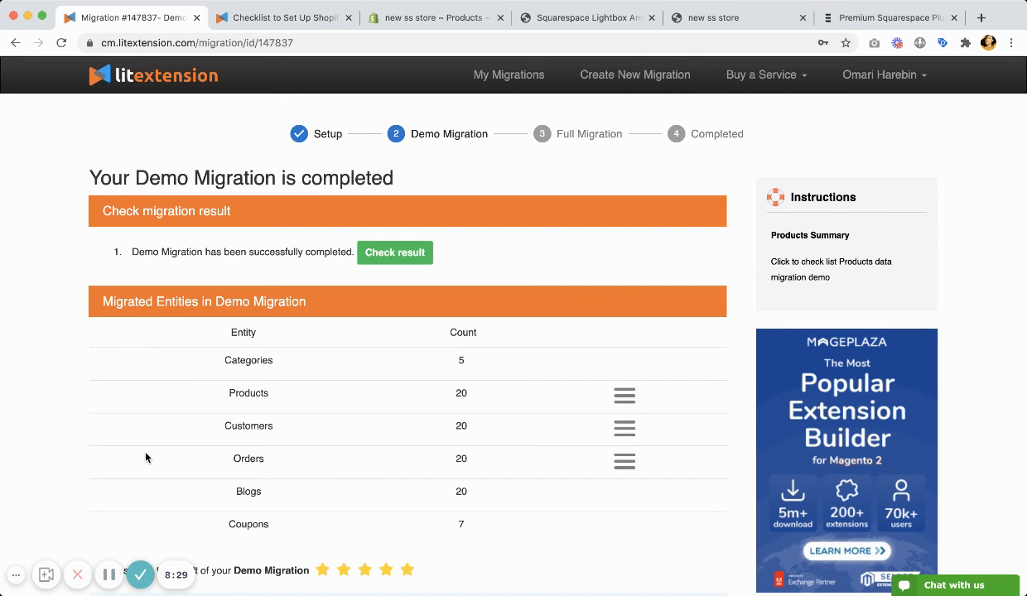